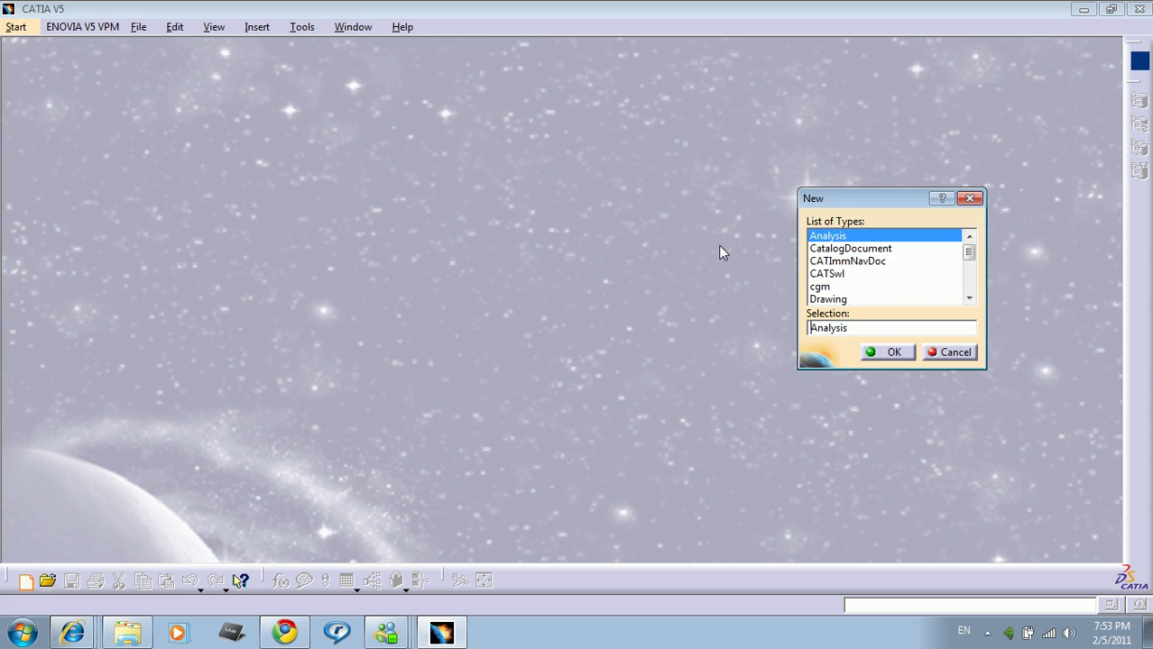
# Create a new Product document that will become the harnes assembly.
pyautogui.write('p')
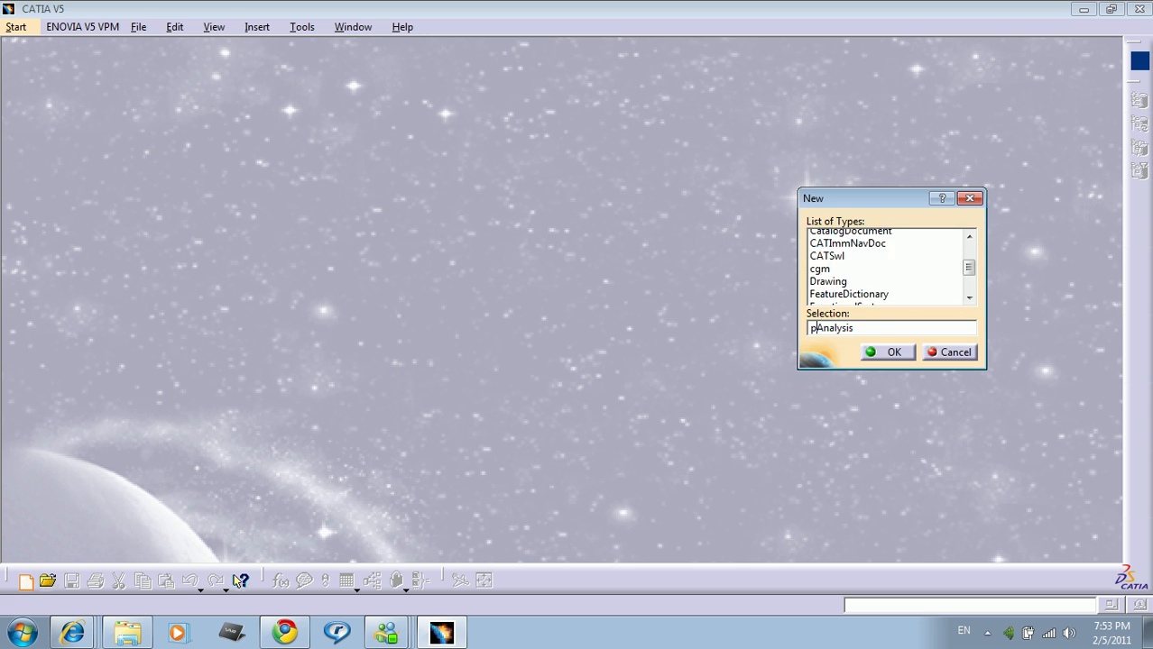
pyautogui.click(826, 274)
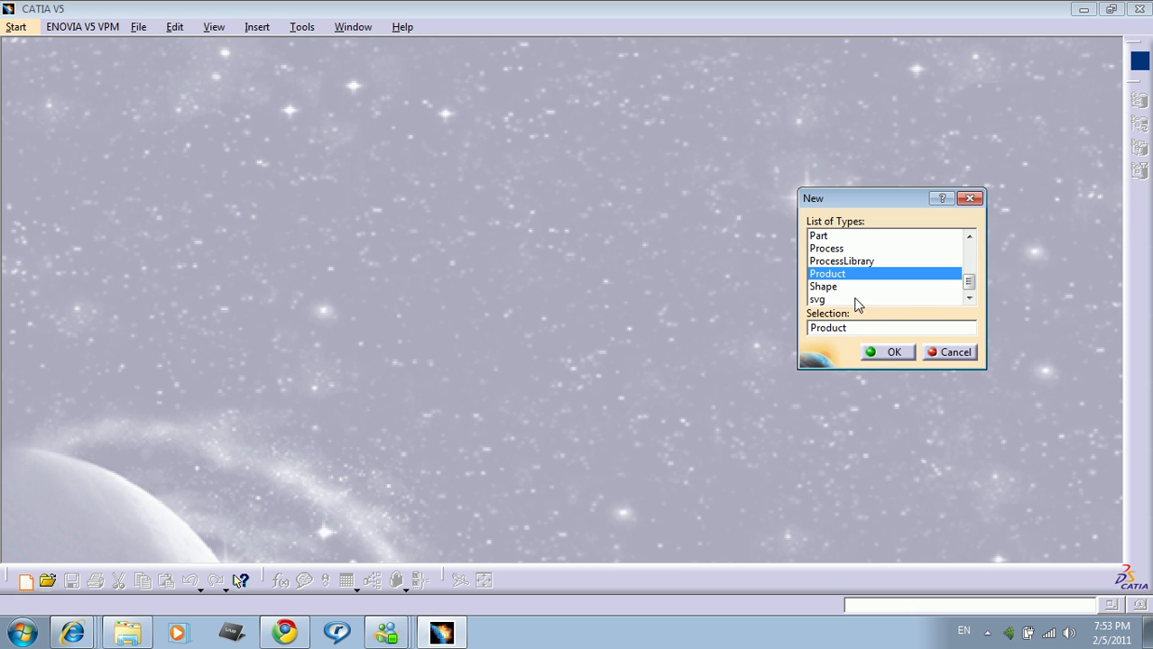
pyautogui.click(893, 351)
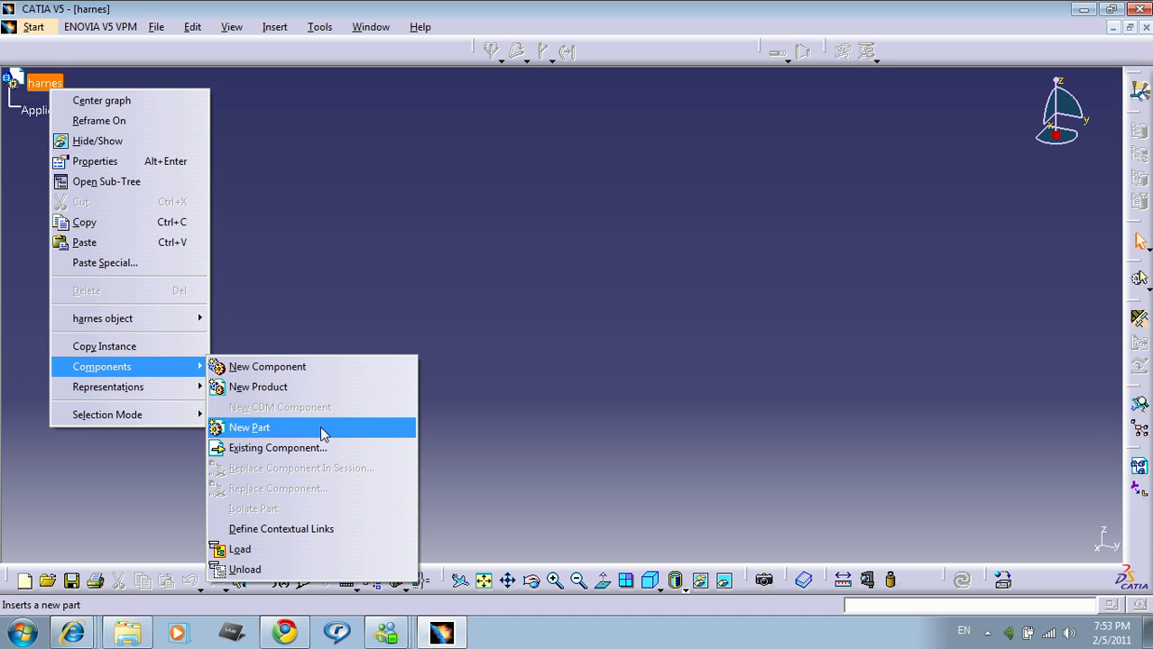
# Insert the Garmin GPS, OT_REB_LA-S and Switch parts and make XY the compass privileged plane.
pyautogui.click(278, 447)
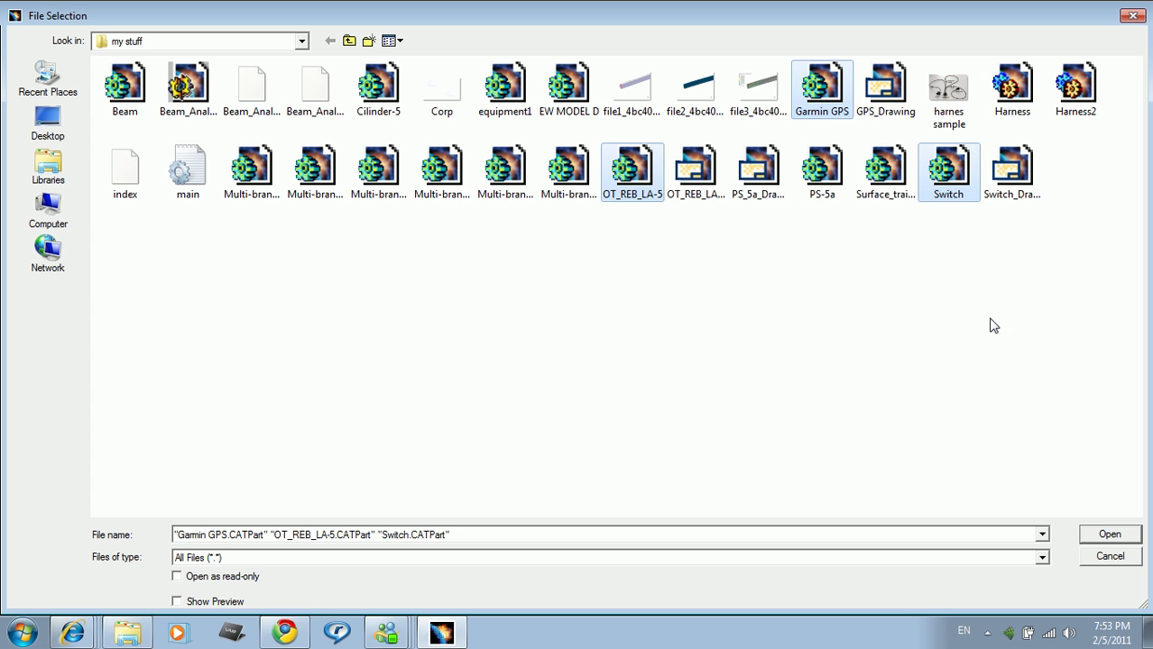
pyautogui.click(1109, 534)
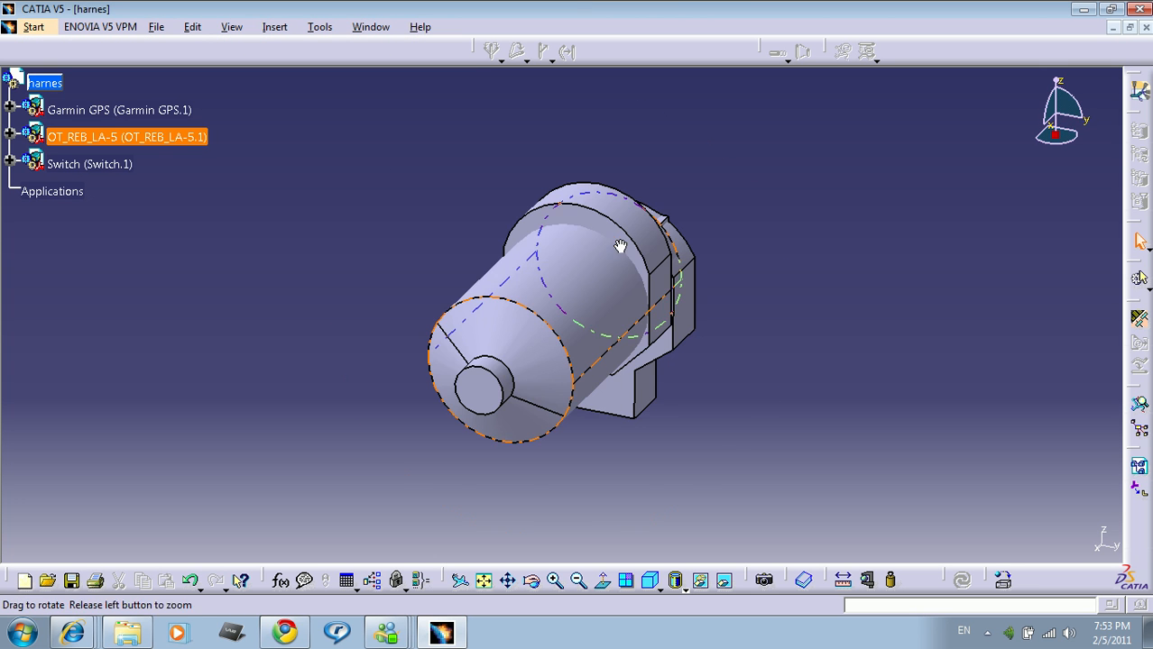
pyautogui.rightClick(1061, 118)
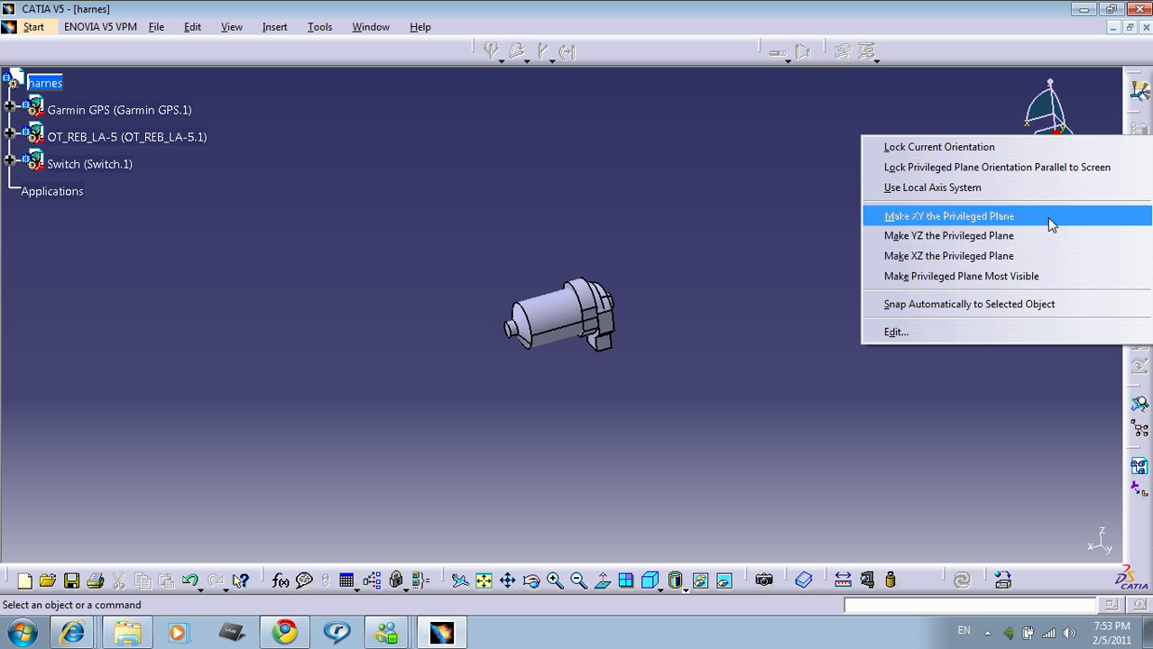
pyautogui.click(948, 216)
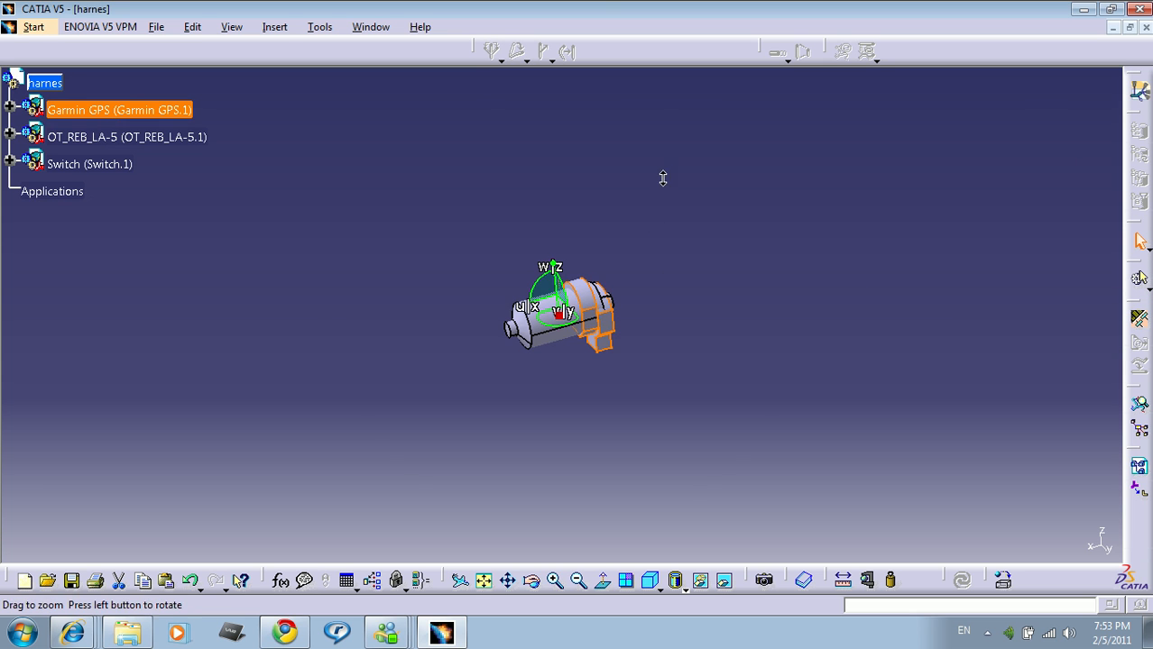
# Drag the Garmin GPS away and lower and rotate it, and move the Switch off to the left.
pyautogui.moveTo(559, 306); pyautogui.dragTo(965, 195)
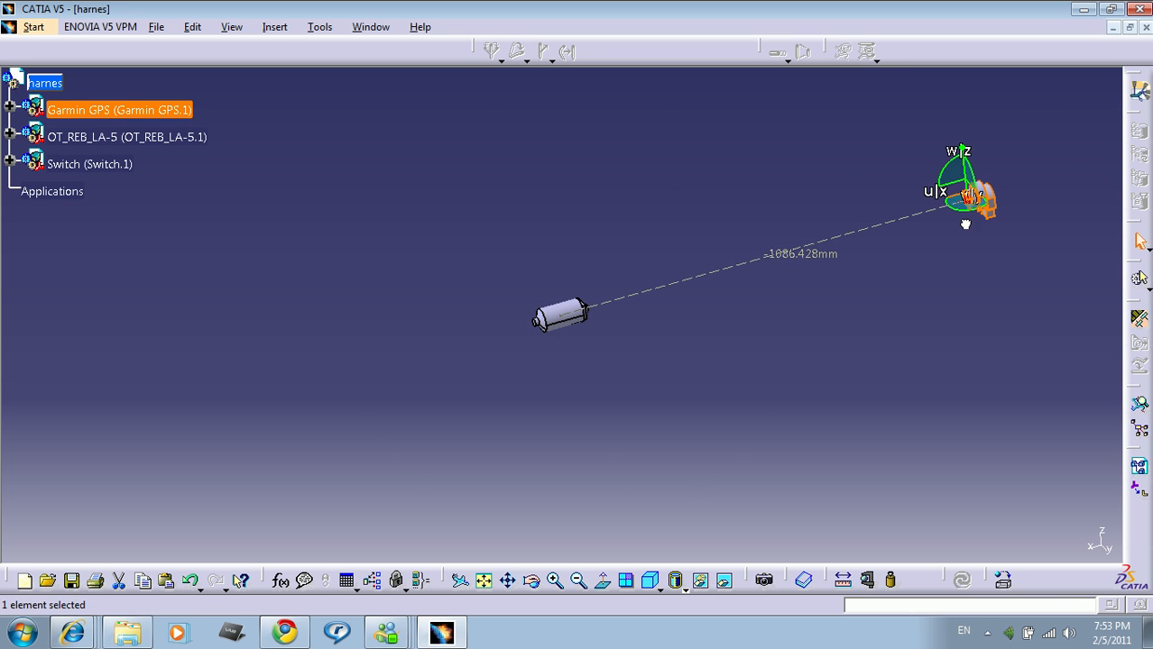
pyautogui.click(126, 138)
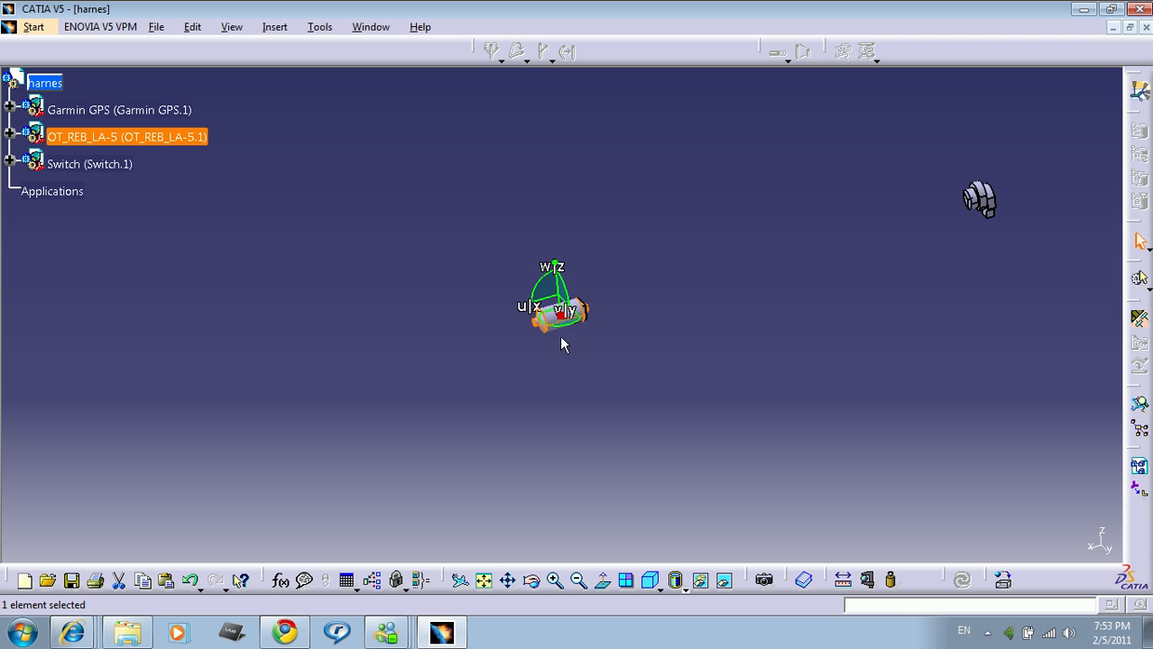
pyautogui.click(88, 163)
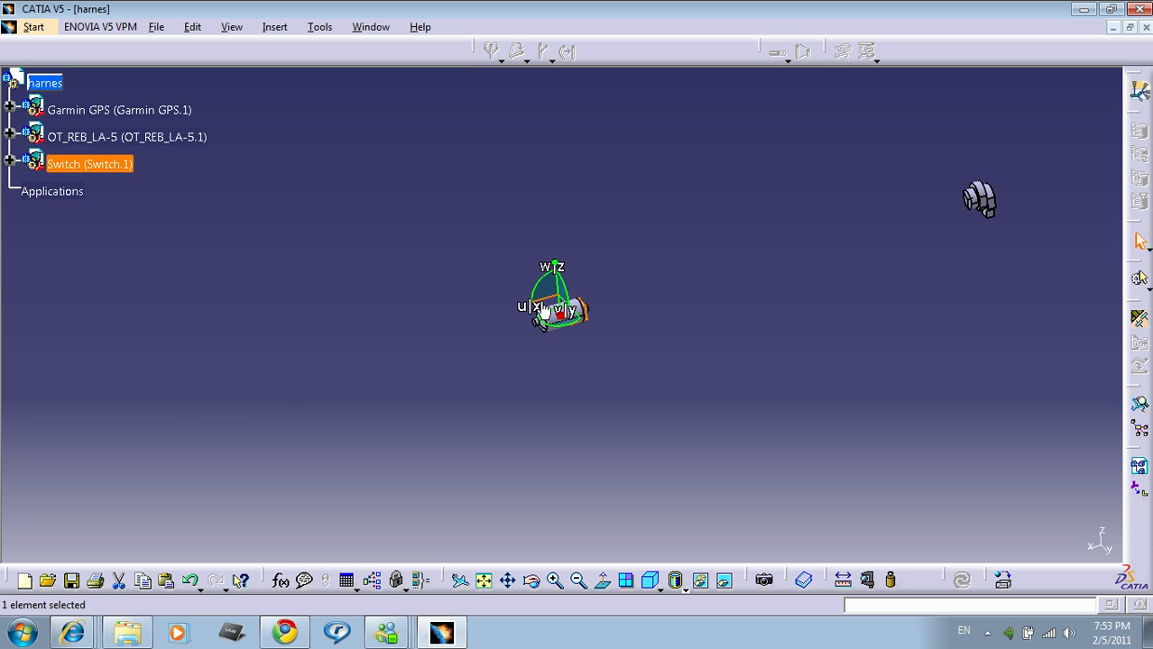
pyautogui.moveTo(551, 303); pyautogui.dragTo(166, 406)
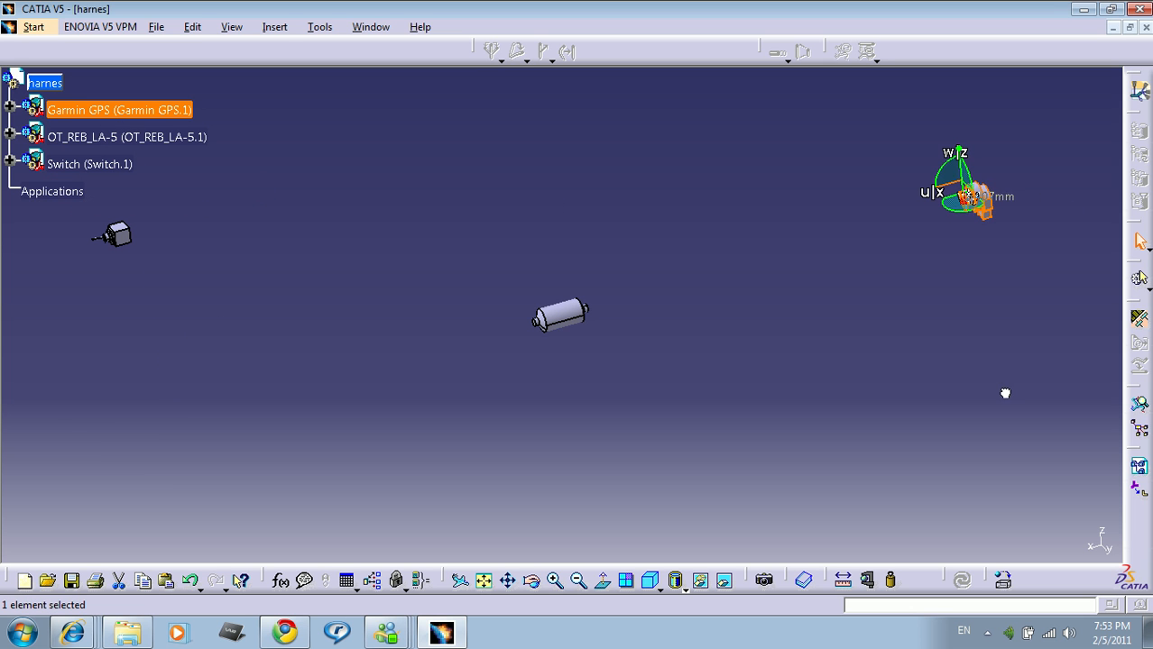
pyautogui.moveTo(971, 195); pyautogui.dragTo(988, 352)
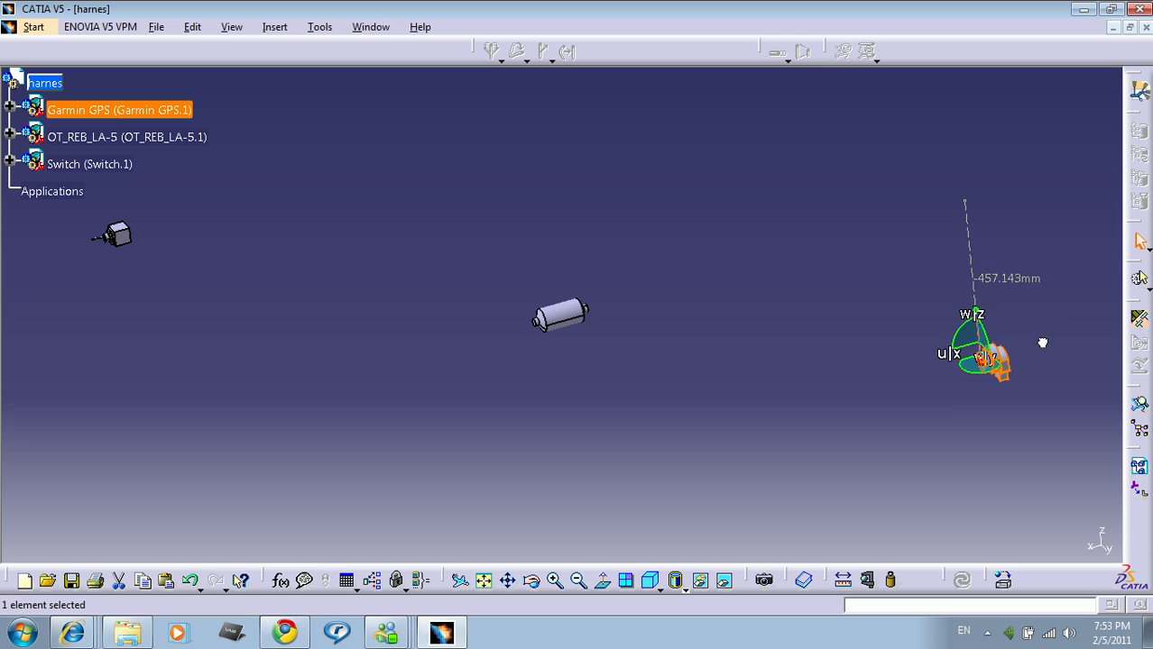
pyautogui.moveTo(1042, 343); pyautogui.dragTo(1089, 280)
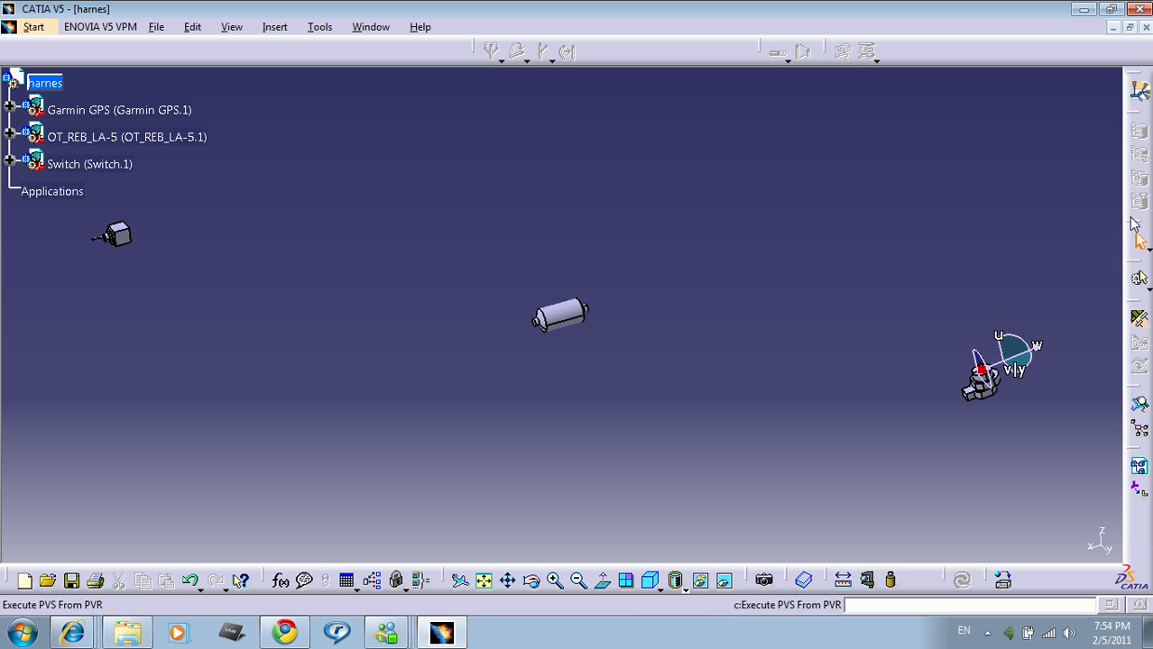
# Switch from the Start menu to the Electrical Harness Assembly workbench.
pyautogui.click(33, 27)
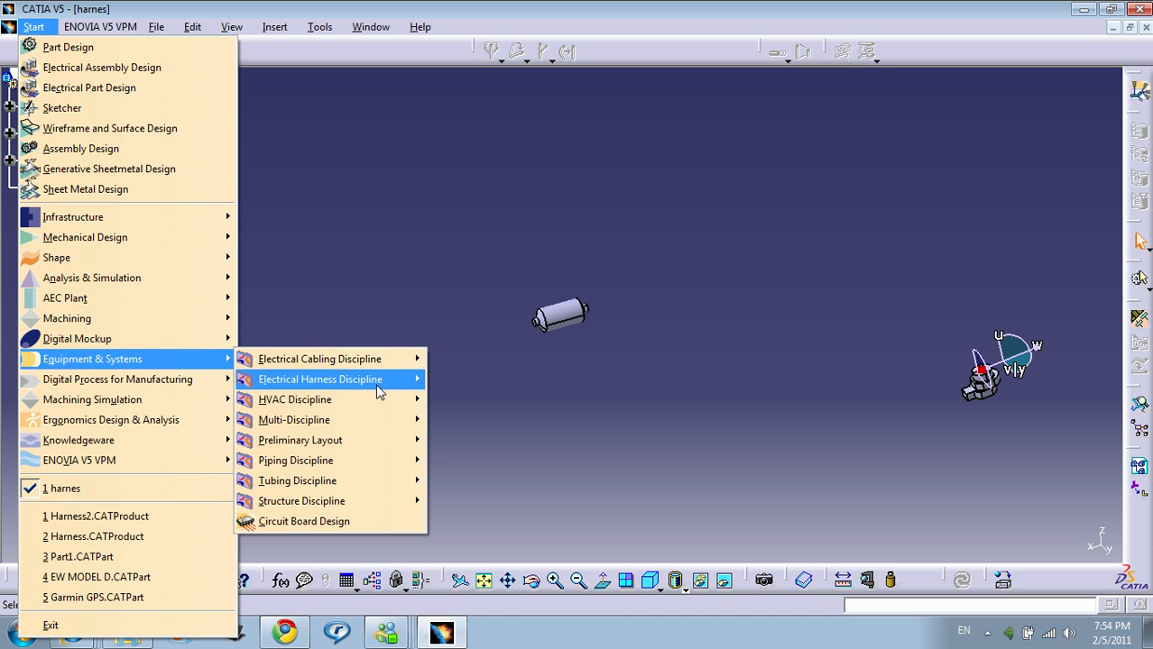
pyautogui.moveTo(321, 379)
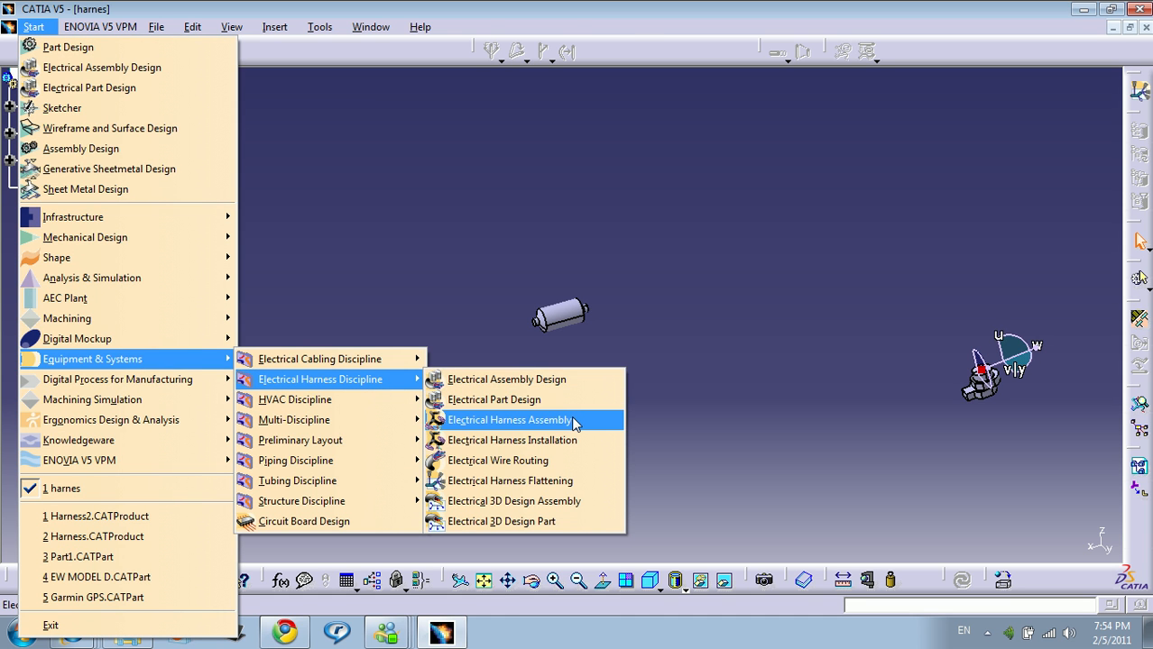
pyautogui.click(509, 418)
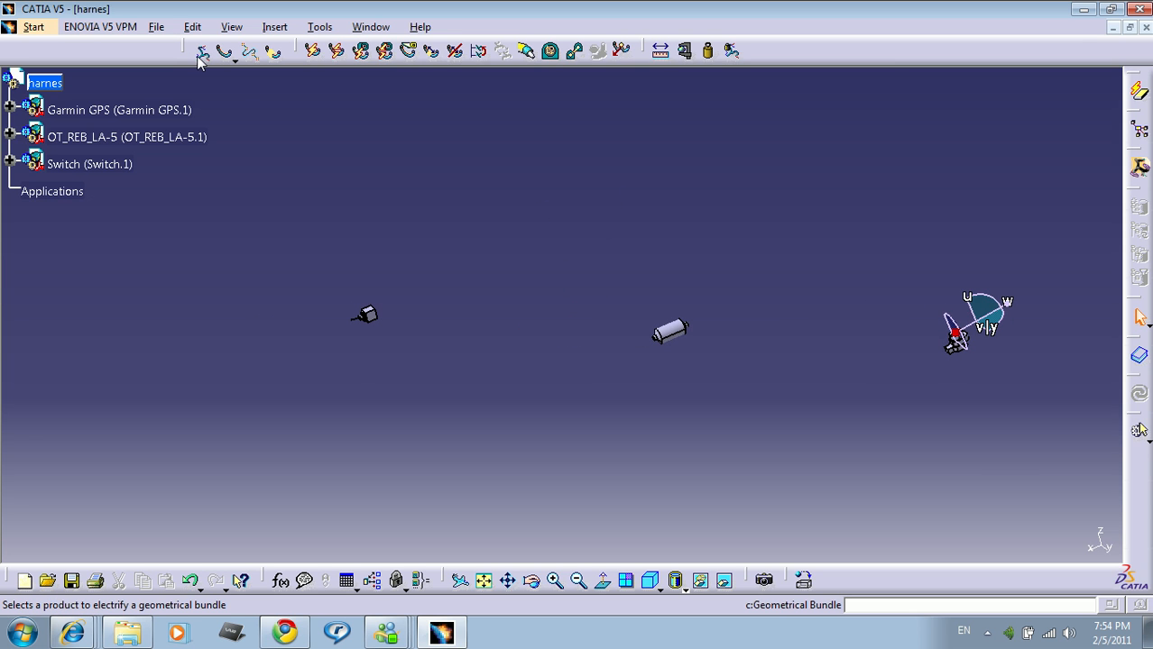
pyautogui.moveTo(202, 51)
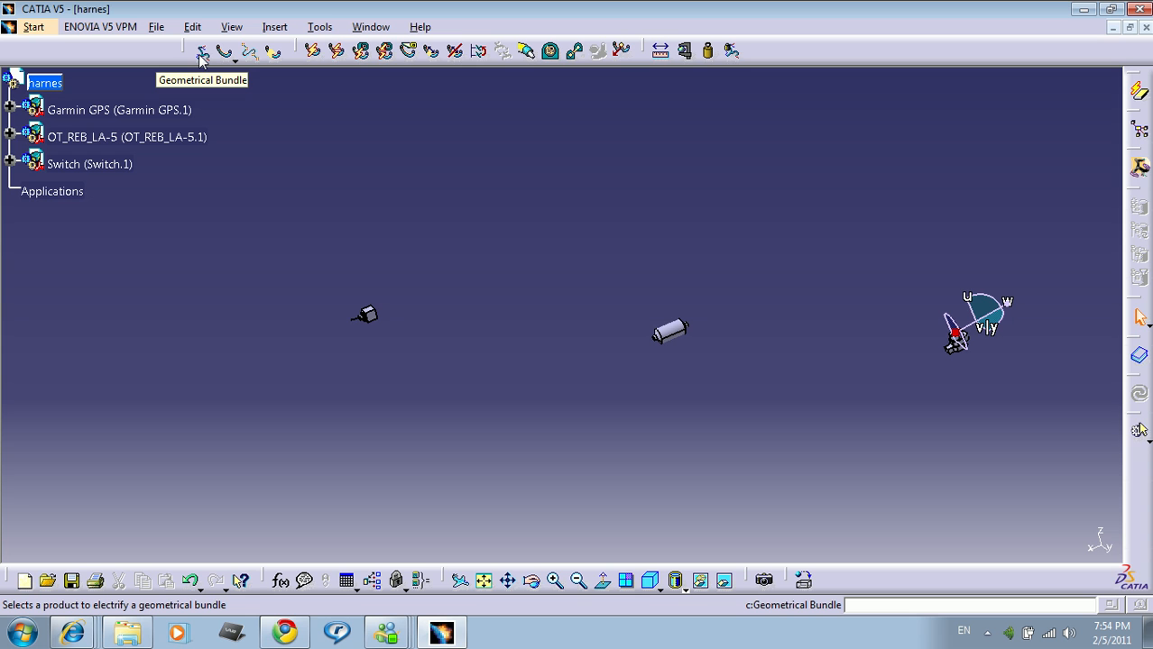
pyautogui.moveTo(172, 65)
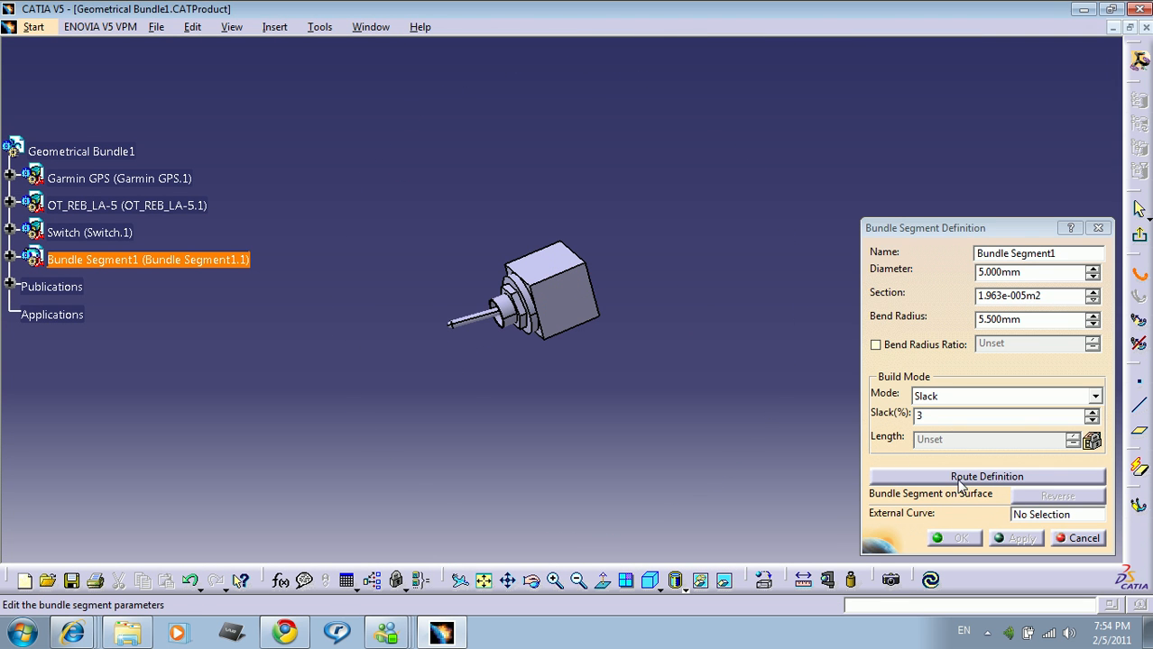
# Define Bundle Segment1's route through the connector points, then confirm Bundle Segment2.
pyautogui.click(985, 476)
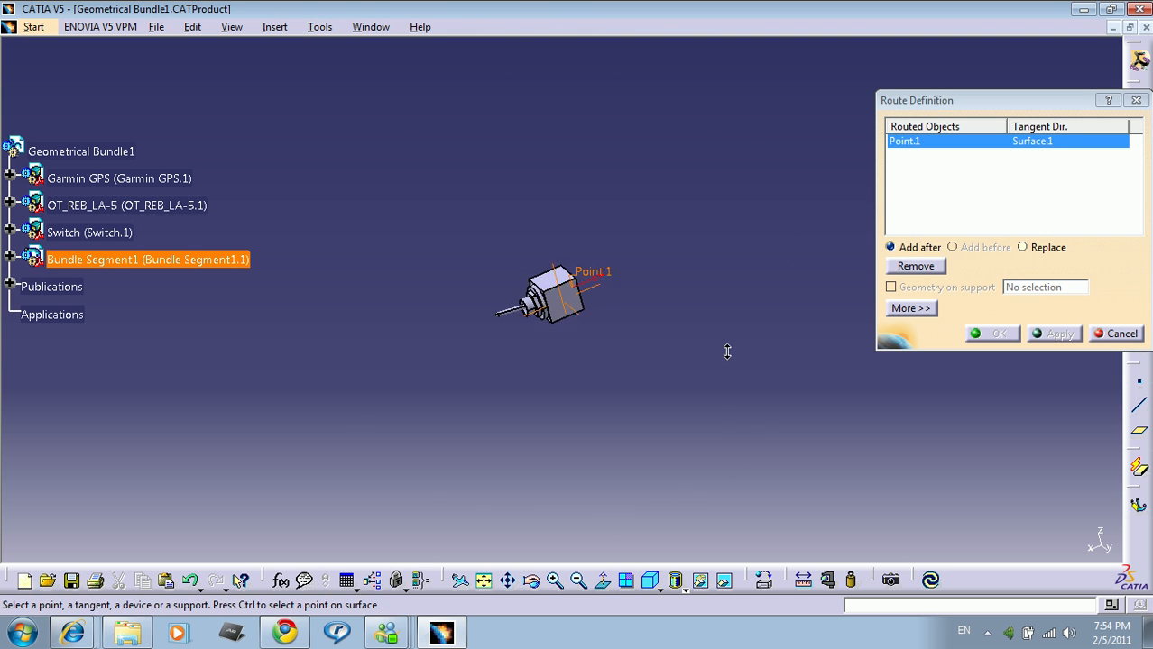
pyautogui.click(952, 245)
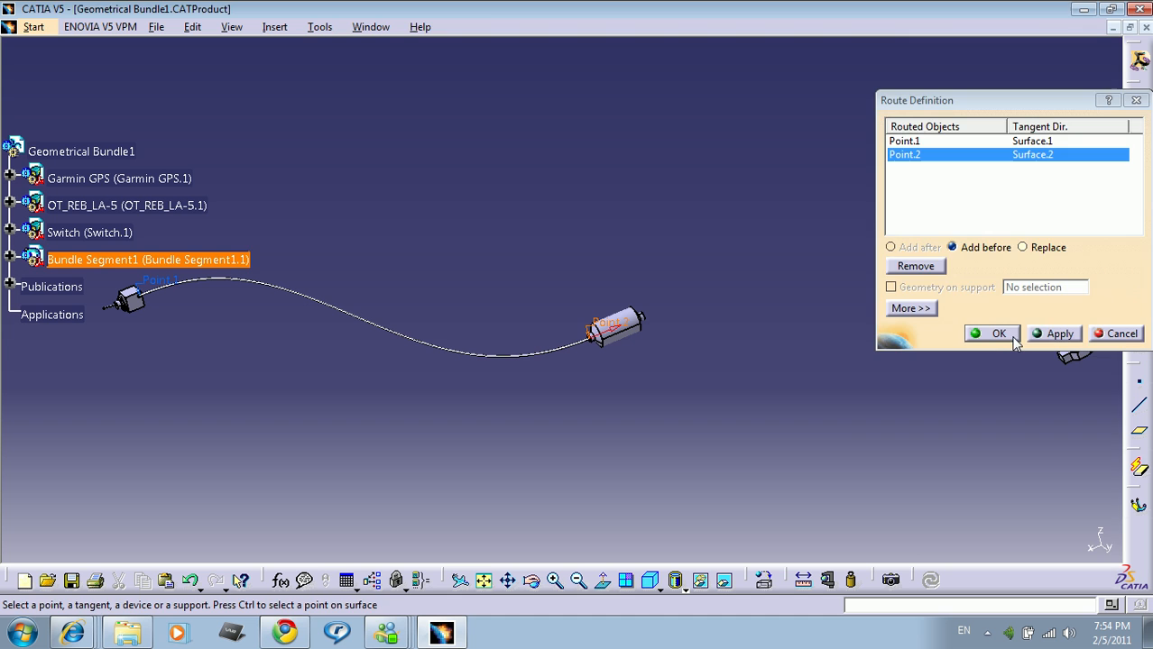
pyautogui.click(999, 334)
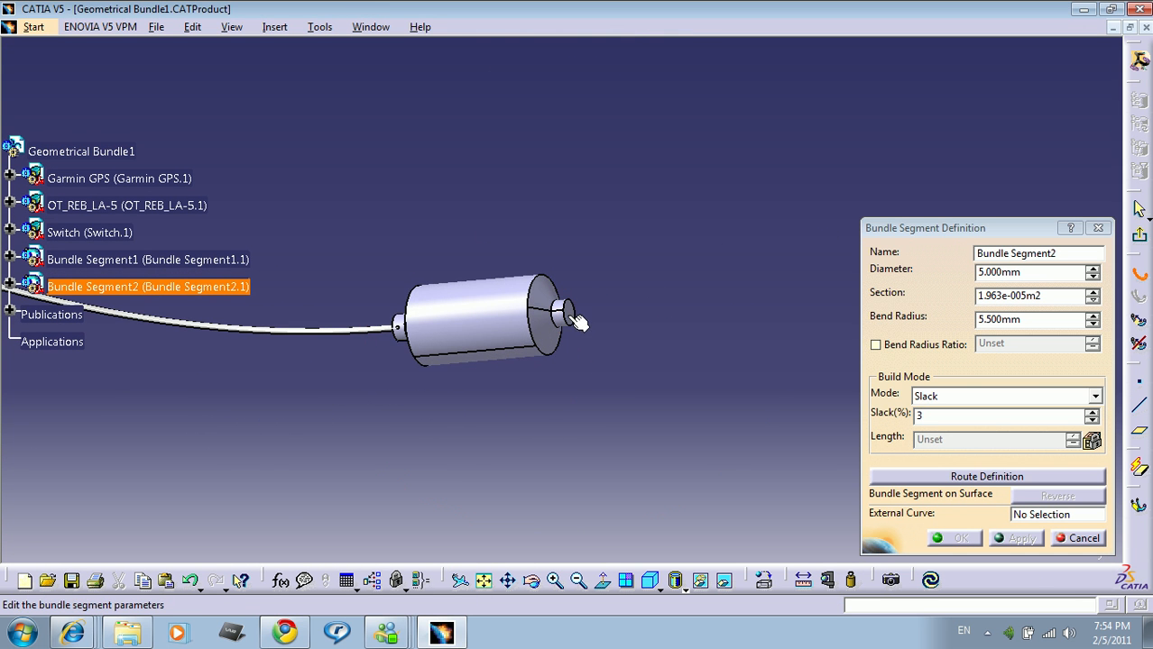
pyautogui.click(987, 476)
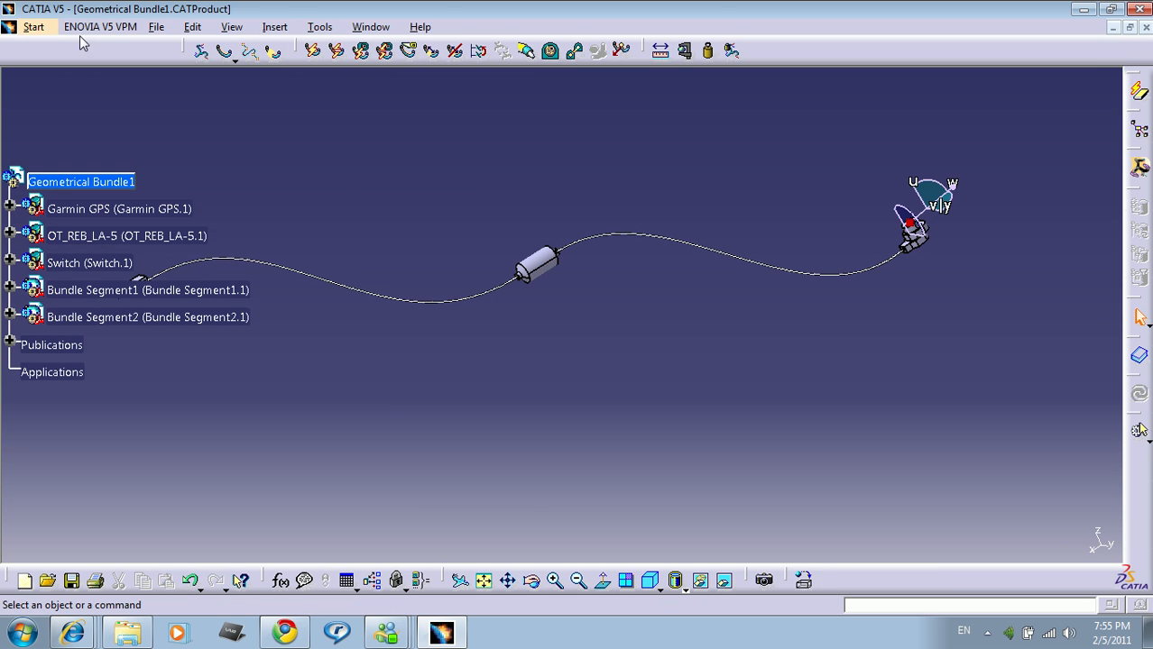
# Switch to Electrical Harness Flattening and accept flattening parameters on the xy plane.
pyautogui.click(33, 27)
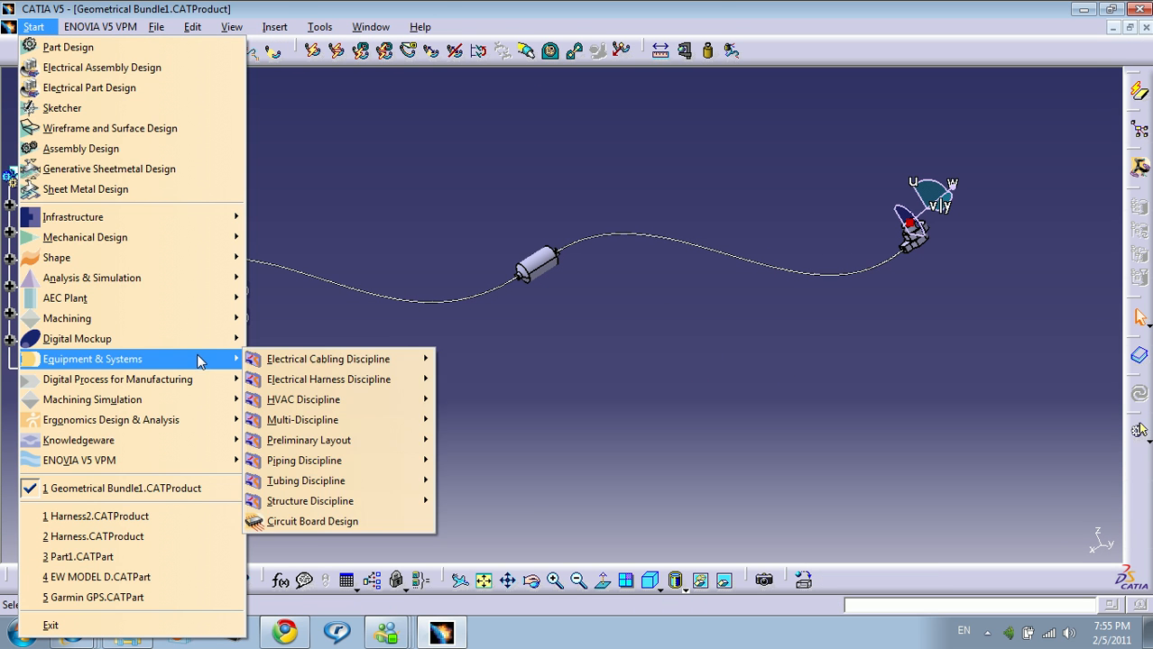
pyautogui.moveTo(329, 378)
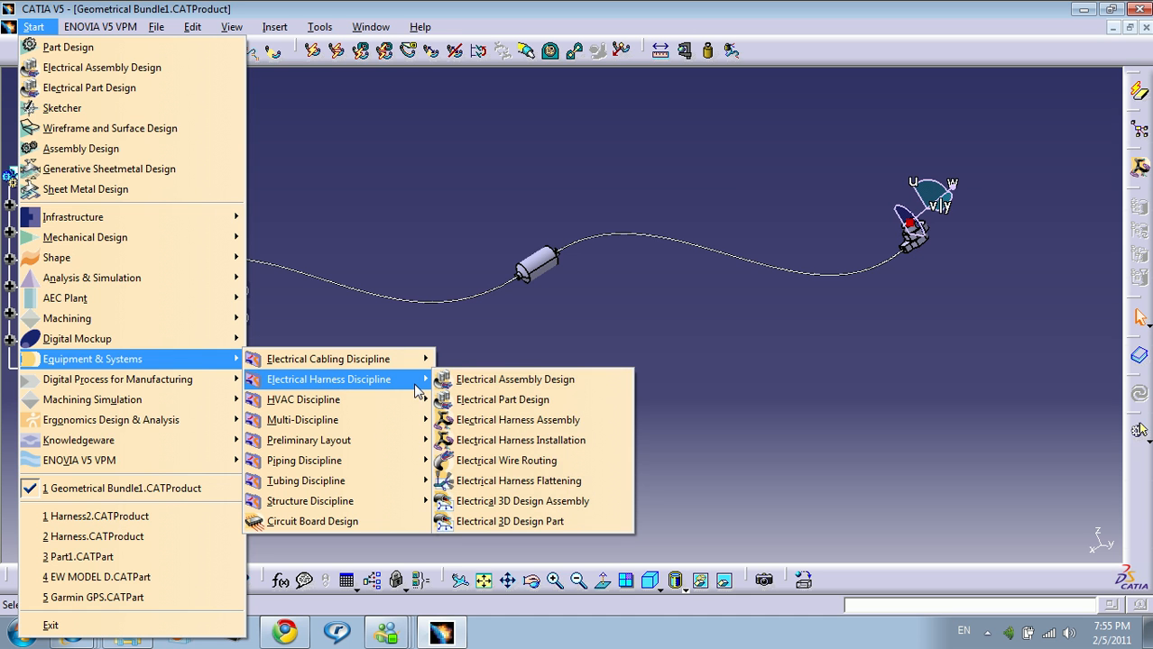
pyautogui.click(519, 480)
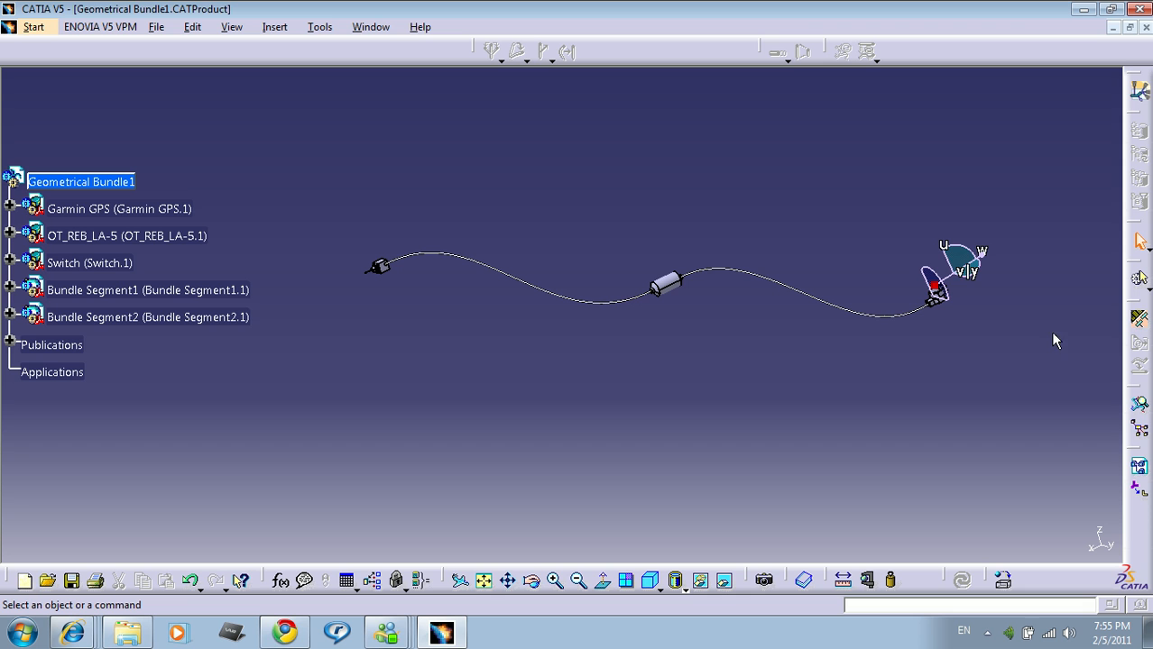
pyautogui.moveTo(1060, 337)
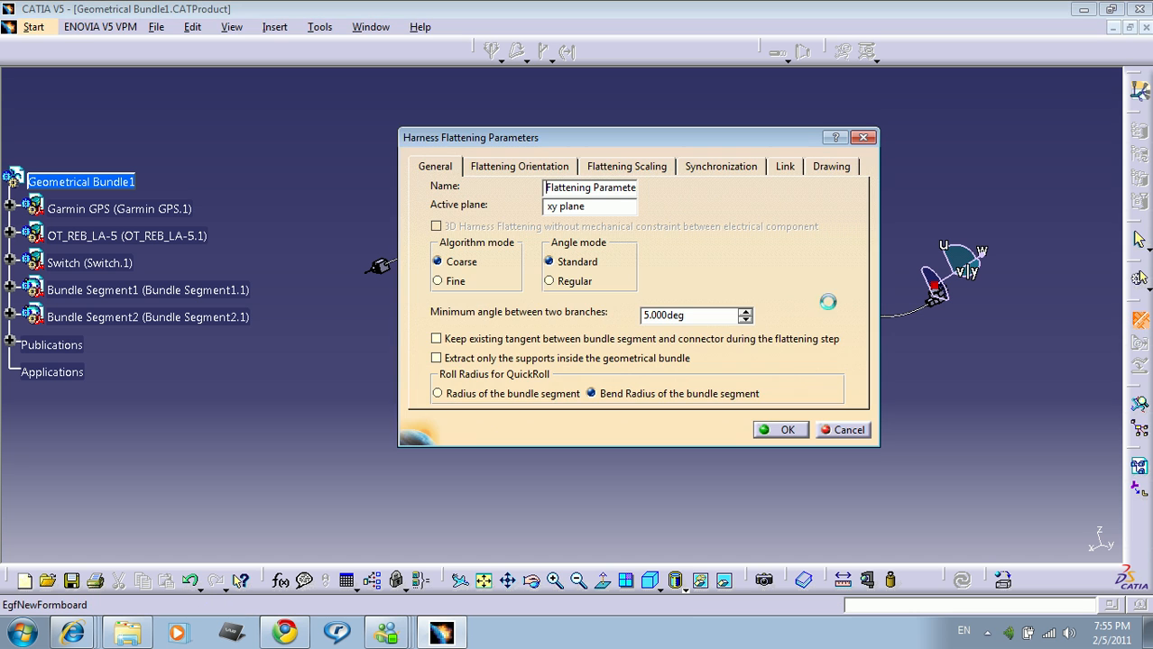
pyautogui.moveTo(729, 299)
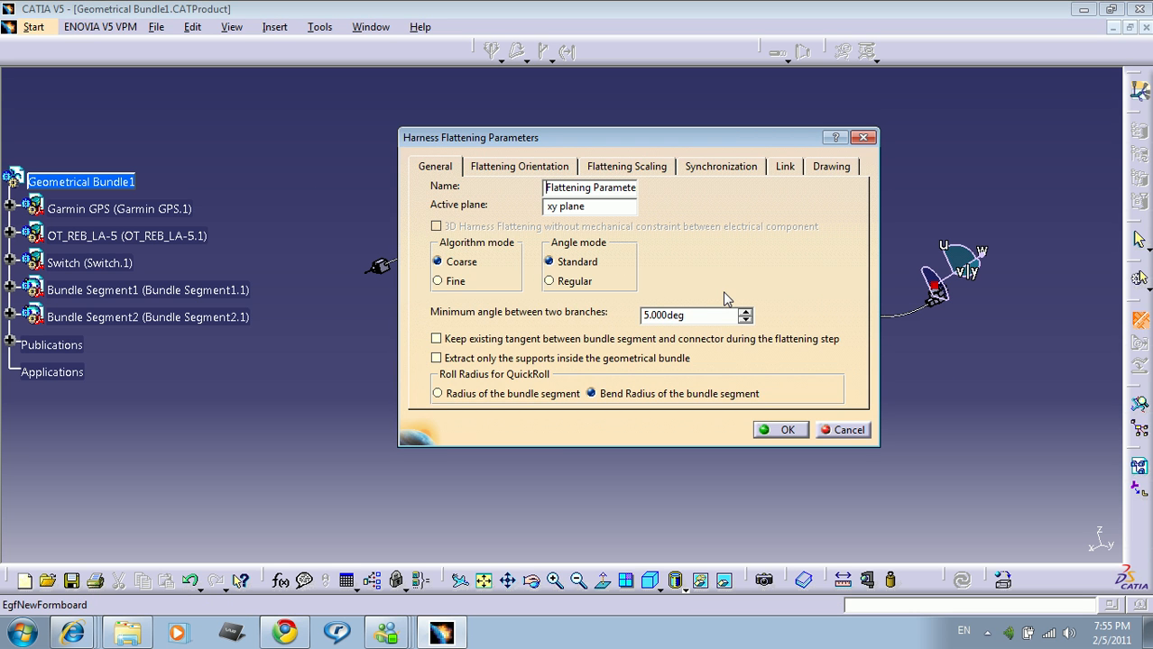
pyautogui.moveTo(738, 381)
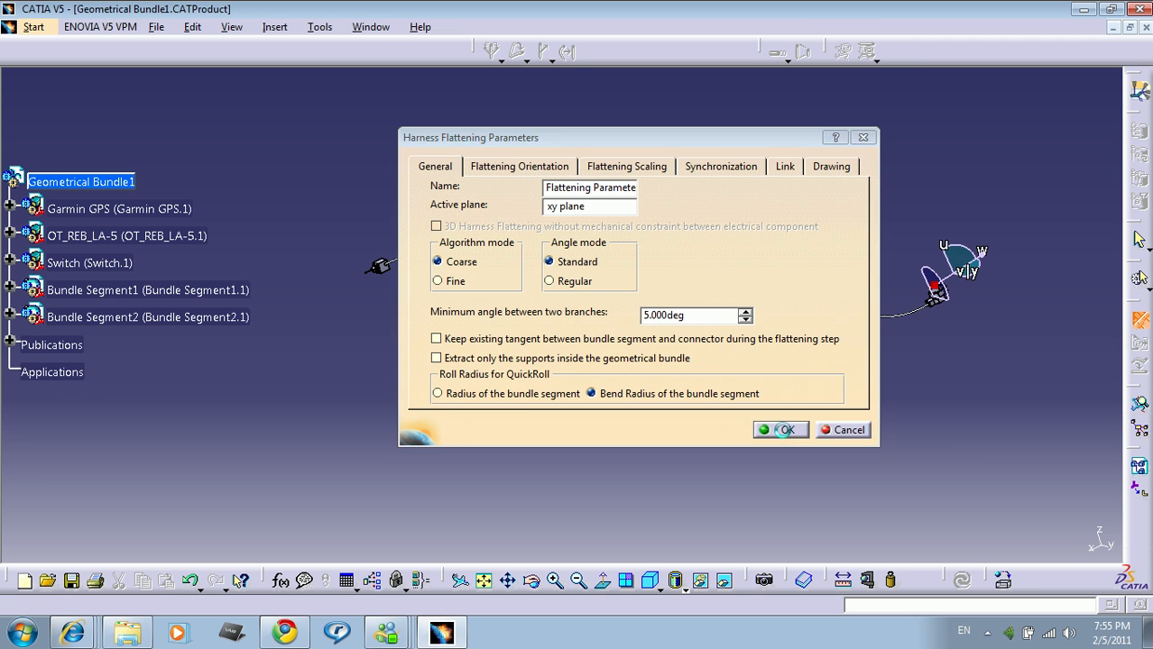
pyautogui.click(779, 429)
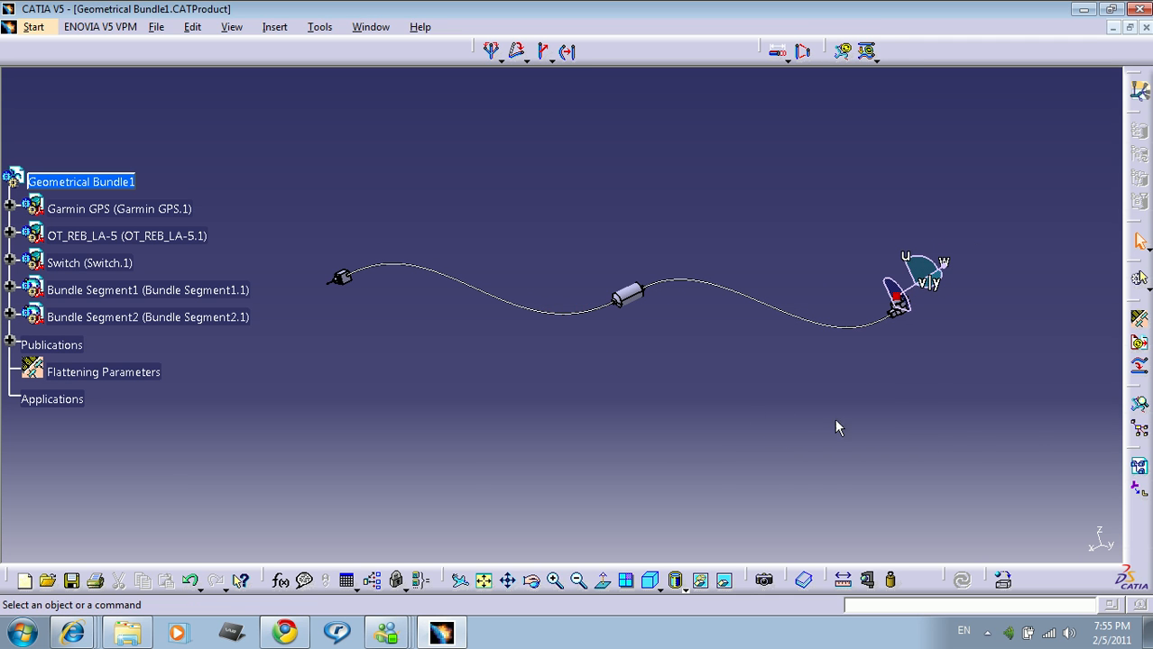
pyautogui.moveTo(1140, 368)
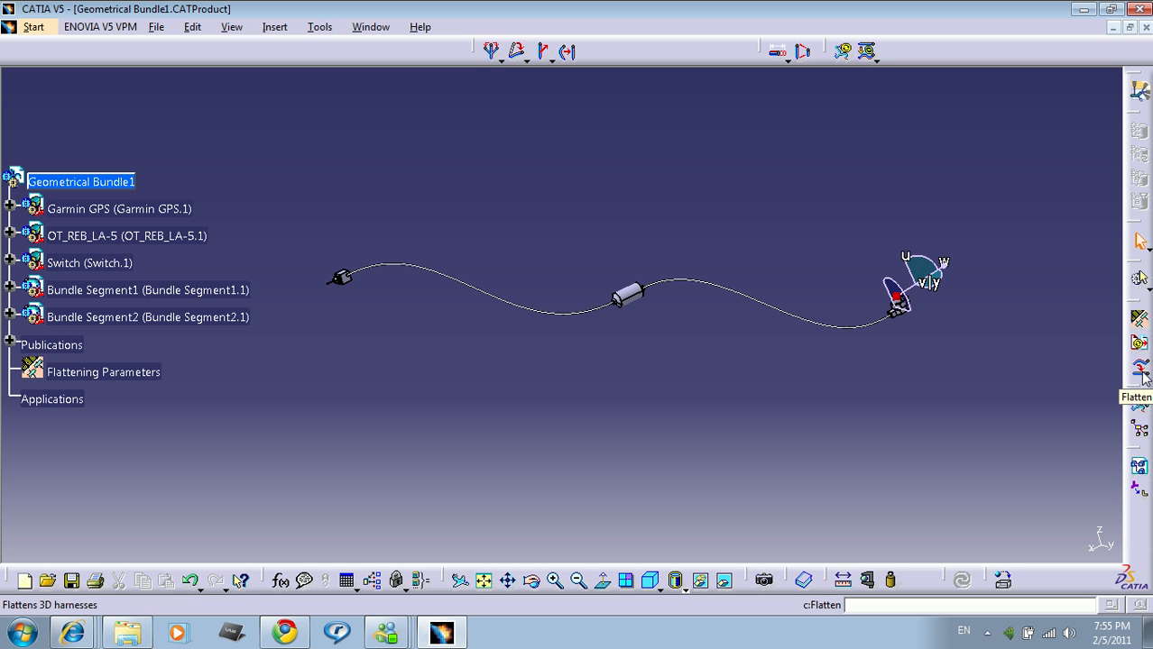
# Flatten Bundle Segment1 onto the xy plane with Coarse and Standard settings.
pyautogui.click(1140, 370)
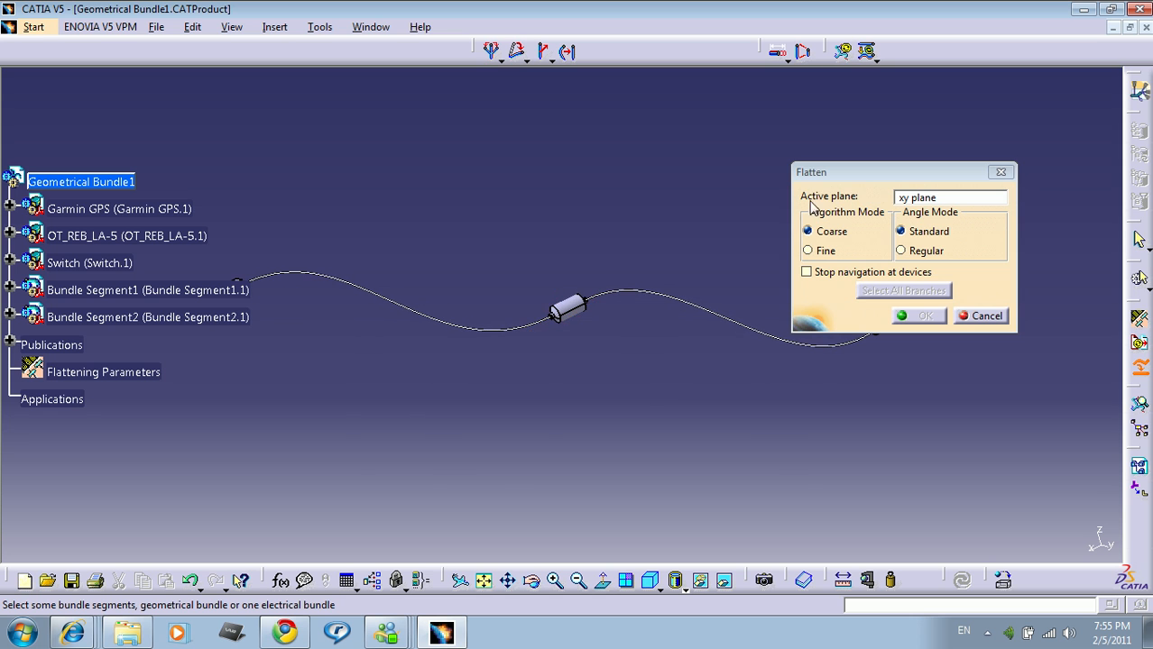
pyautogui.moveTo(916, 210)
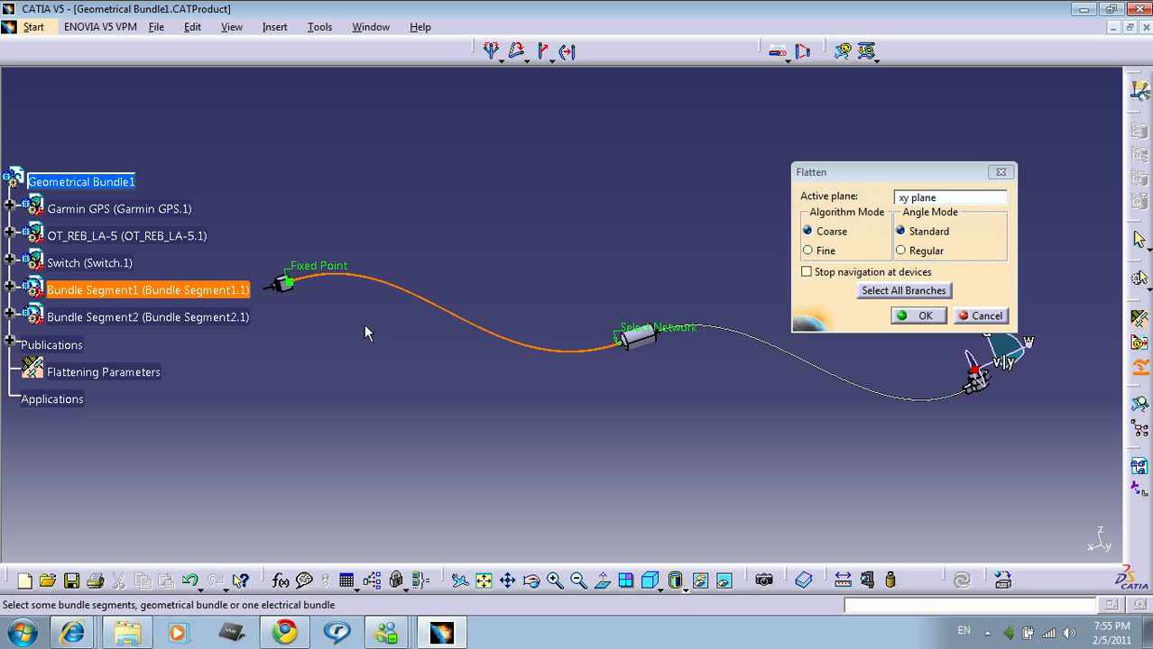
pyautogui.moveTo(656, 339)
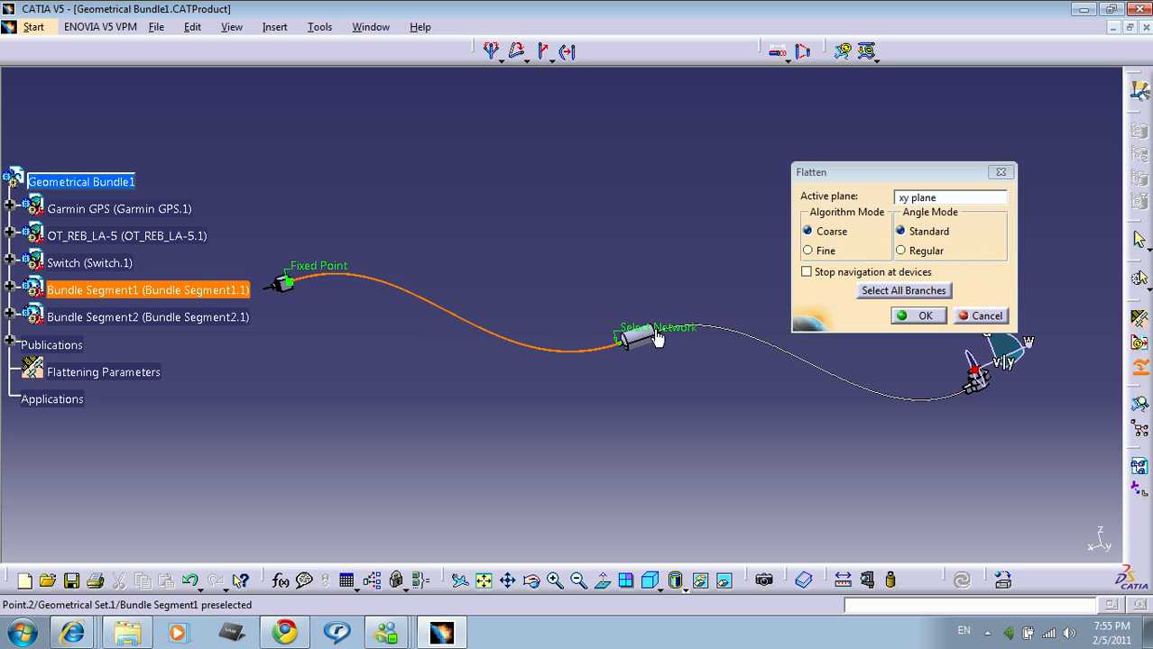
pyautogui.moveTo(682, 377)
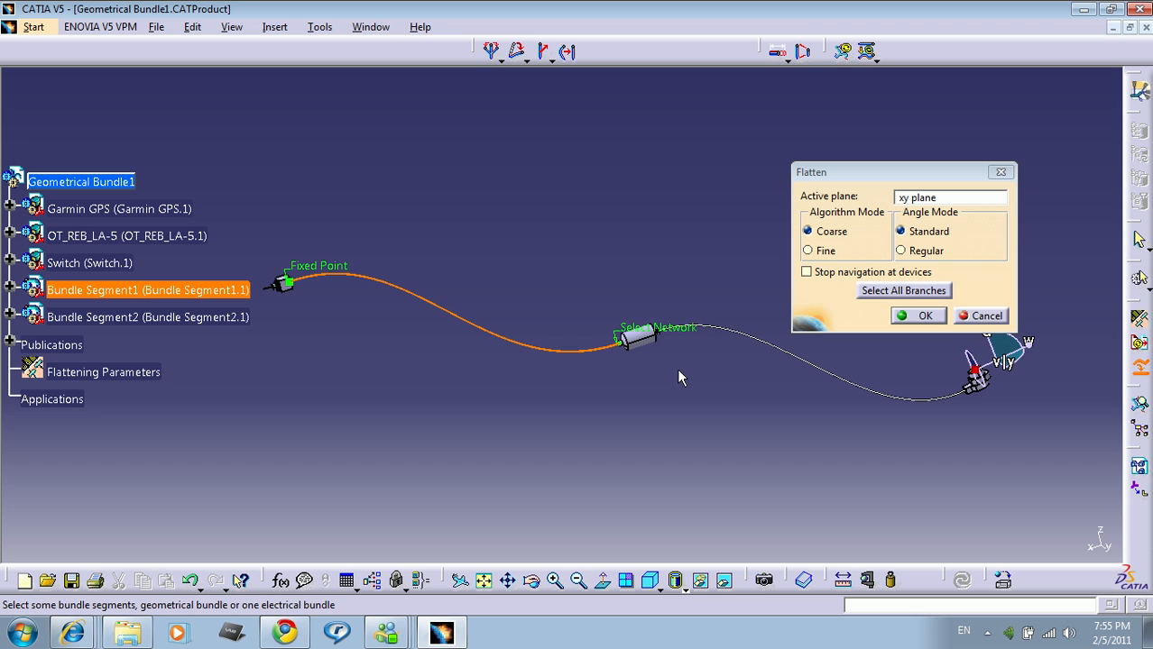
pyautogui.moveTo(527, 324)
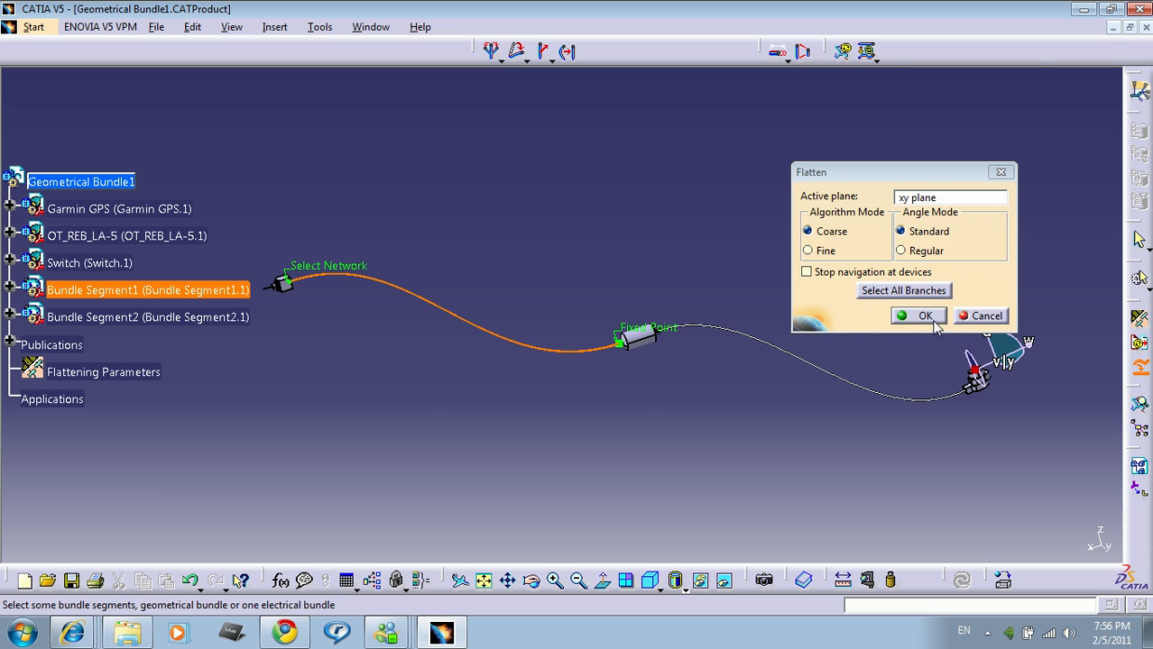
pyautogui.click(918, 315)
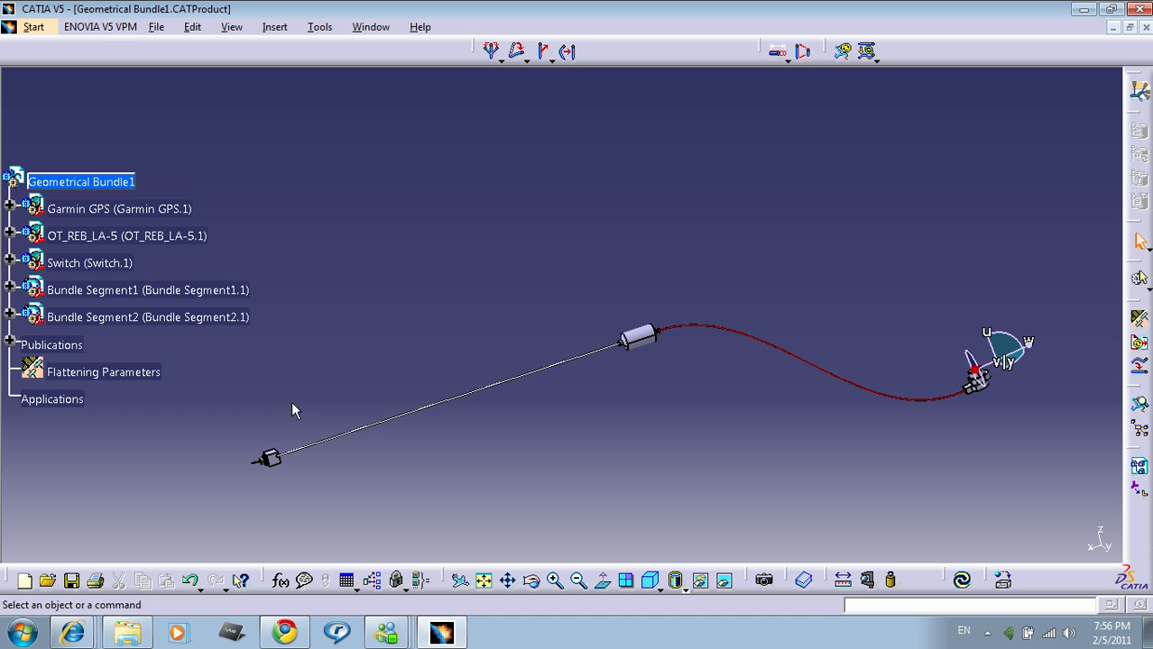
pyautogui.click(148, 289)
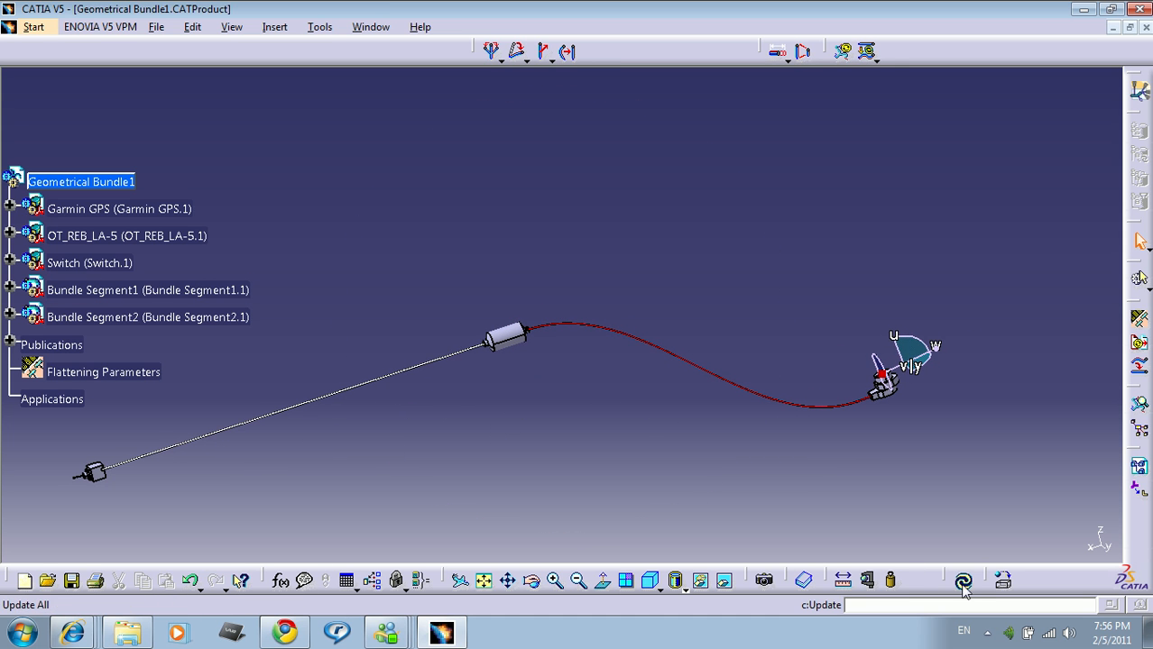
pyautogui.moveTo(822, 400)
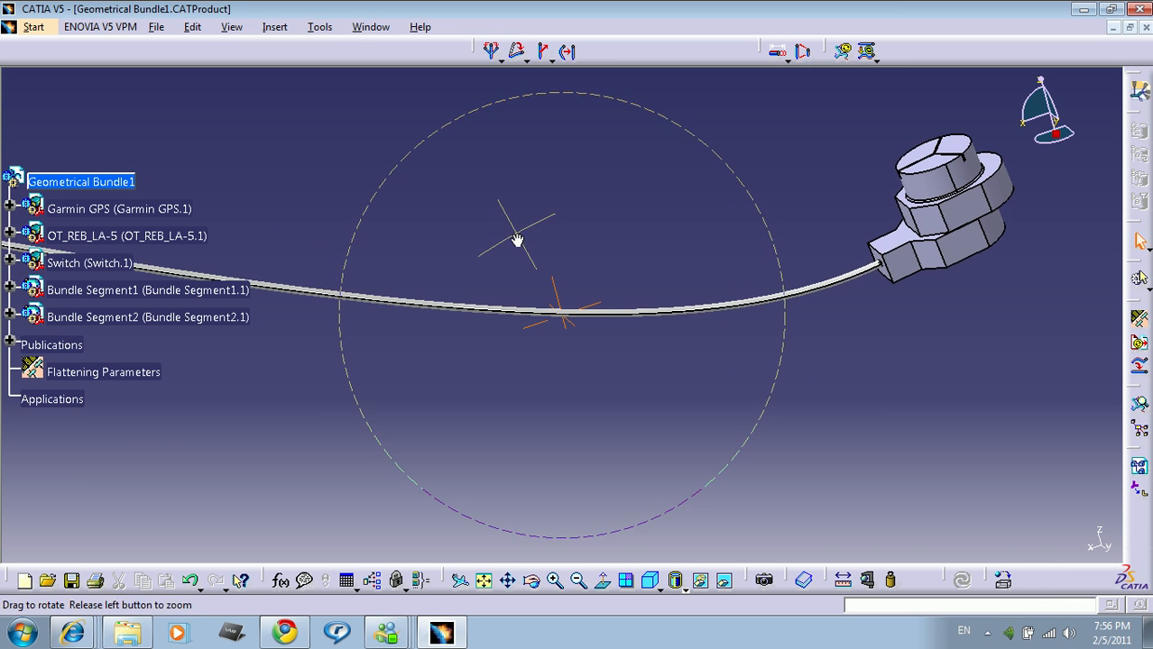
pyautogui.moveTo(516, 238); pyautogui.dragTo(583, 351)
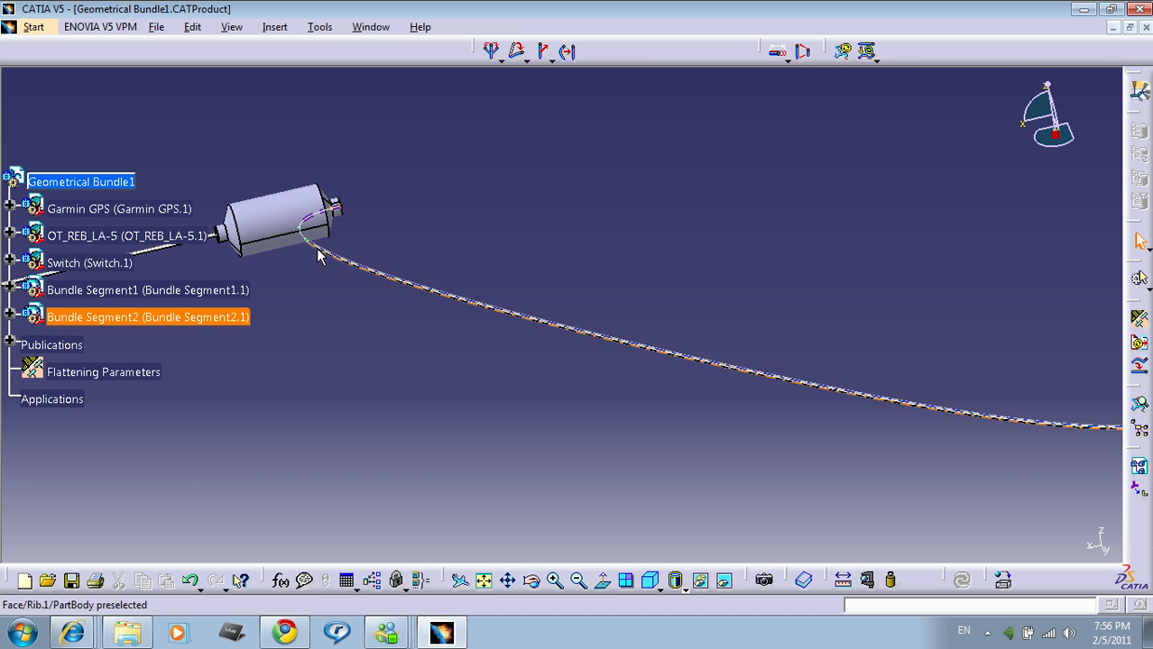
pyautogui.doubleClick(148, 318)
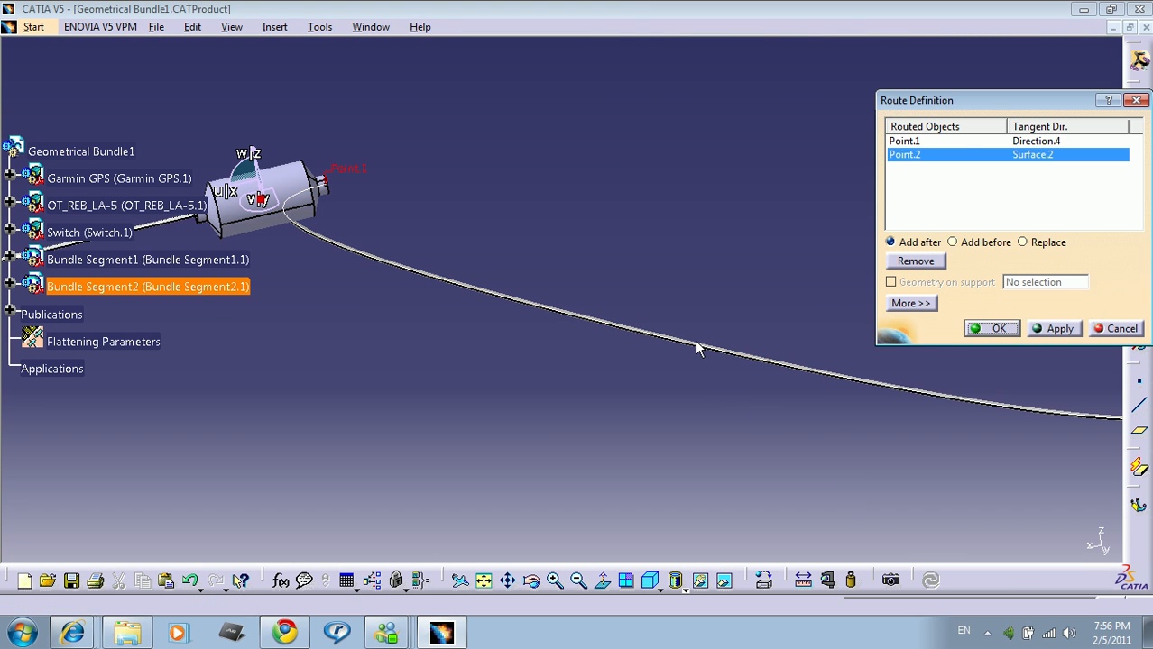
pyautogui.click(904, 141)
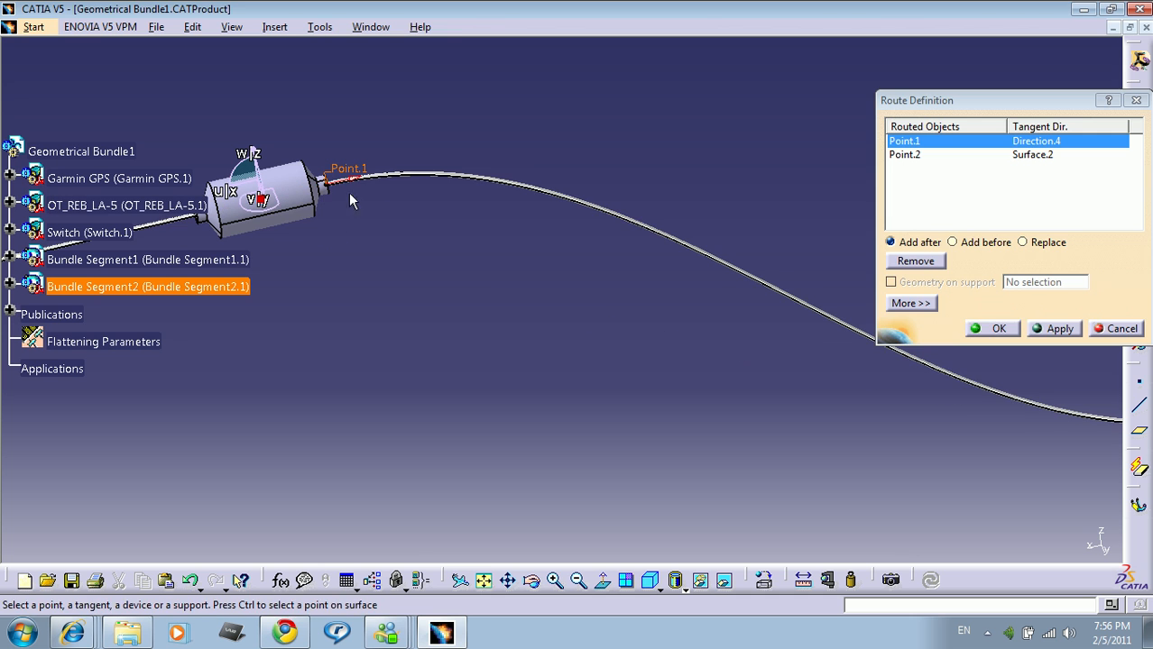
pyautogui.click(997, 328)
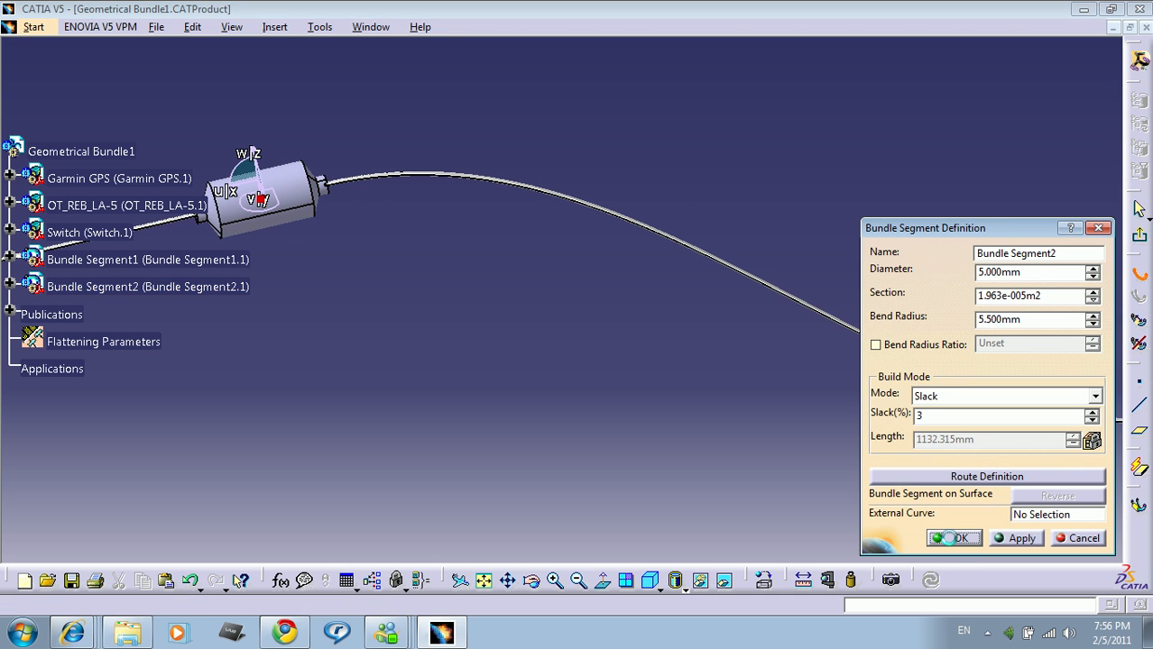
pyautogui.click(953, 537)
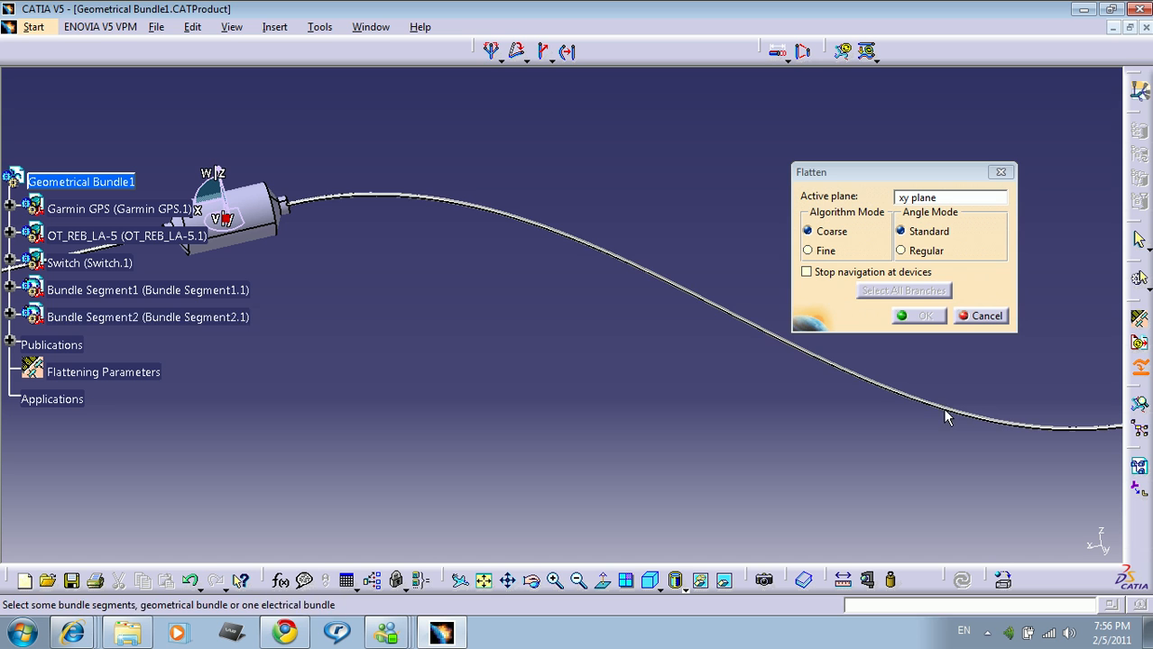
# Flatten Bundle Segment2 as well so the whole harness lies straight on the xy plane.
pyautogui.click(945, 429)
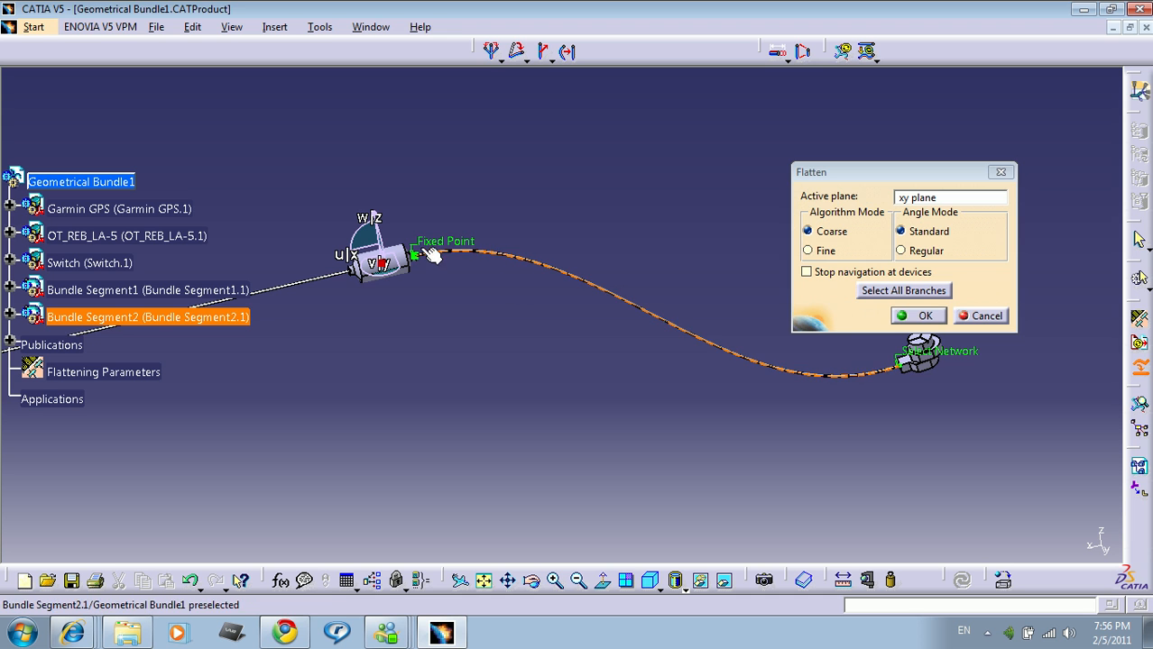
pyautogui.click(923, 316)
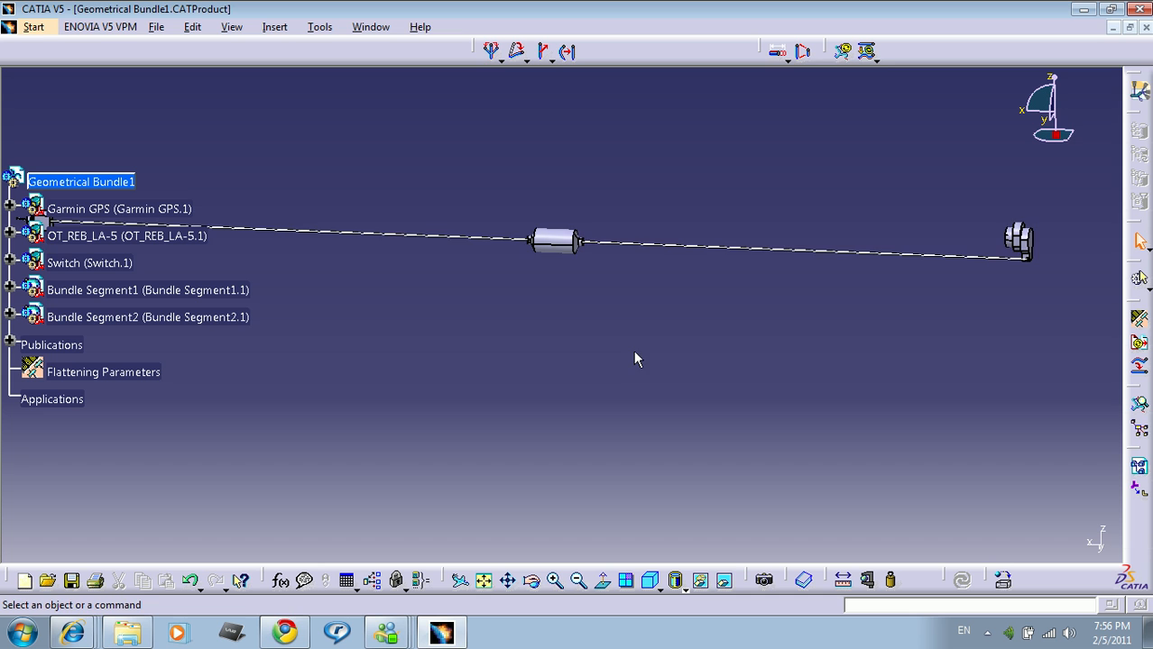
pyautogui.click(566, 51)
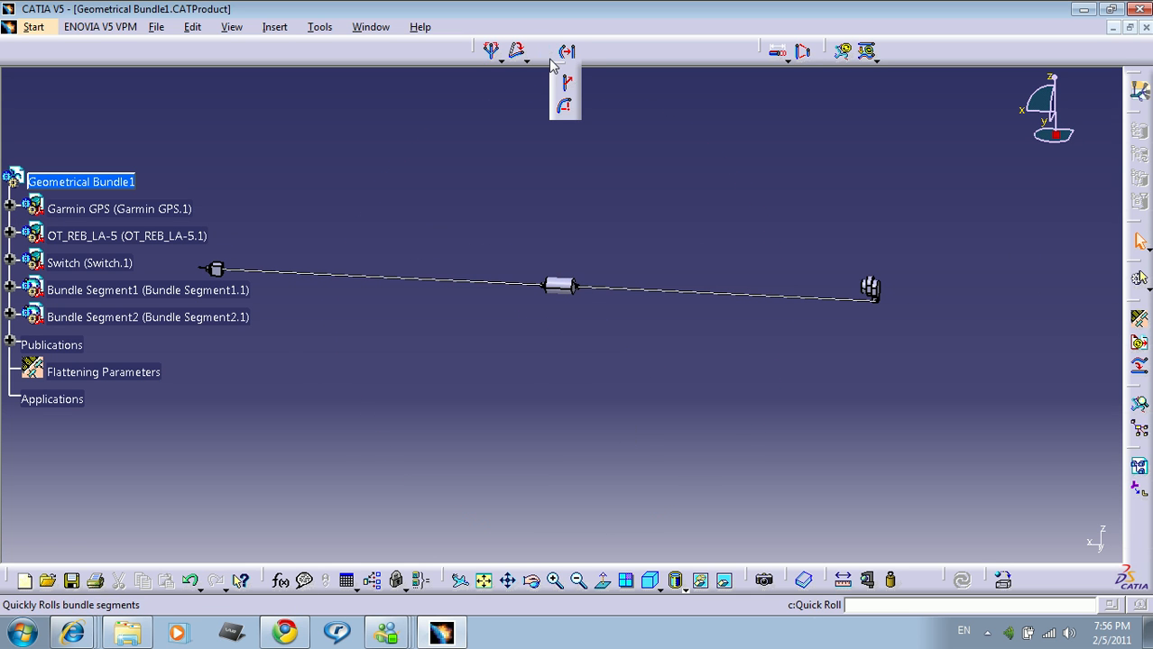
pyautogui.moveTo(566, 109)
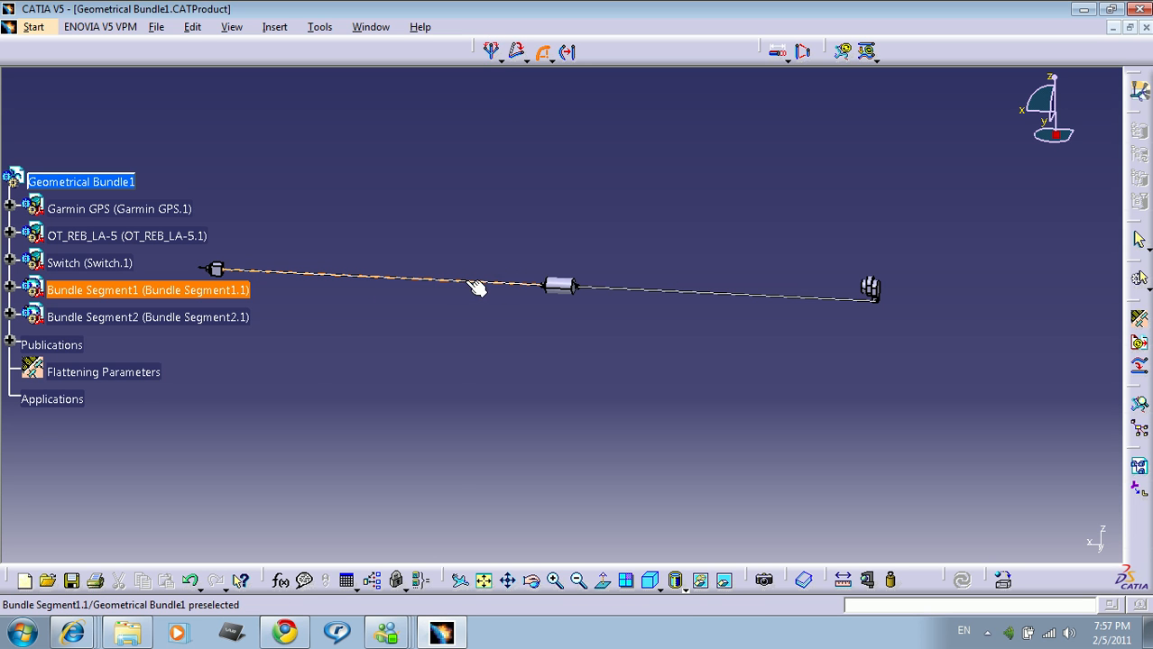
pyautogui.moveTo(501, 290)
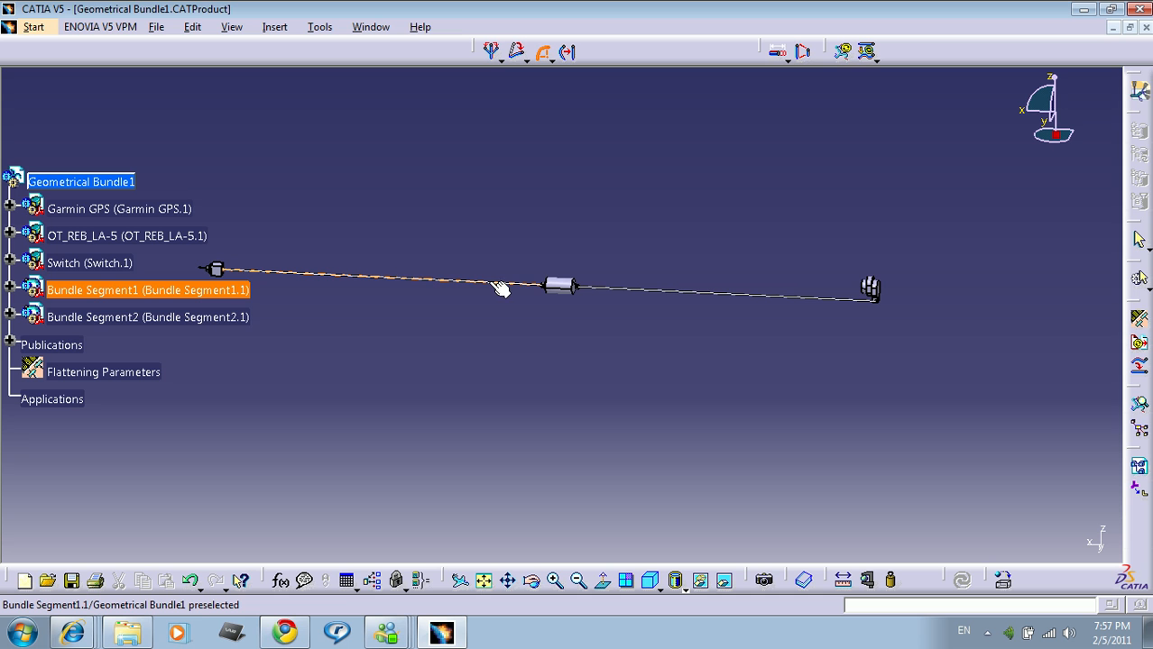
pyautogui.moveTo(525, 292)
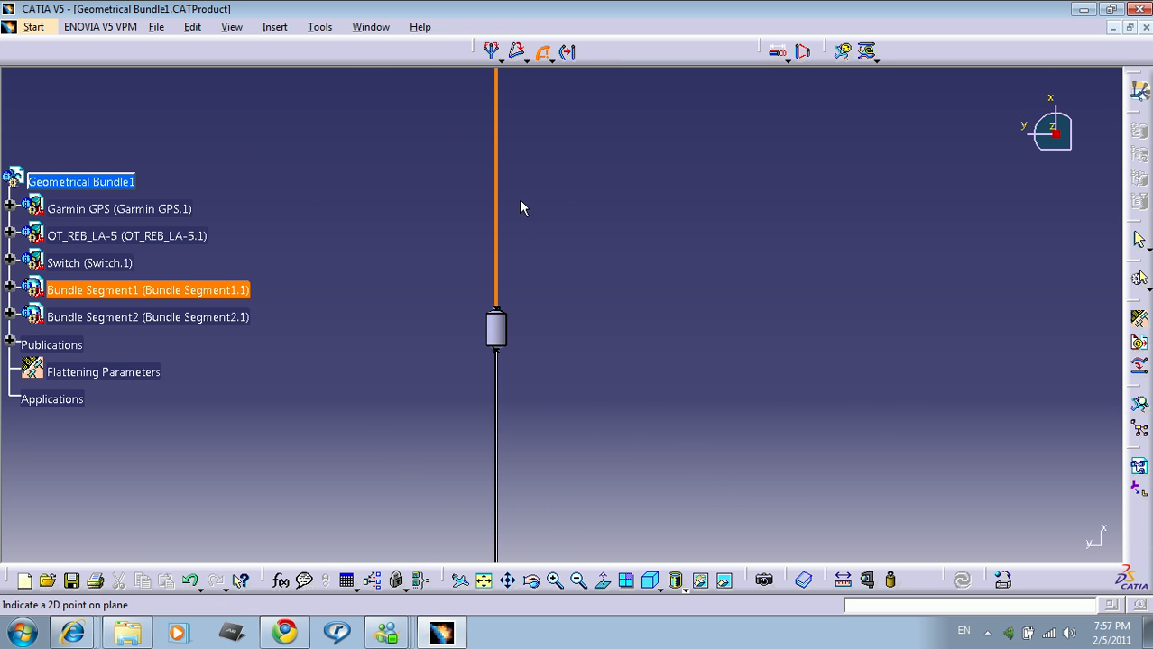
pyautogui.moveTo(544, 266)
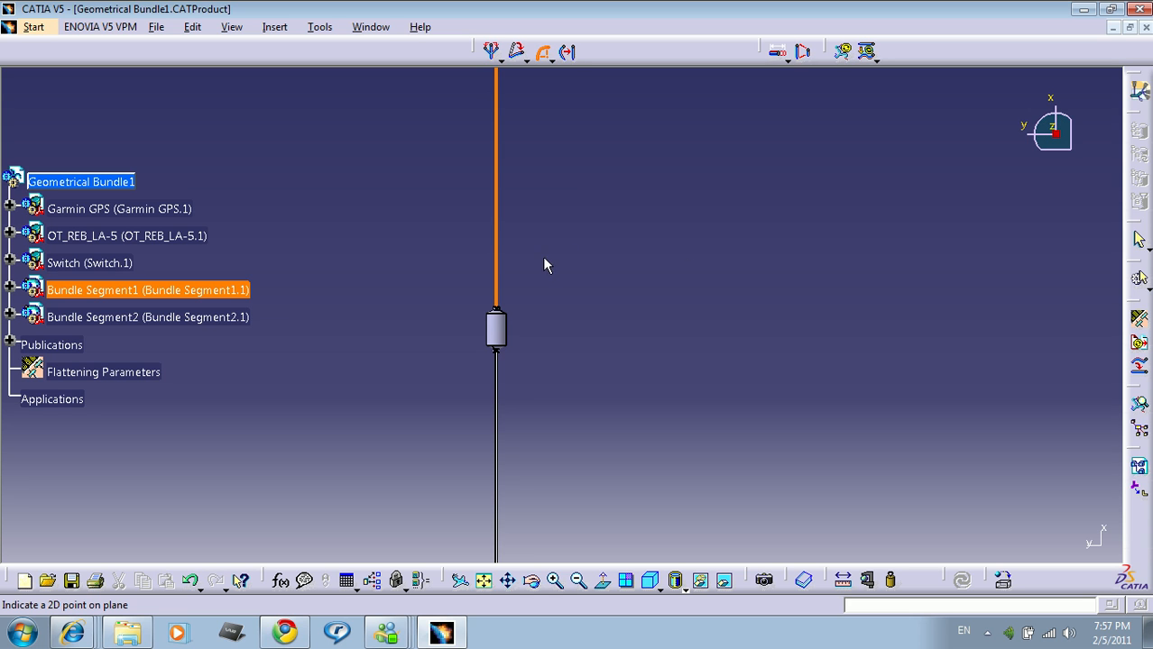
pyautogui.moveTo(509, 249)
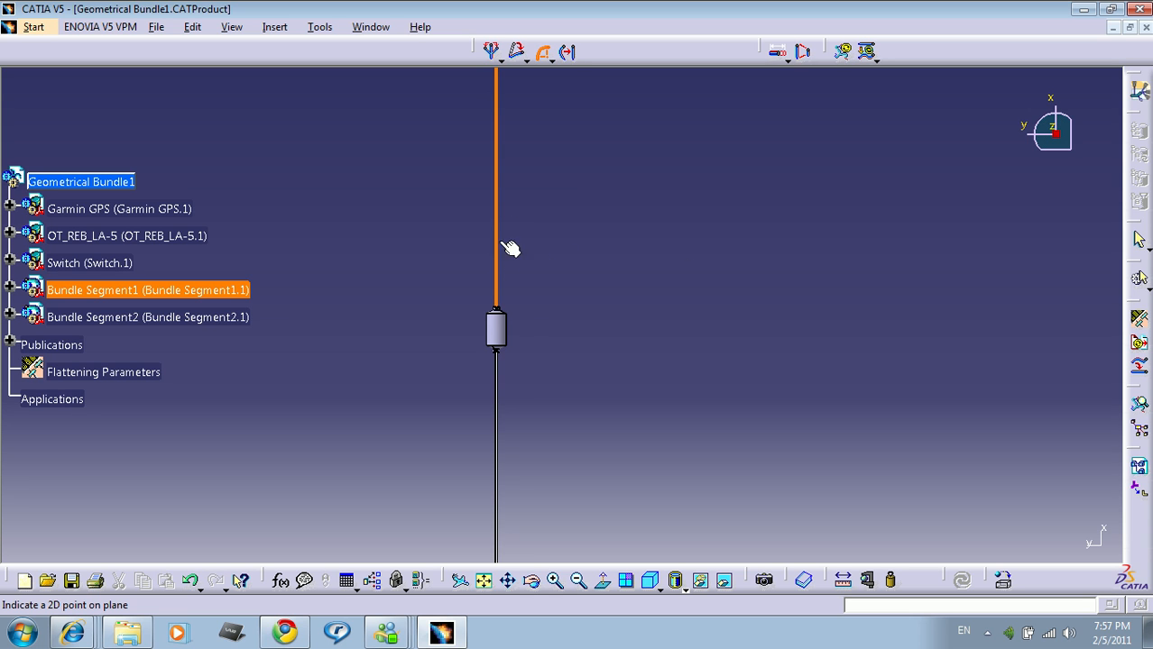
pyautogui.moveTo(550, 197)
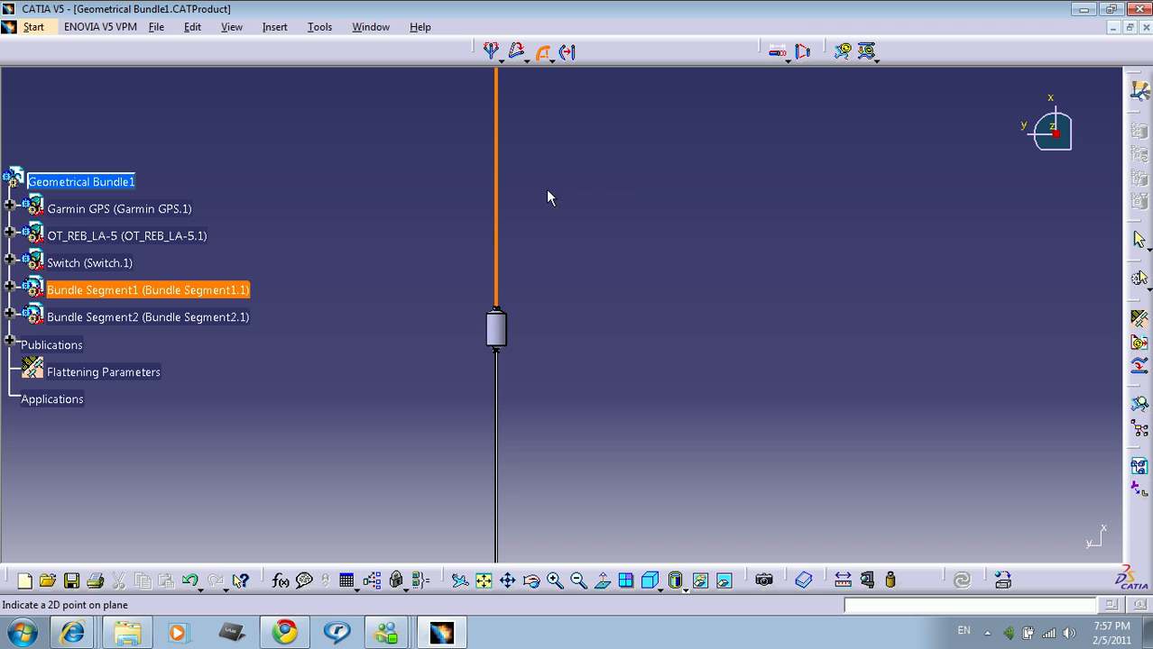
pyautogui.moveTo(532, 270)
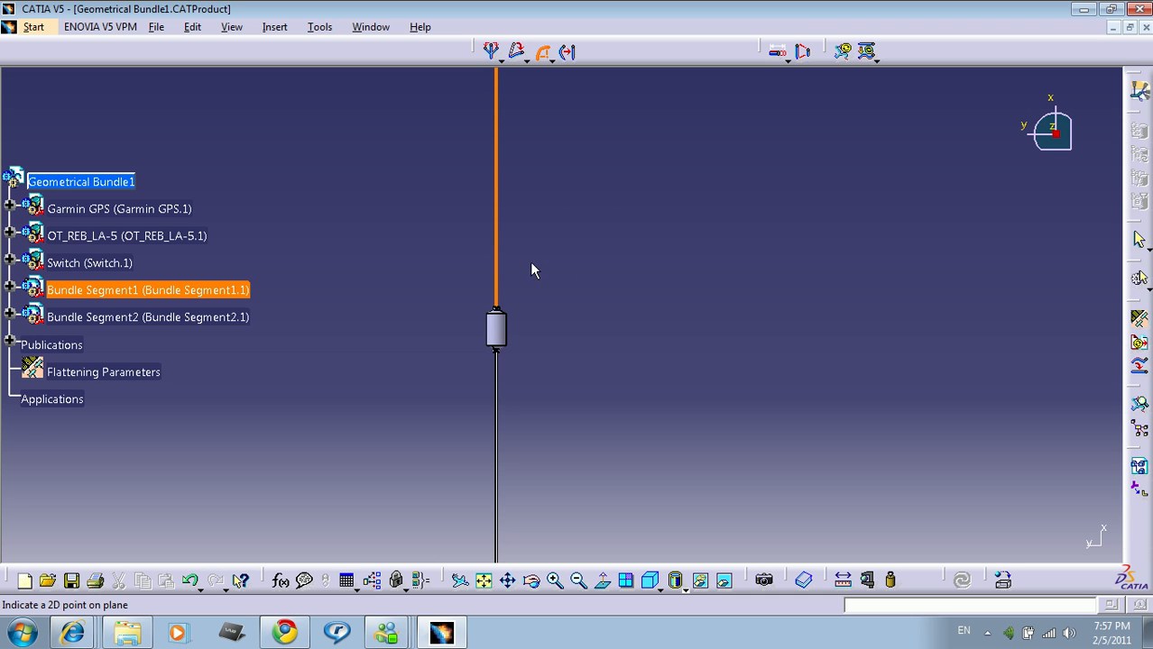
pyautogui.moveTo(893, 273)
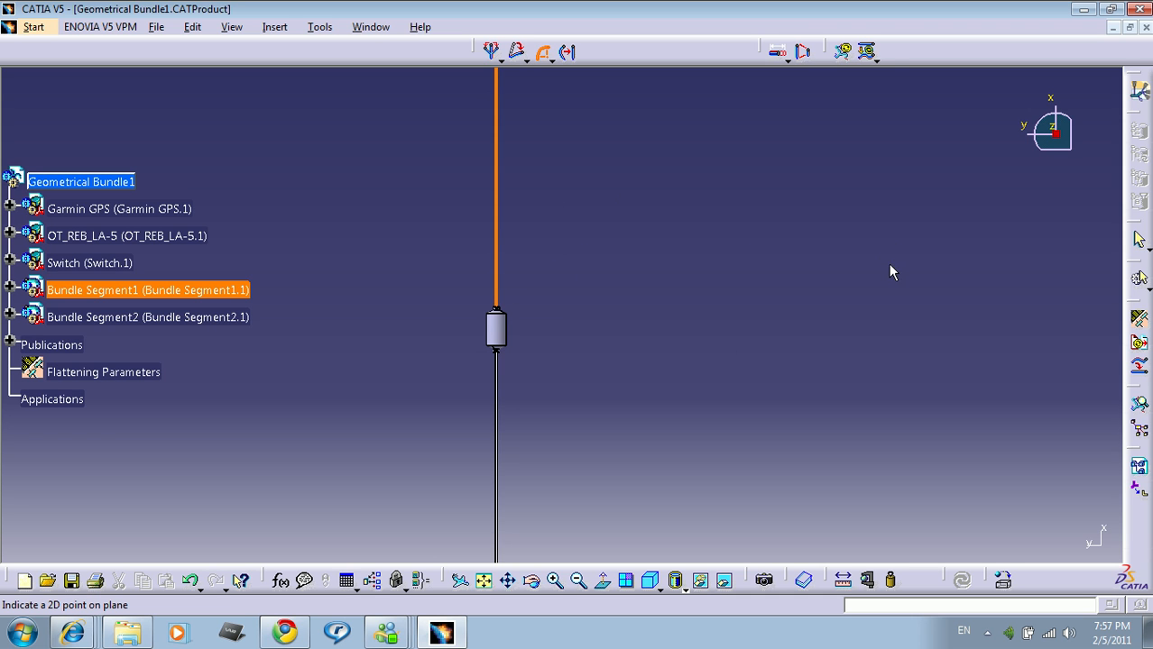
pyautogui.moveTo(651, 119)
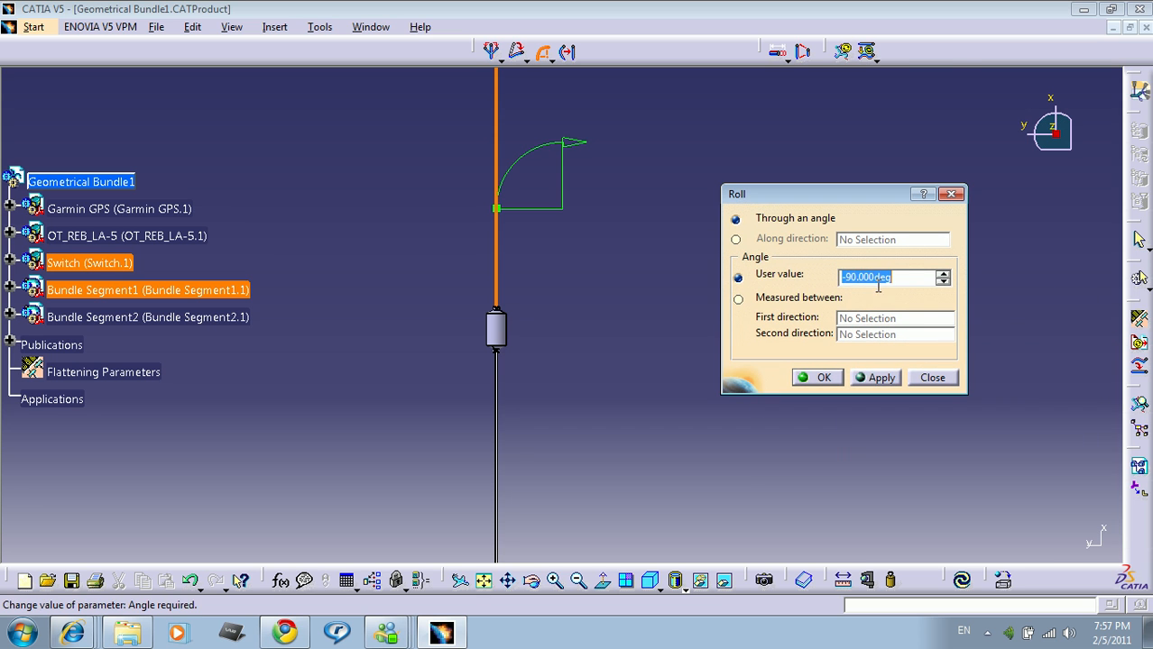
# Set the roll User value to 180°, apply the preview and accept the roll.
pyautogui.click(944, 272)
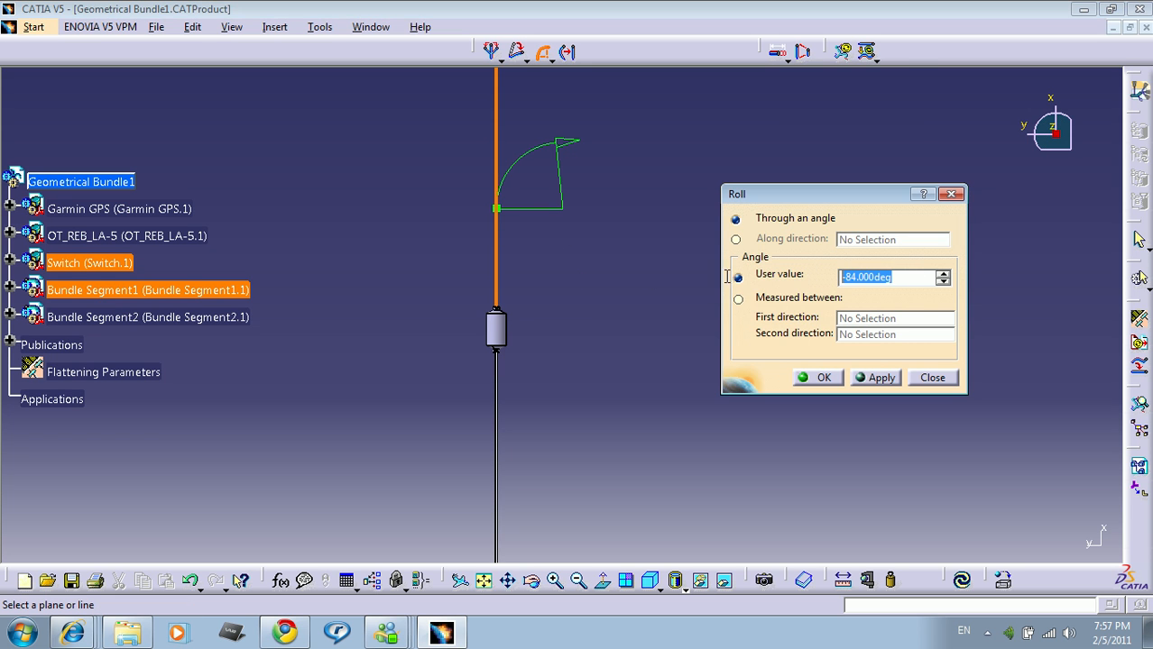
pyautogui.write('180')
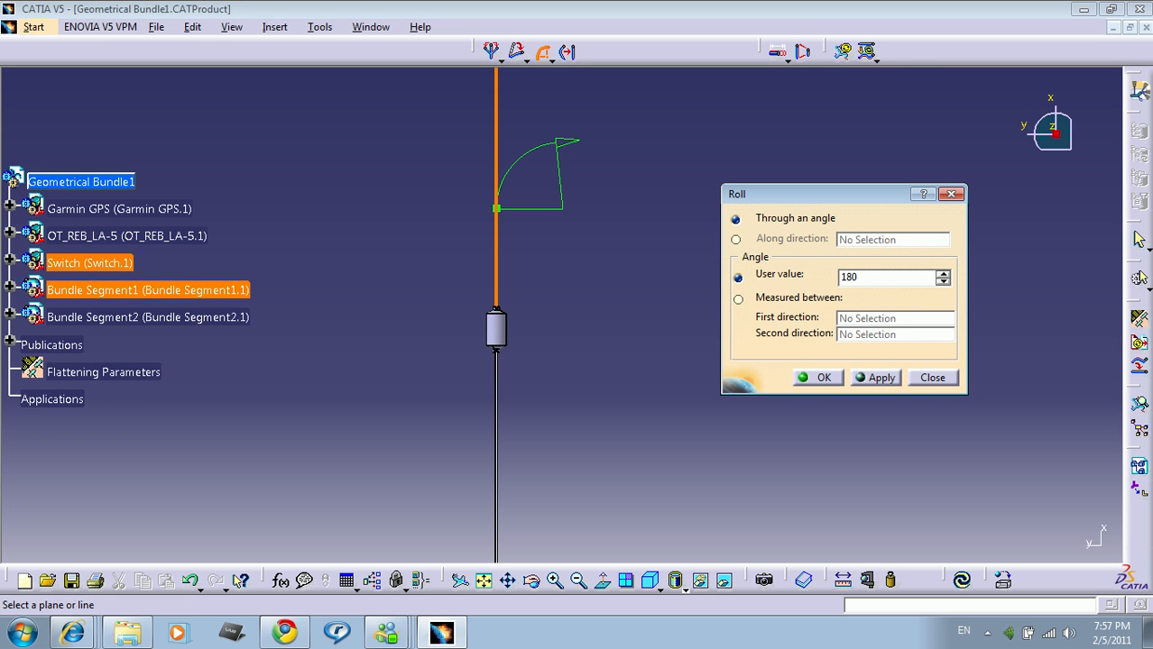
pyautogui.click(873, 377)
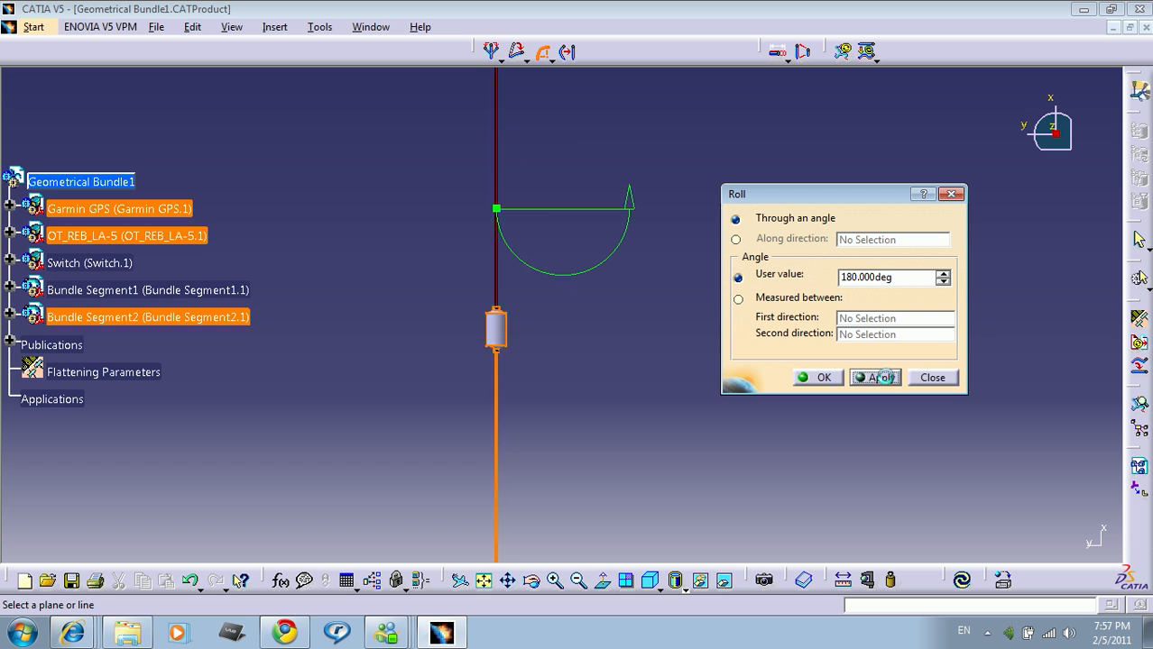
pyautogui.click(873, 377)
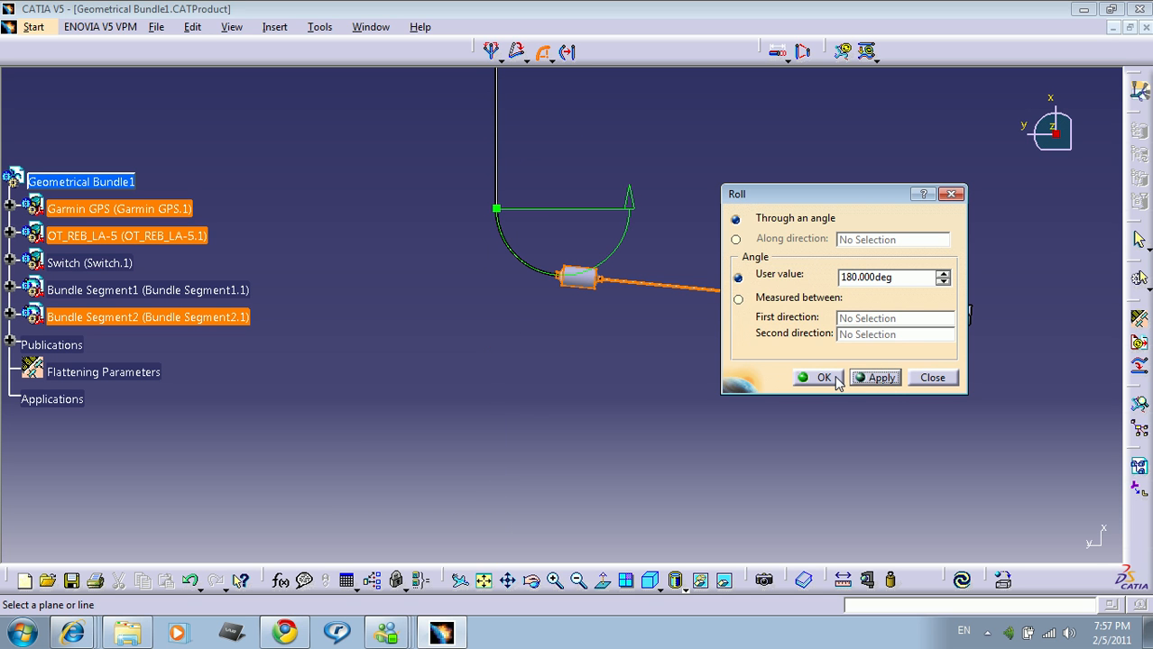
pyautogui.click(818, 377)
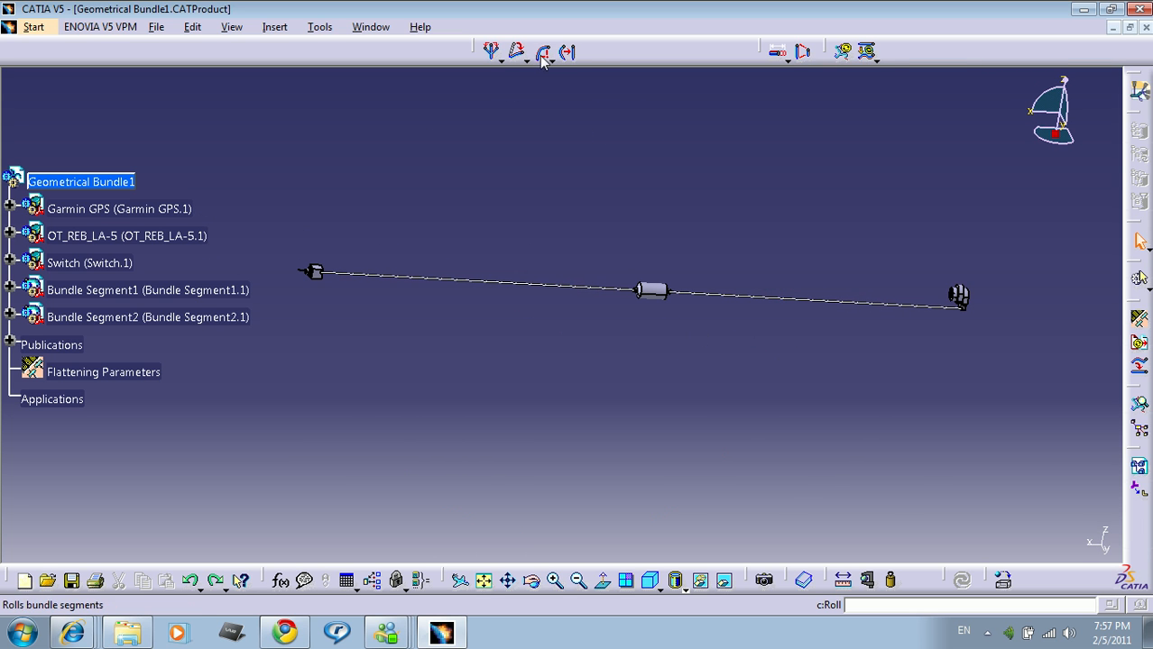
pyautogui.moveTo(602, 296)
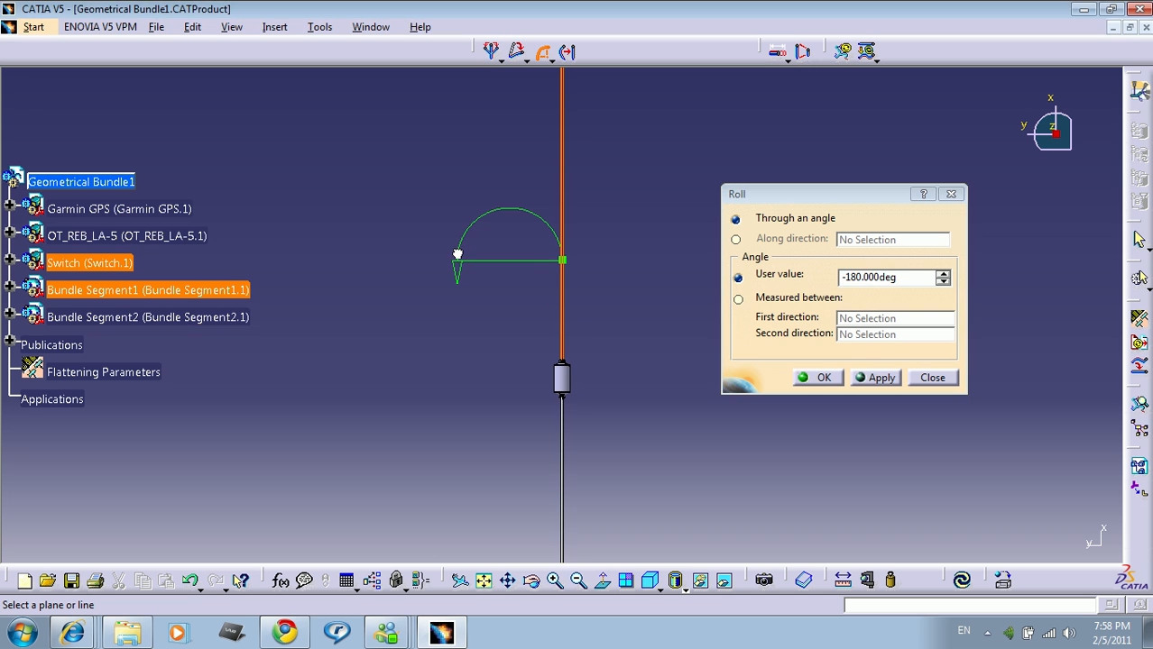
pyautogui.click(875, 377)
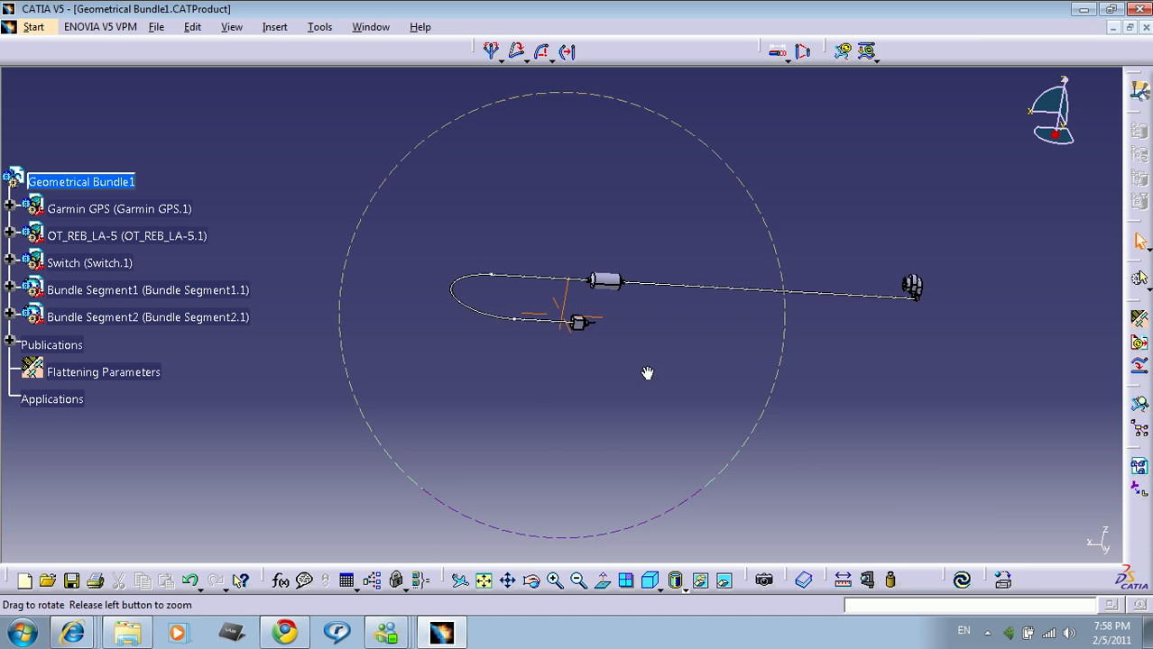
pyautogui.moveTo(648, 374); pyautogui.dragTo(700, 274)
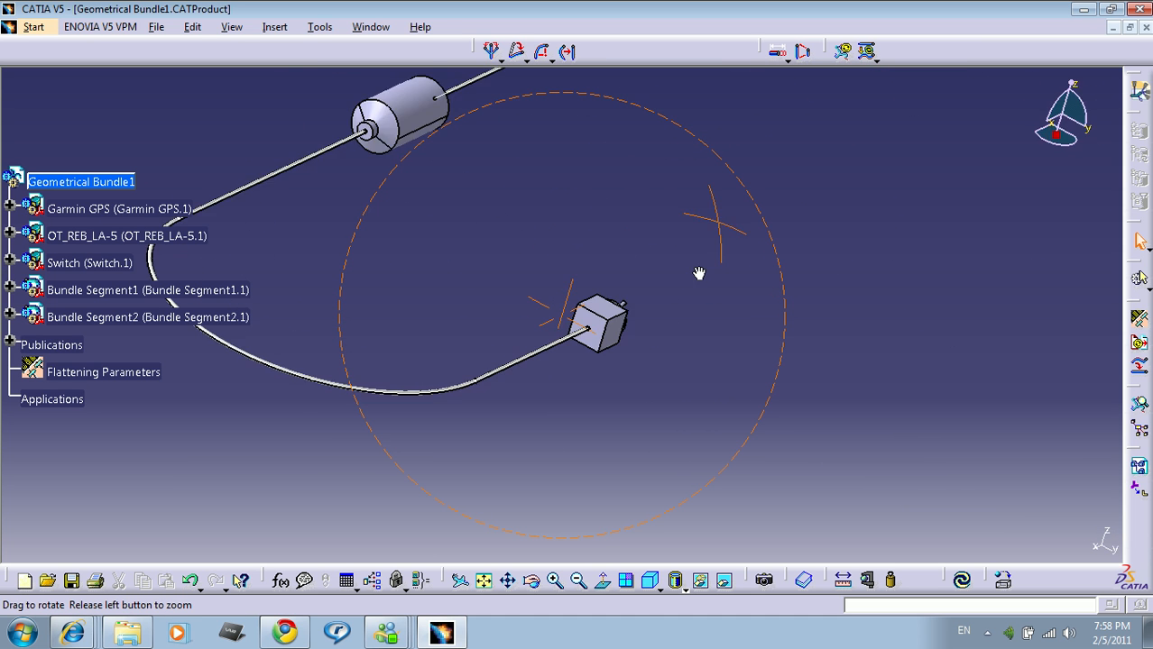
pyautogui.moveTo(700, 274); pyautogui.dragTo(703, 296)
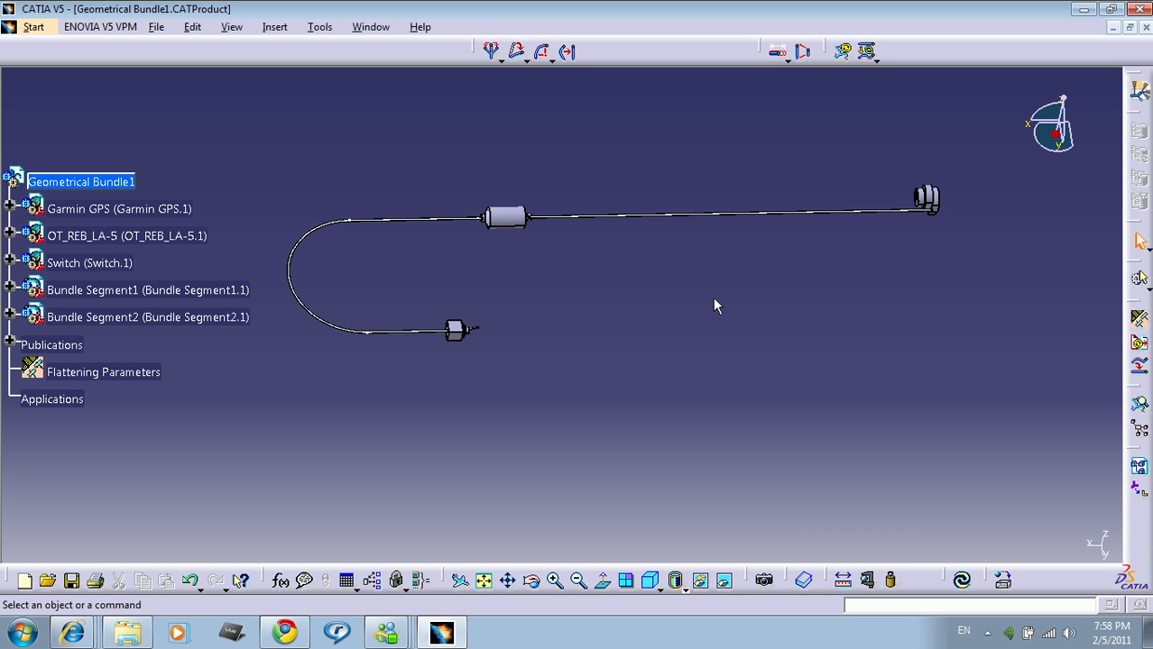
pyautogui.moveTo(604, 278)
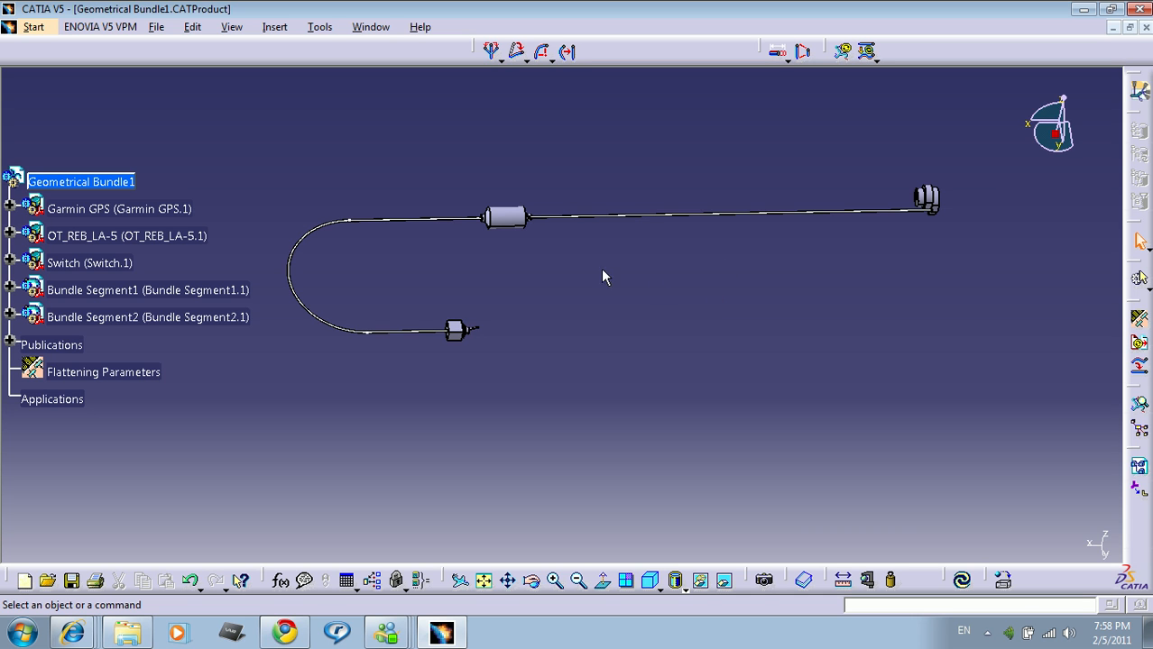
# Create a new Drawing document on an ISO A0 landscape sheet.
pyautogui.click(155, 27)
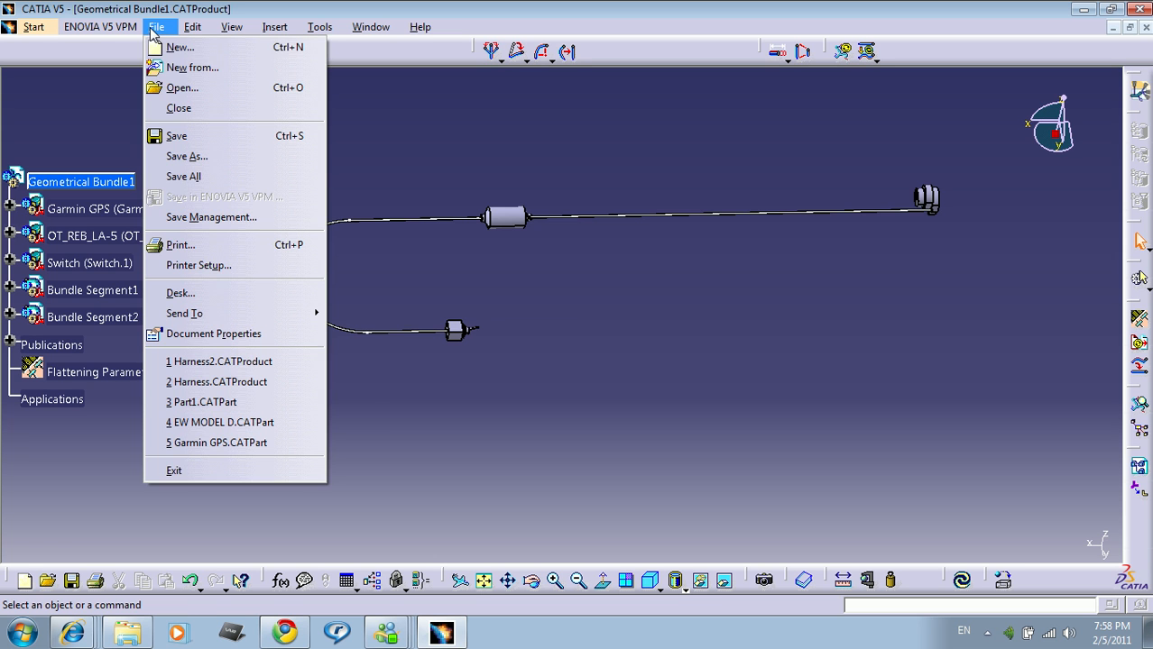
pyautogui.click(180, 47)
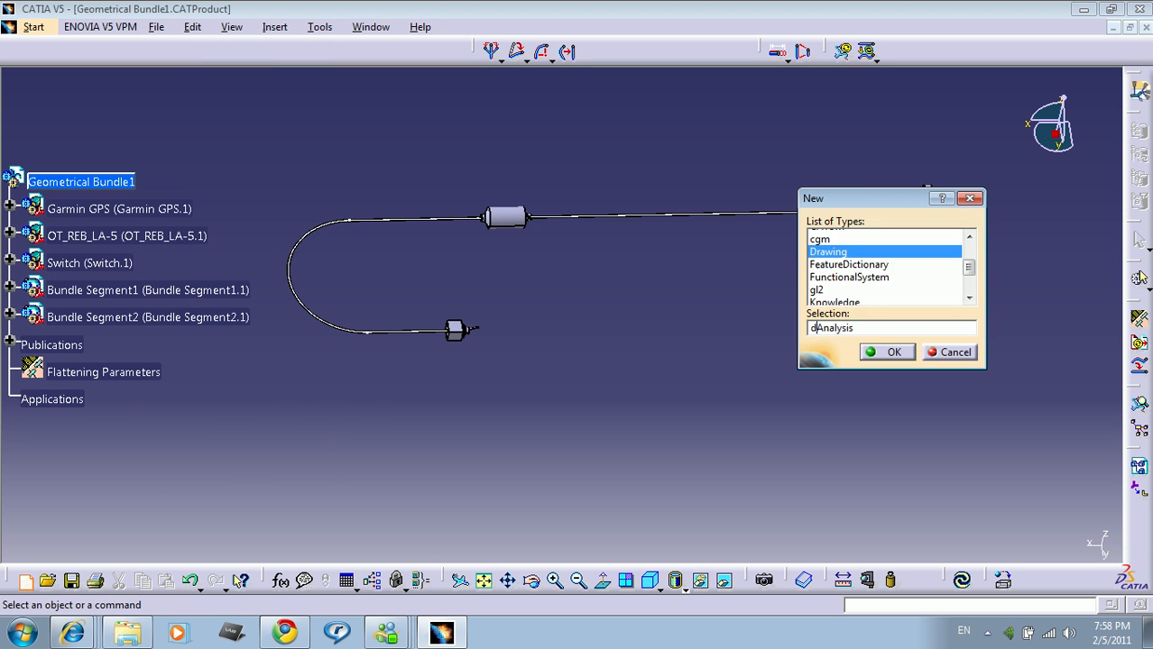
pyautogui.click(891, 352)
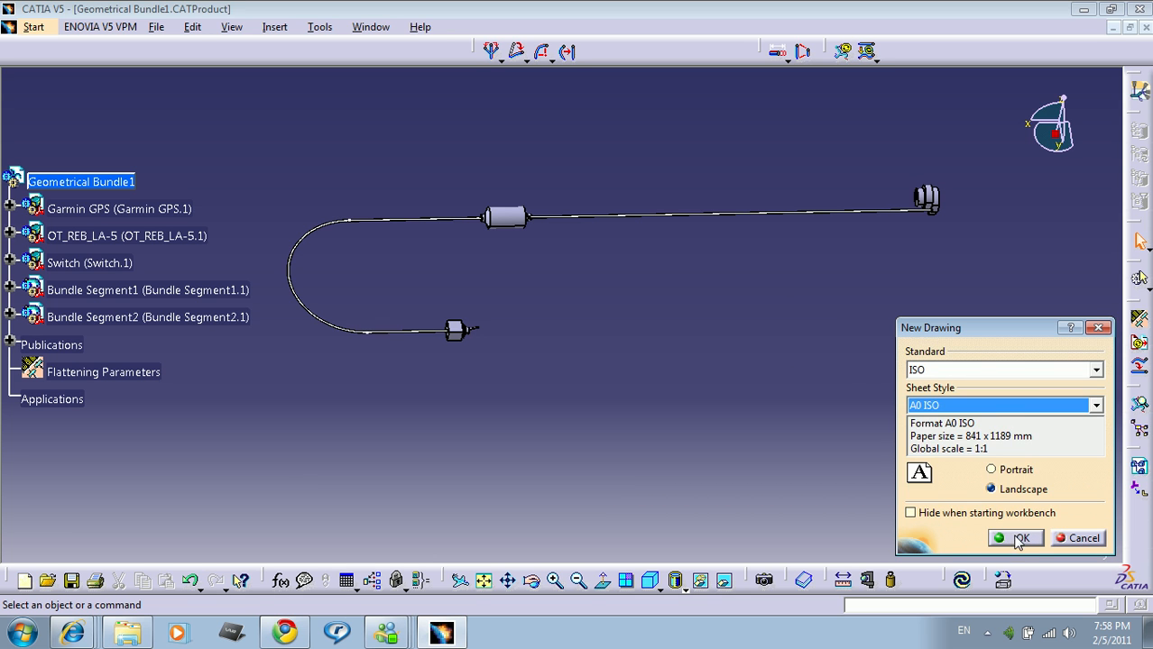
pyautogui.click(1014, 538)
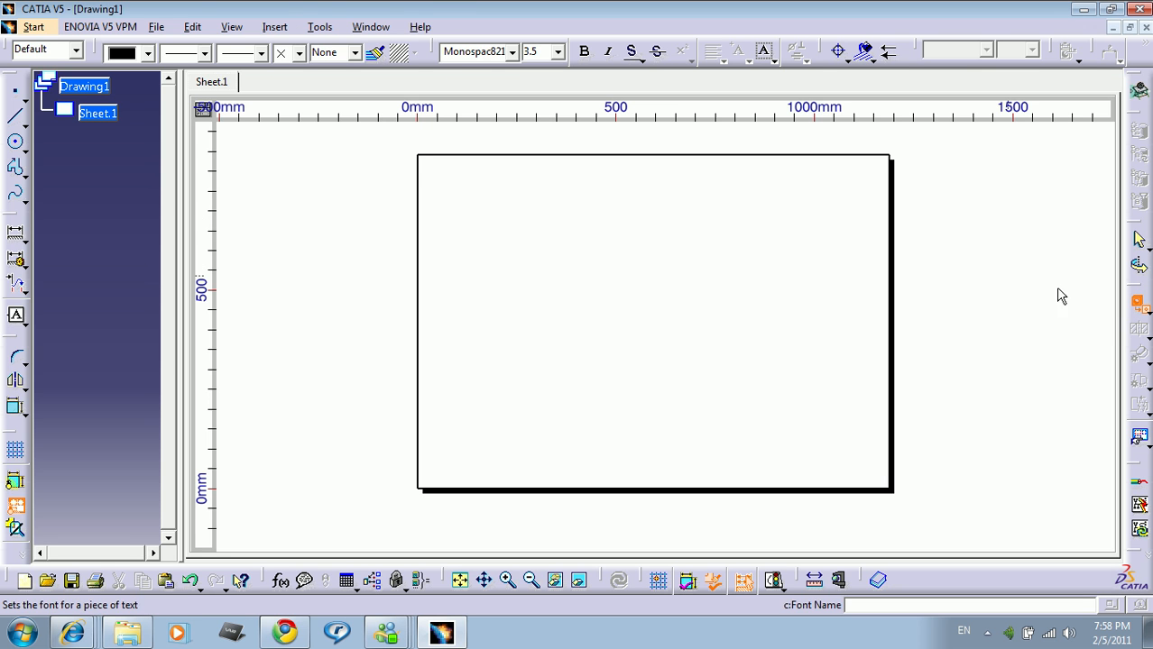
# Switch from Drawing1 to the Geometrical Bundle product window to pick the front view reference.
pyautogui.click(371, 27)
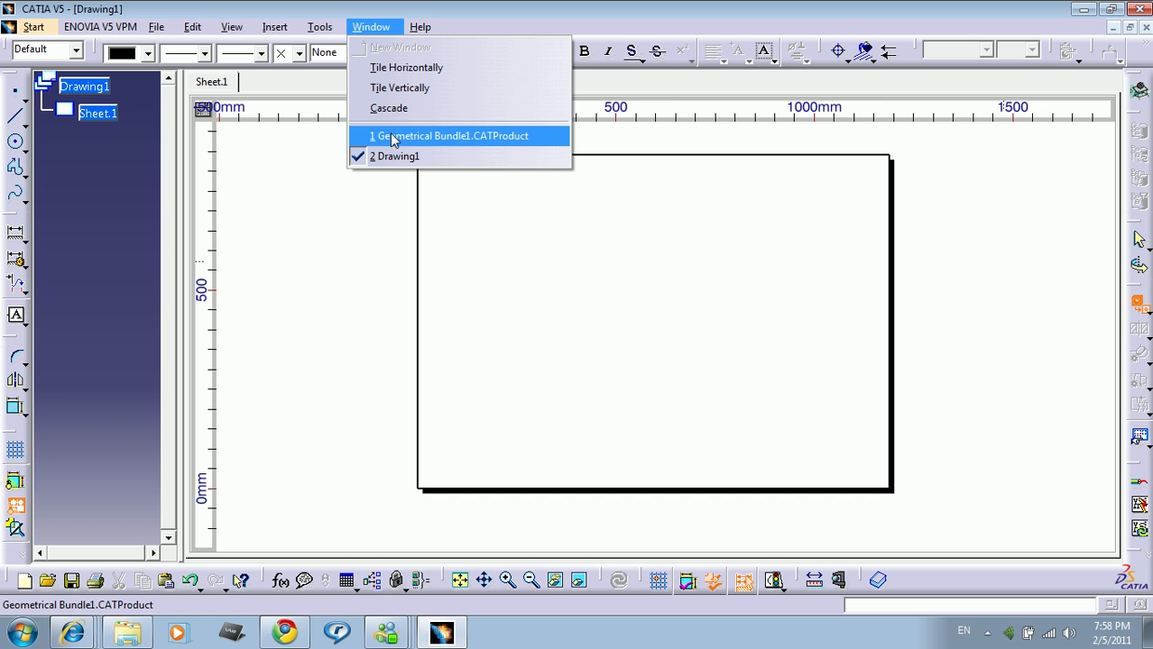
pyautogui.click(449, 136)
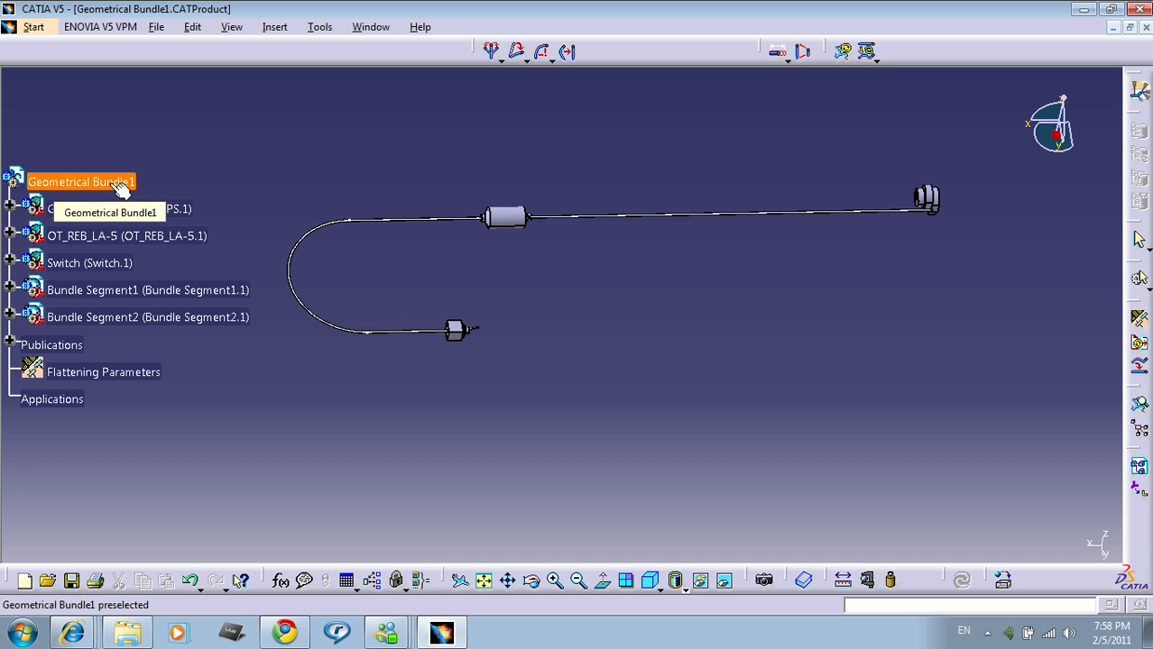
pyautogui.moveTo(455, 330)
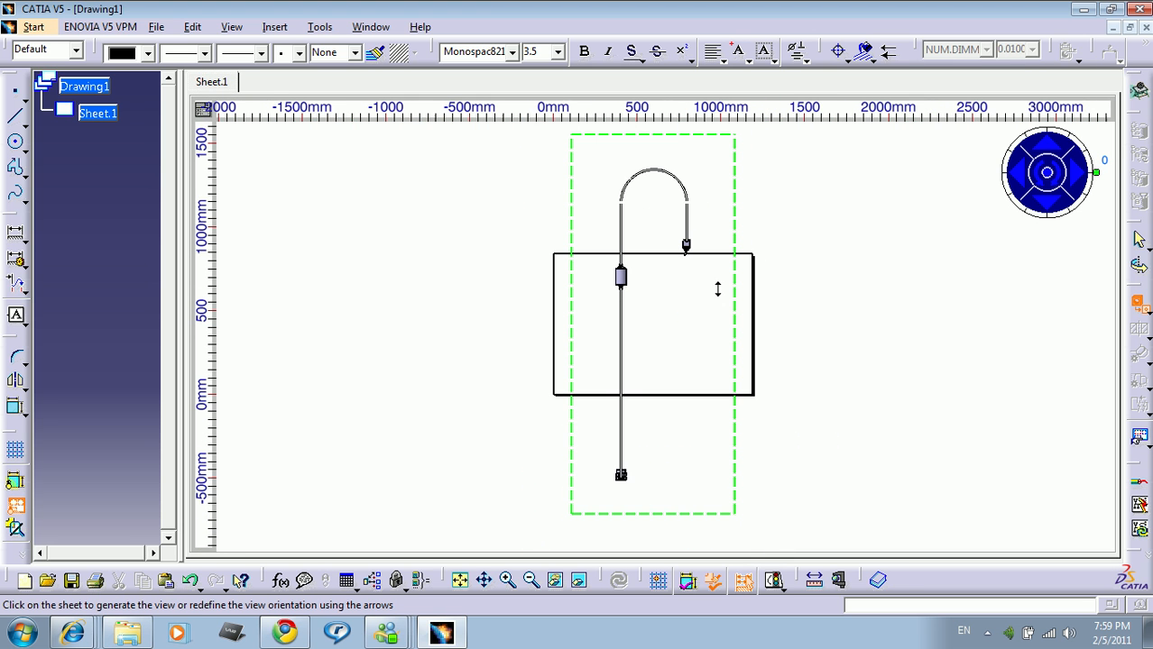
pyautogui.moveTo(864, 350)
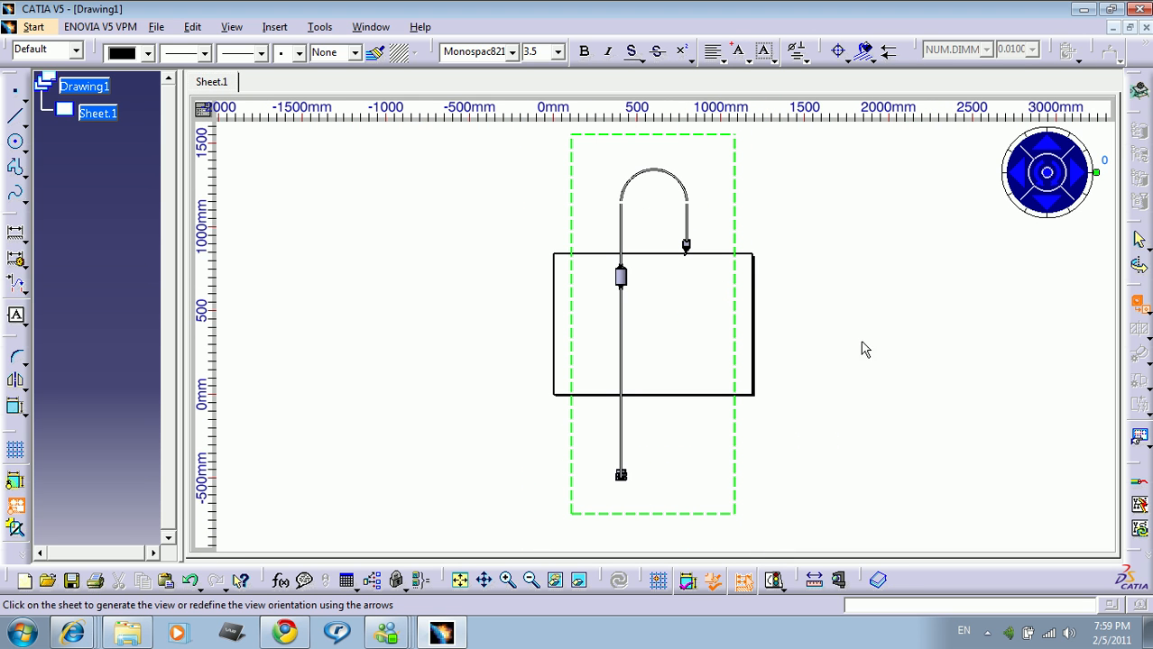
pyautogui.moveTo(1111, 195)
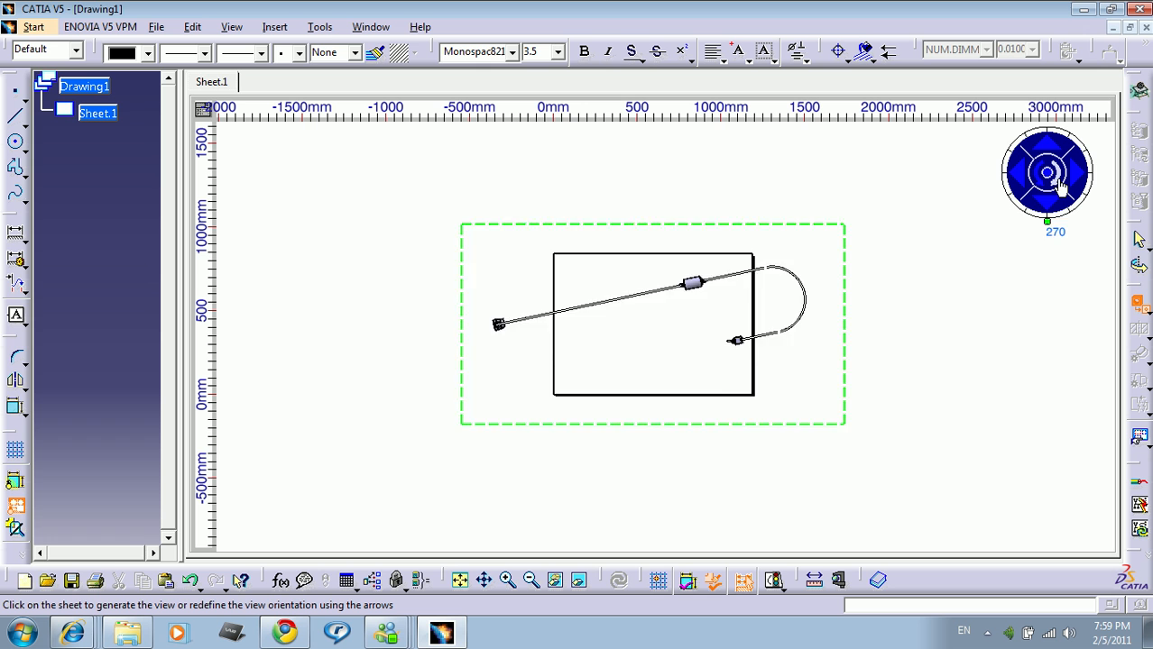
# Rotate the front view preview so the loop sits left and the bundle runs horizontally.
pyautogui.click(1013, 171)
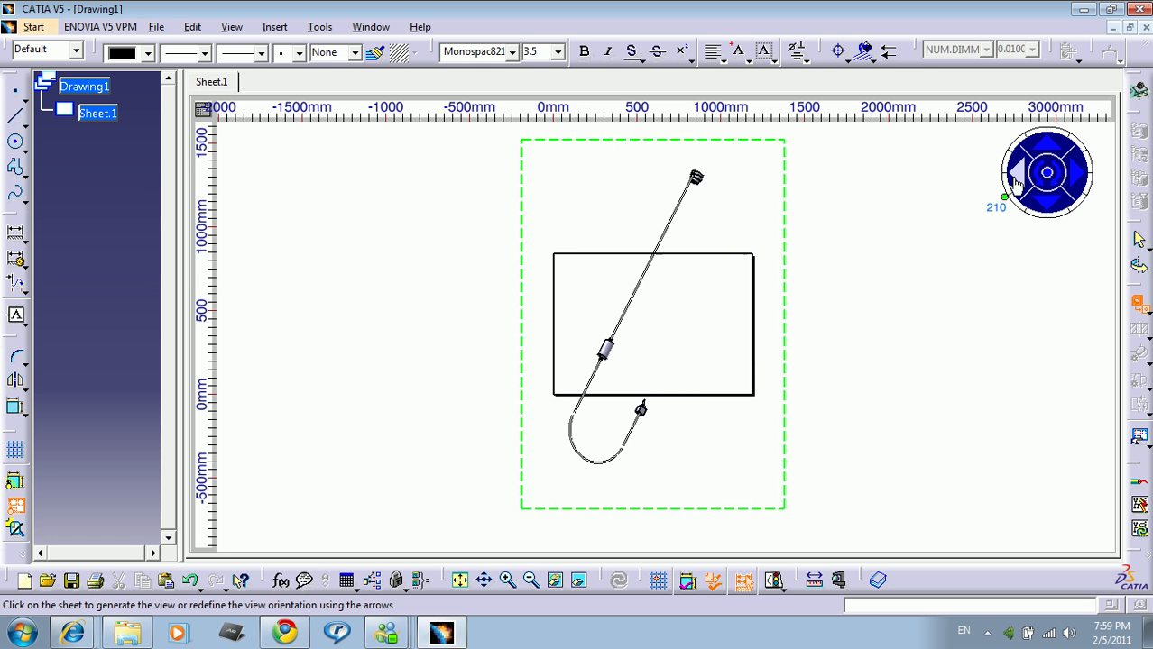
pyautogui.click(1067, 174)
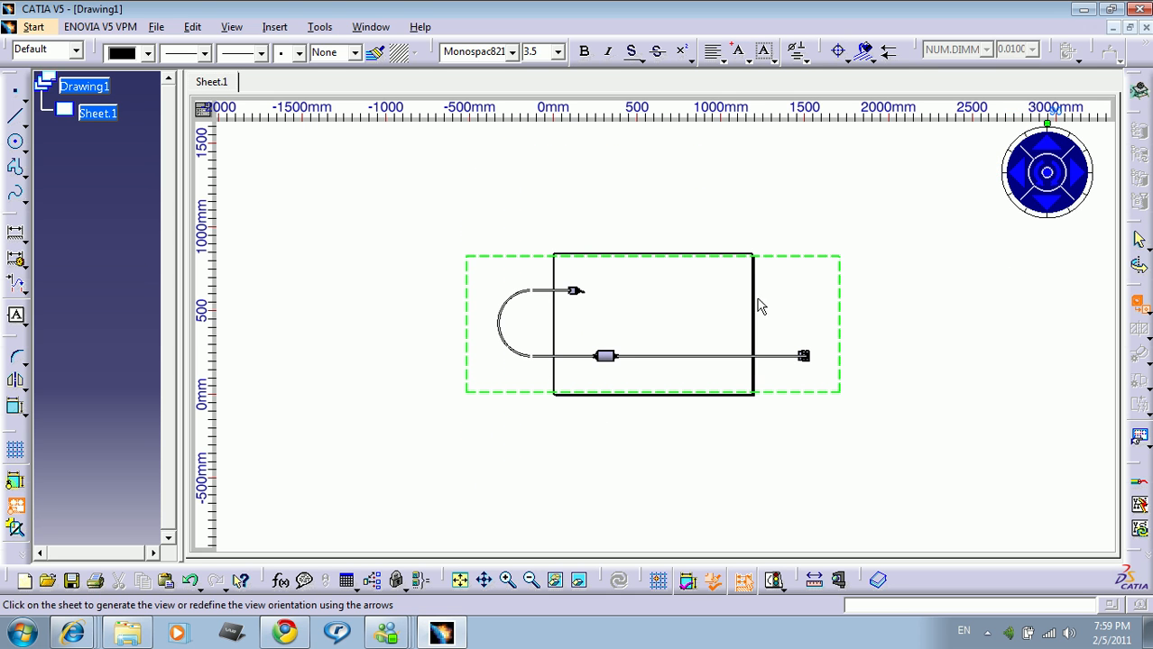
pyautogui.moveTo(1037, 350)
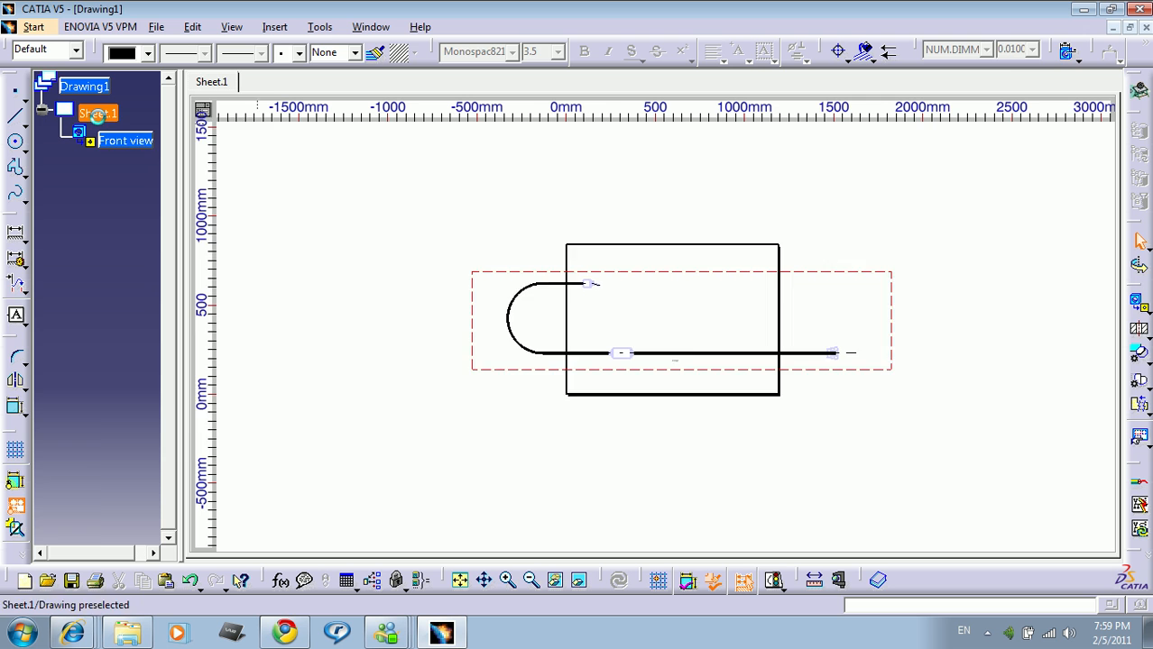
# In Sheet.1 properties, rename the format to 'my plane'.
pyautogui.rightClick(97, 111)
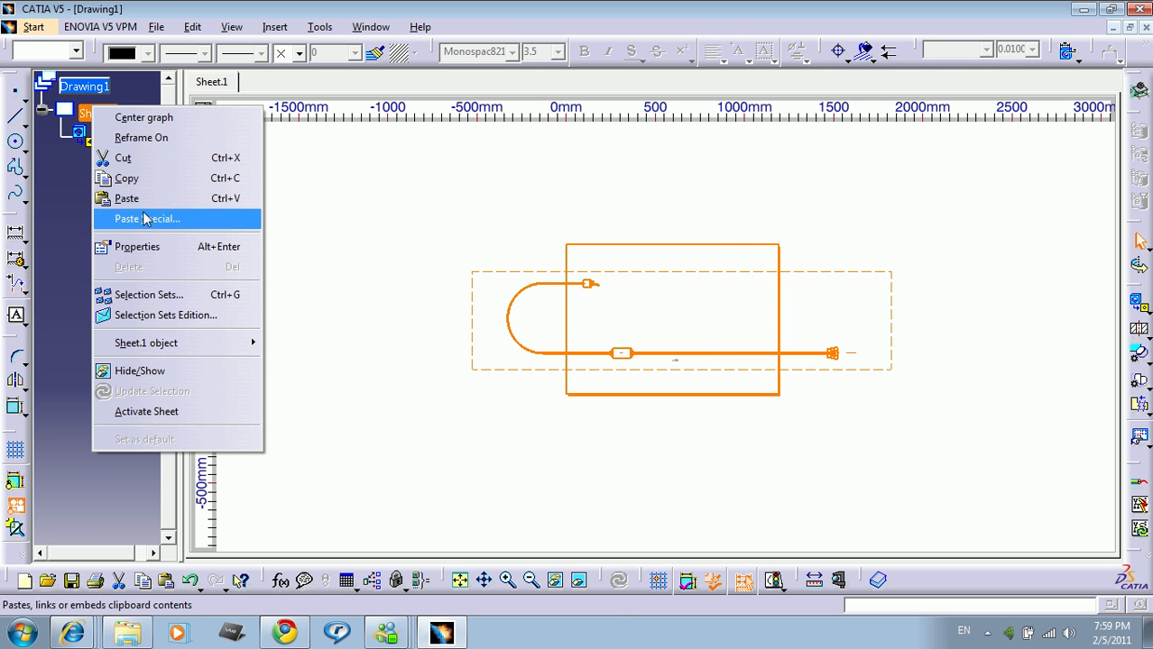
pyautogui.click(137, 245)
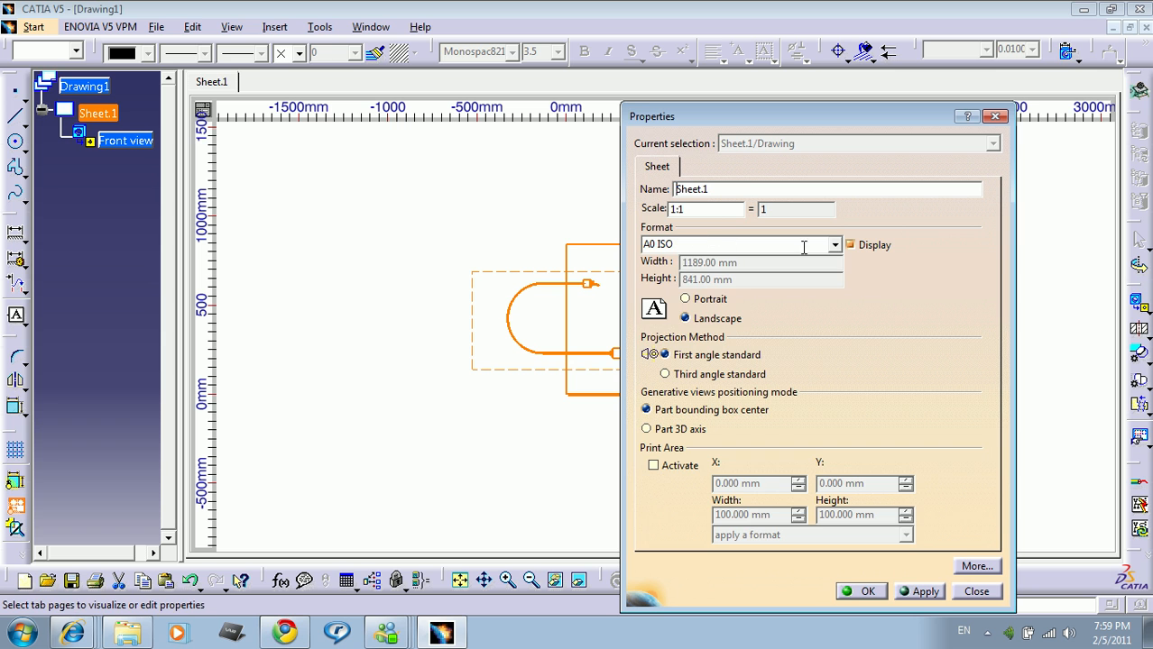
pyautogui.click(730, 245)
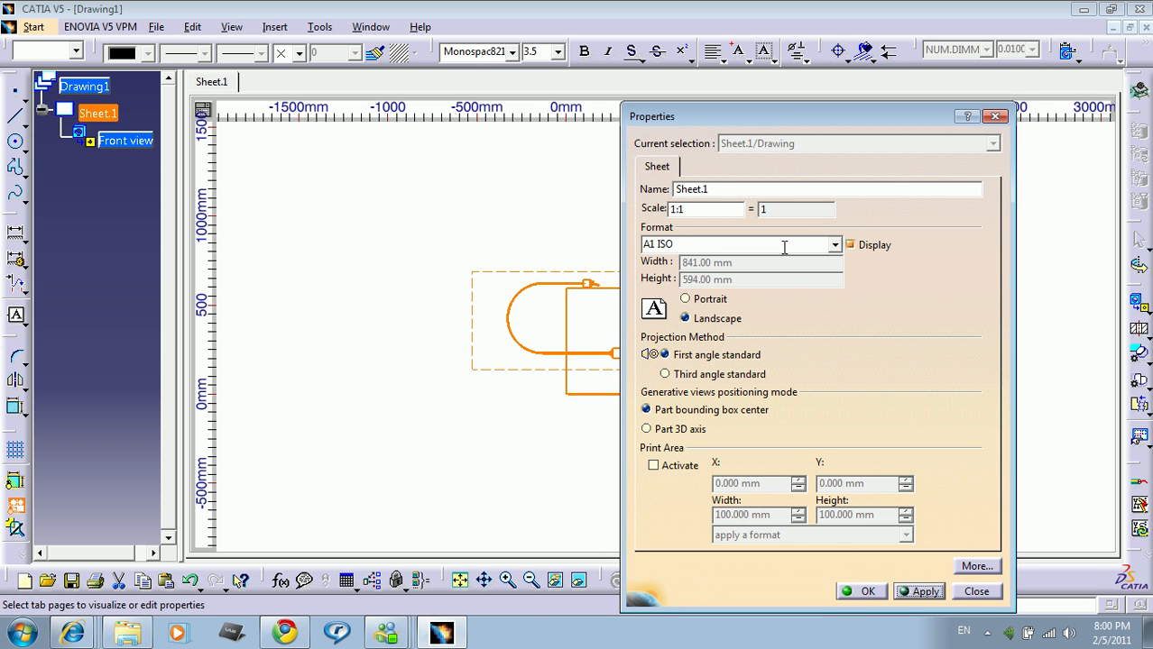
pyautogui.click(739, 245)
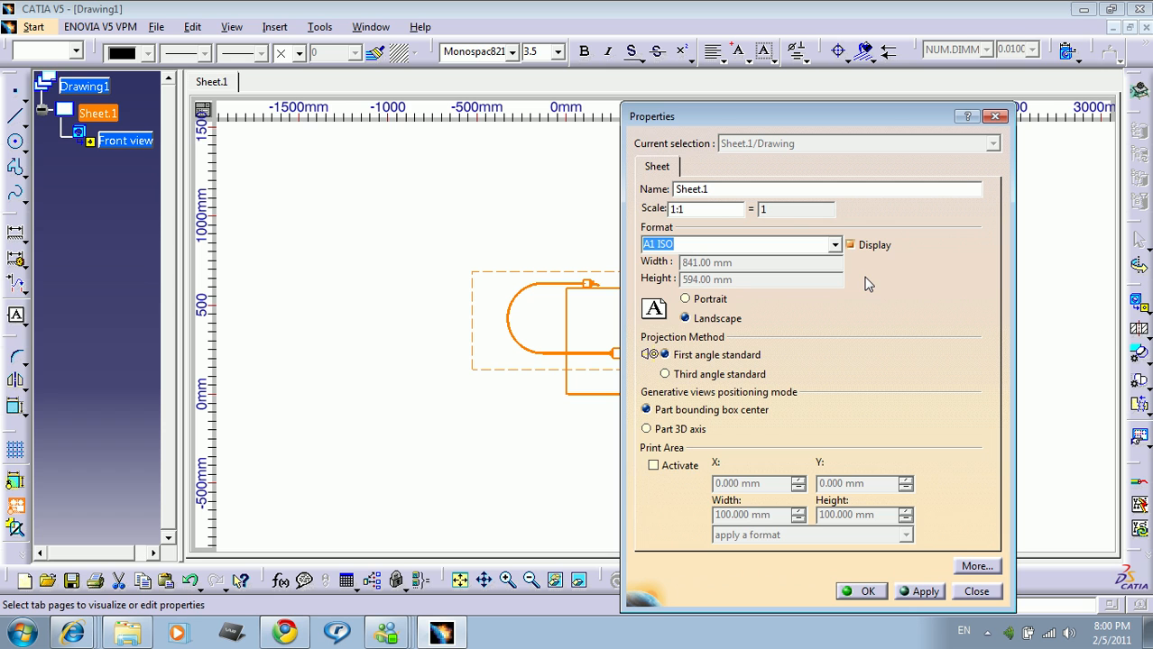
pyautogui.write('my')
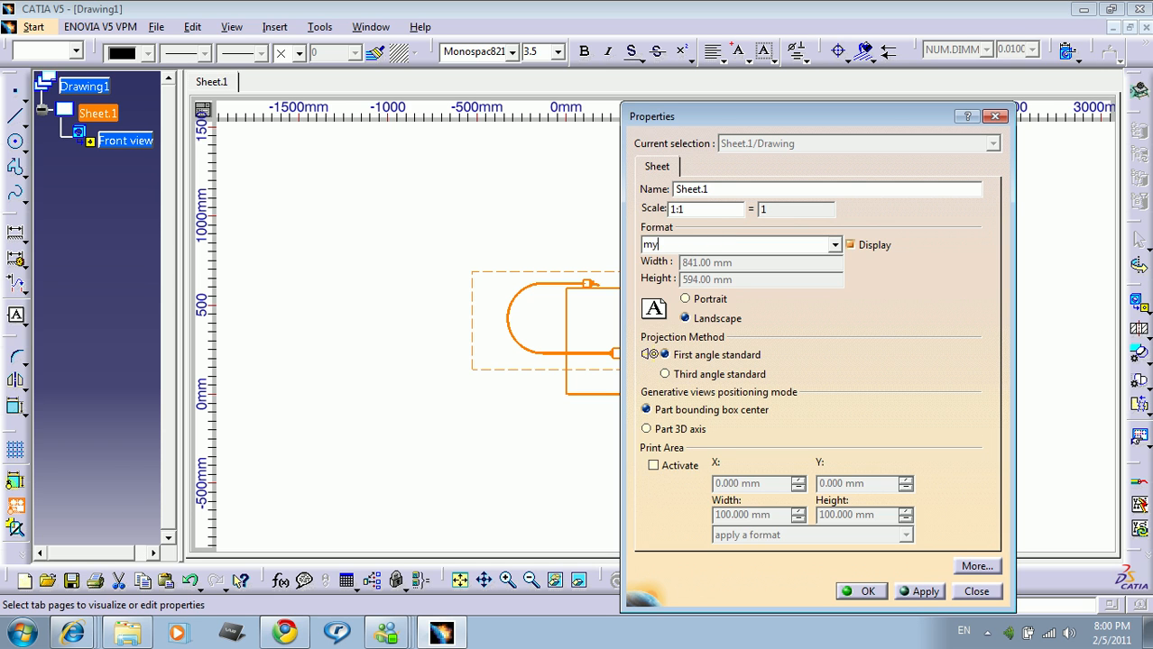
pyautogui.write('plane')
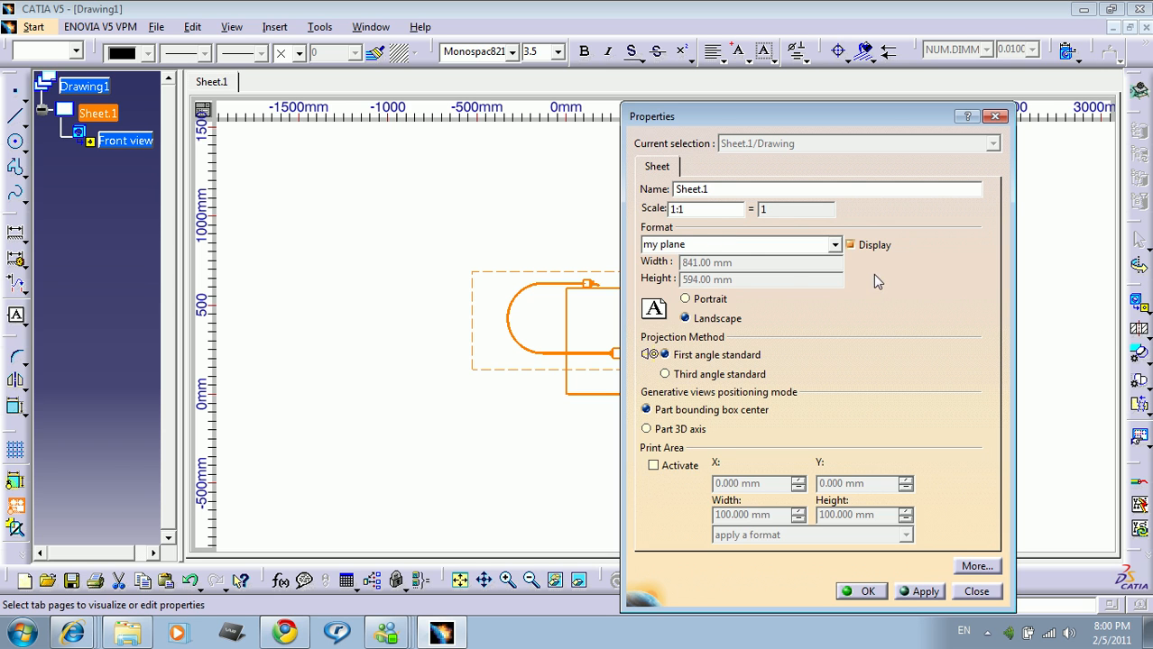
pyautogui.moveTo(736, 263)
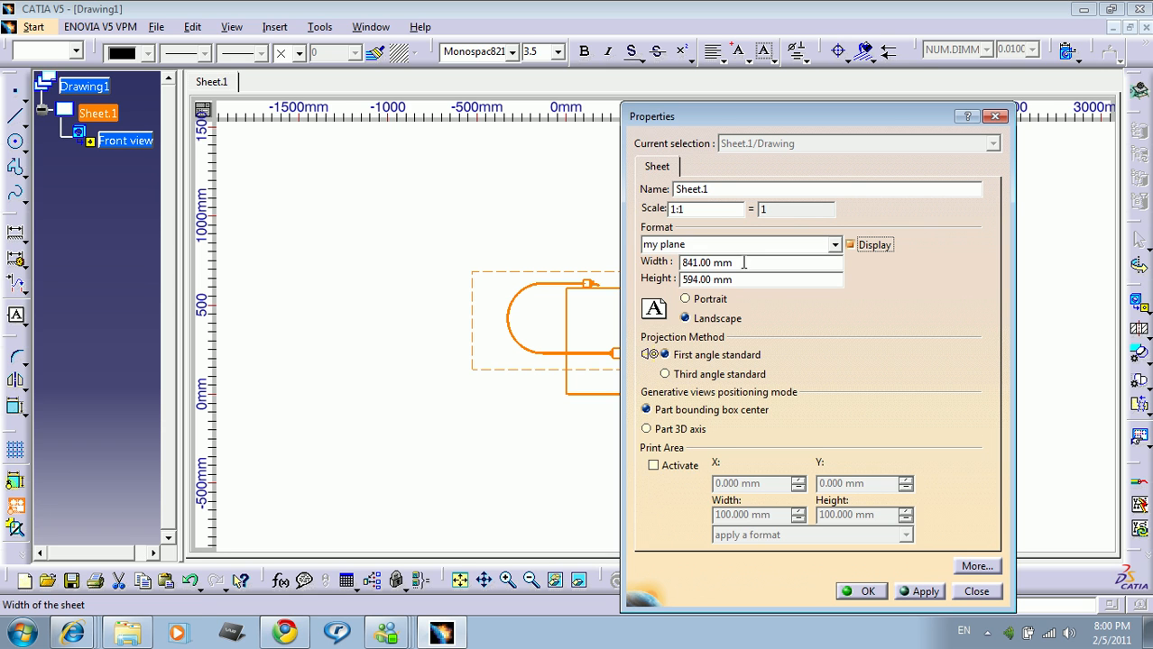
# Set the sheet width to 2000 mm (height 1500 mm) and confirm the new size.
pyautogui.tripleClick(707, 263)
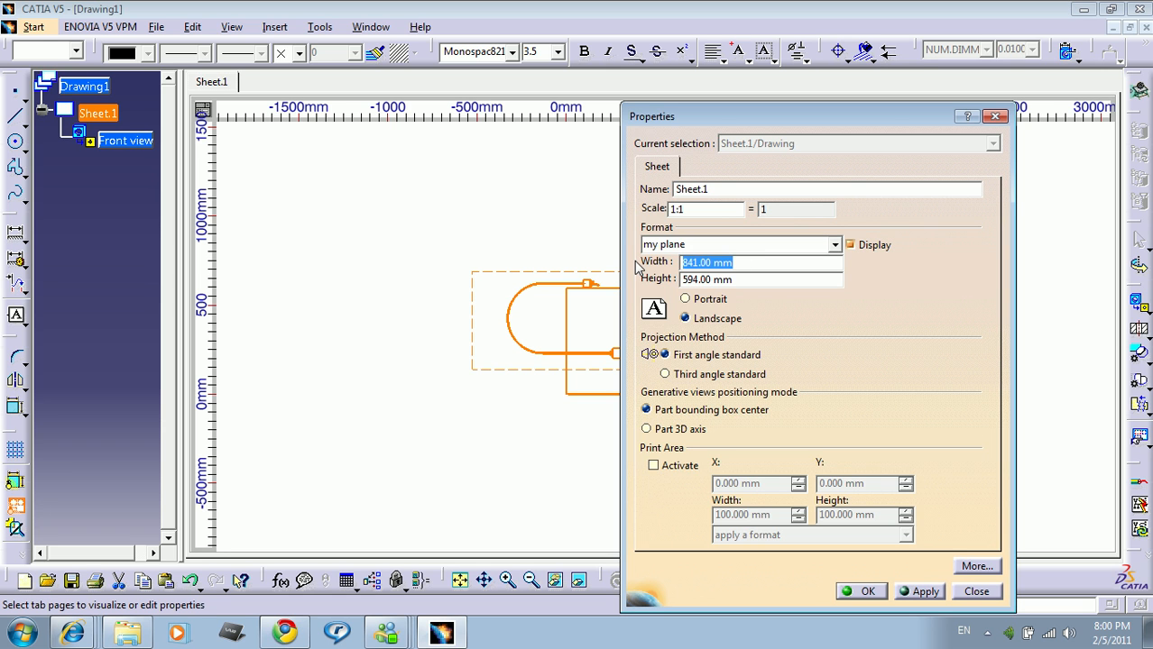
pyautogui.write('2000.00 mm')
pyautogui.click(762, 280)
pyautogui.write('1500')
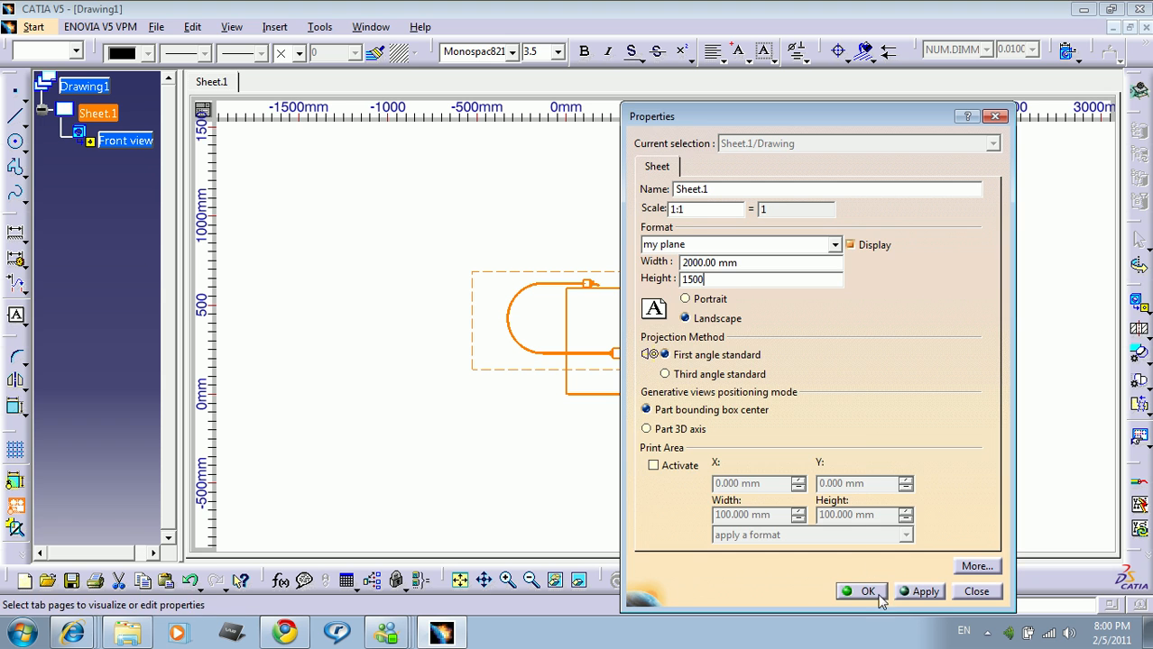
pyautogui.click(866, 592)
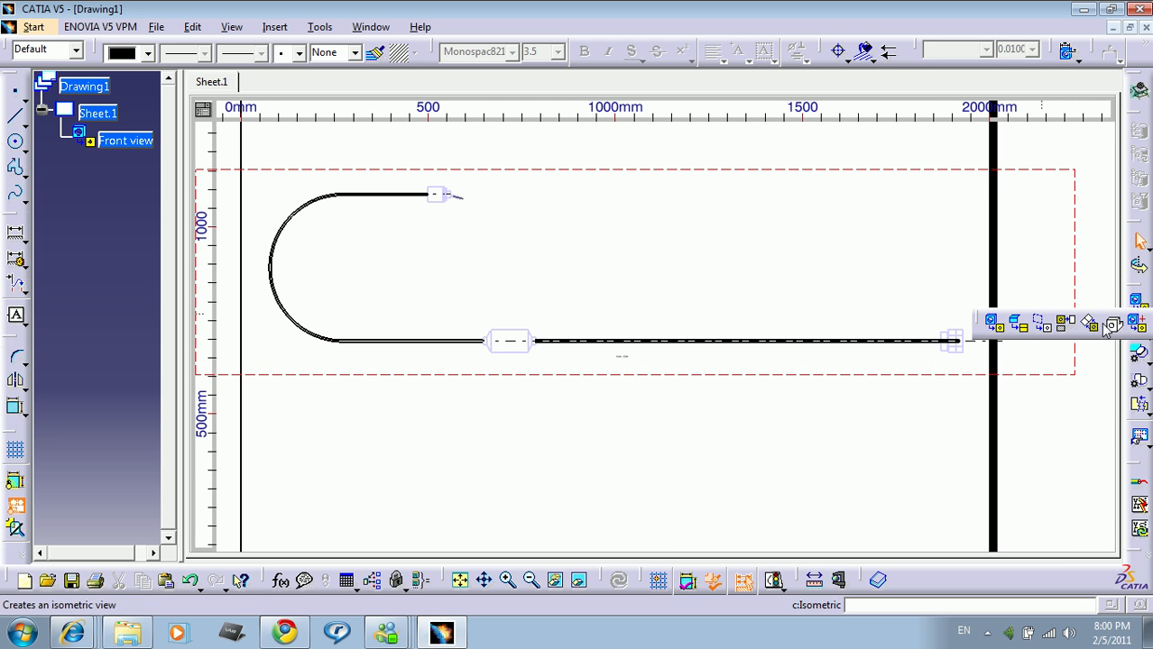
pyautogui.moveTo(1111, 324)
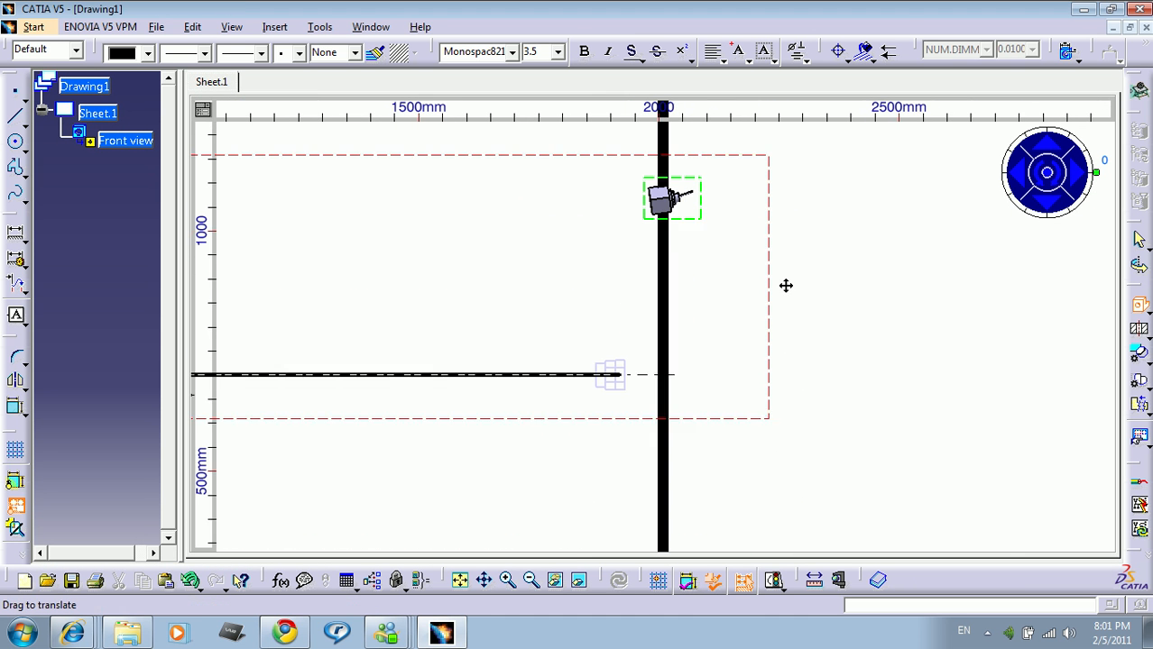
# Drag the isometric switch view to sit above the straight run of the bundle.
pyautogui.moveTo(671, 199); pyautogui.dragTo(707, 249)
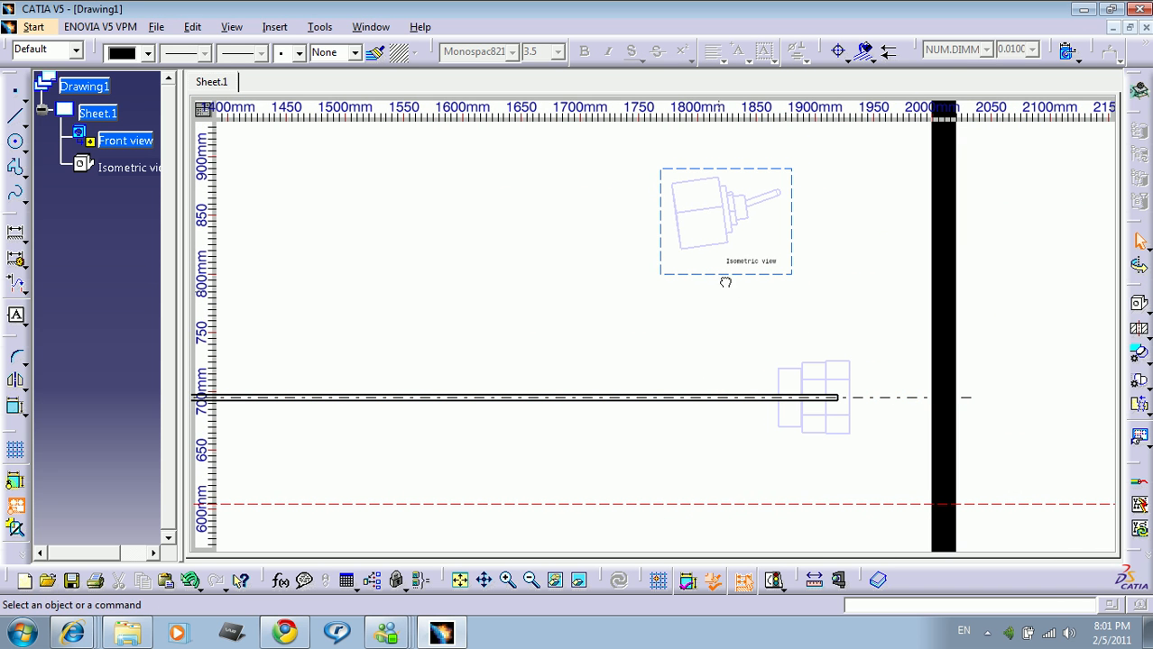
pyautogui.moveTo(725, 220); pyautogui.dragTo(298, 253)
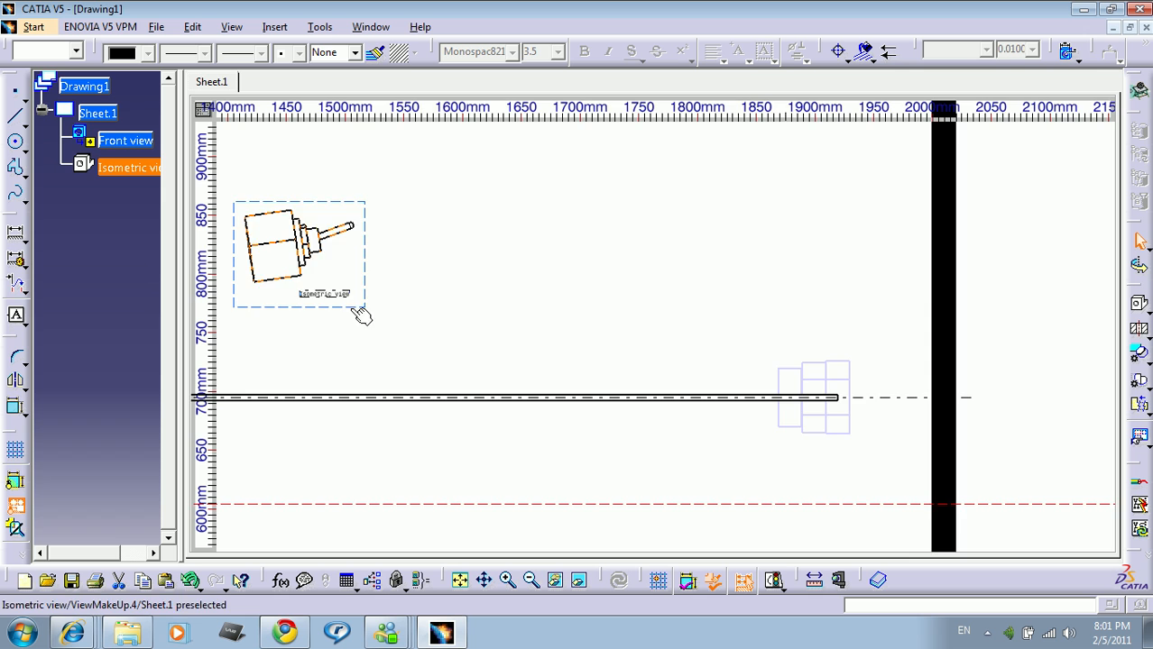